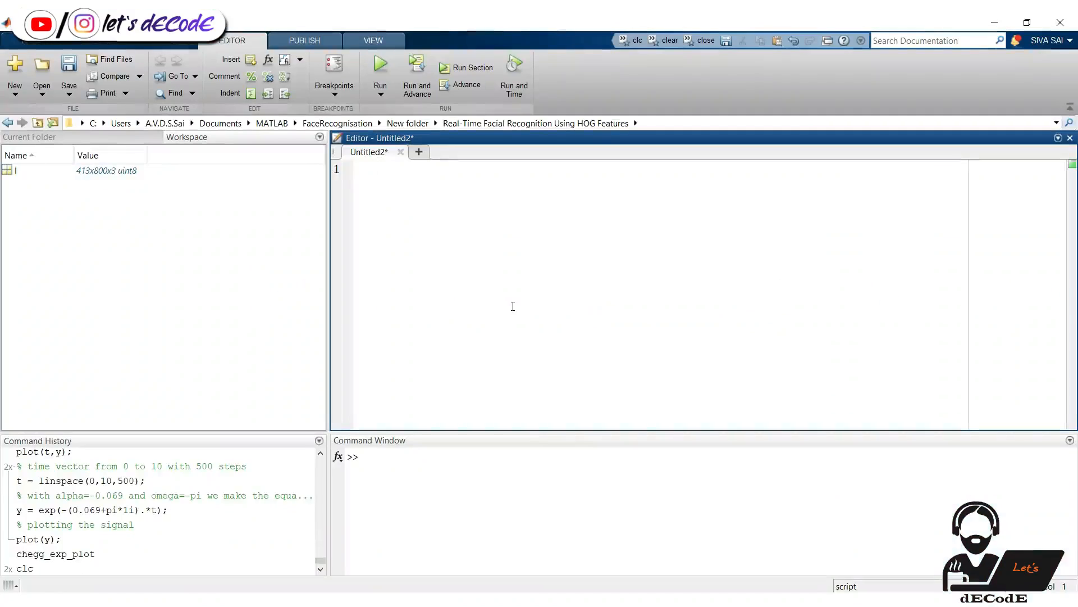
Load and display 'visionteam.jpg' with imread and imshow, run it, then close the figure.
type("I = imread('vis")
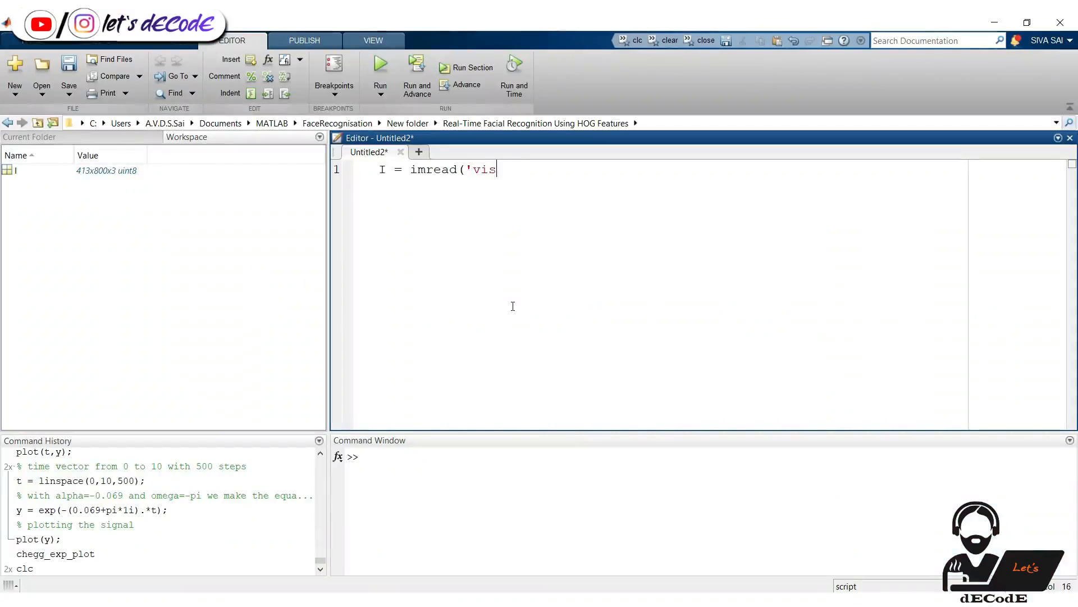
type("ionteam.jpg');")
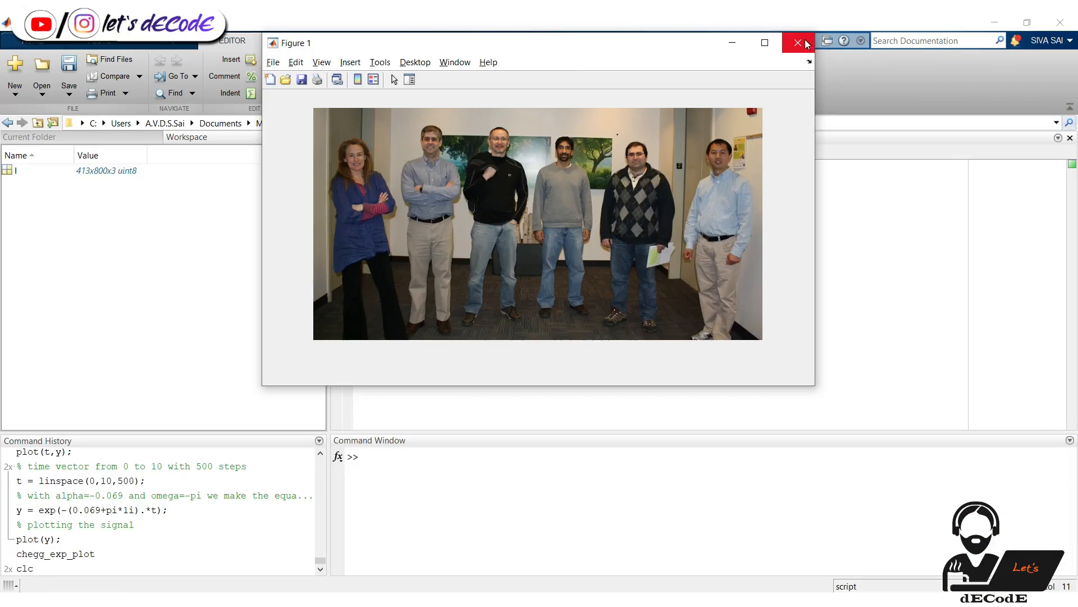
left_click(797, 43)
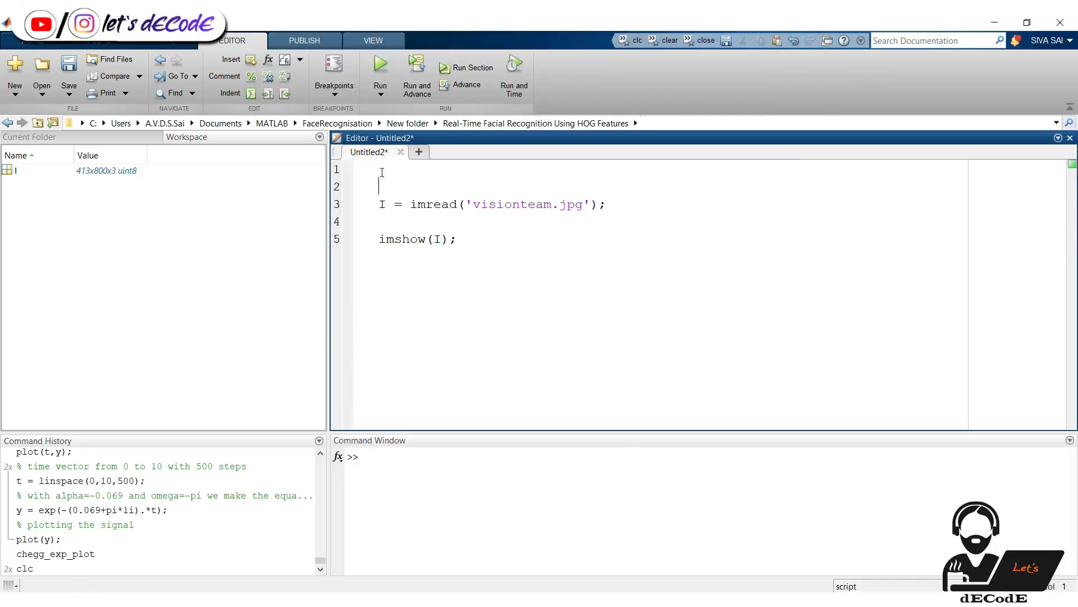
Add vision.PeopleDetector, step(detector,I) and insertObjectAnnotation rectangle lines to the script.
type("detector = vision.")
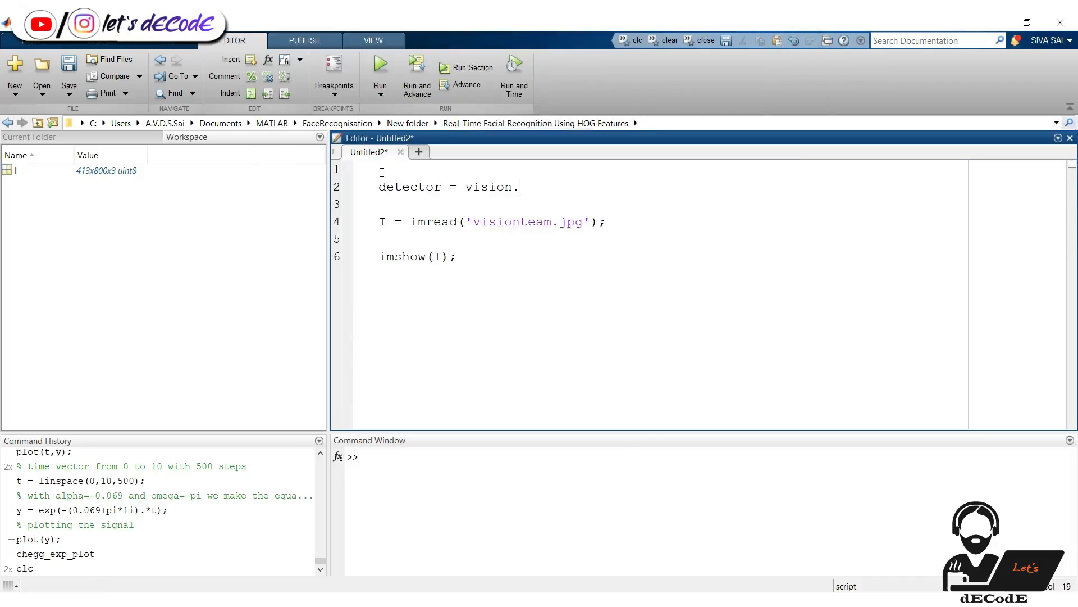
type("PeopleDetector();")
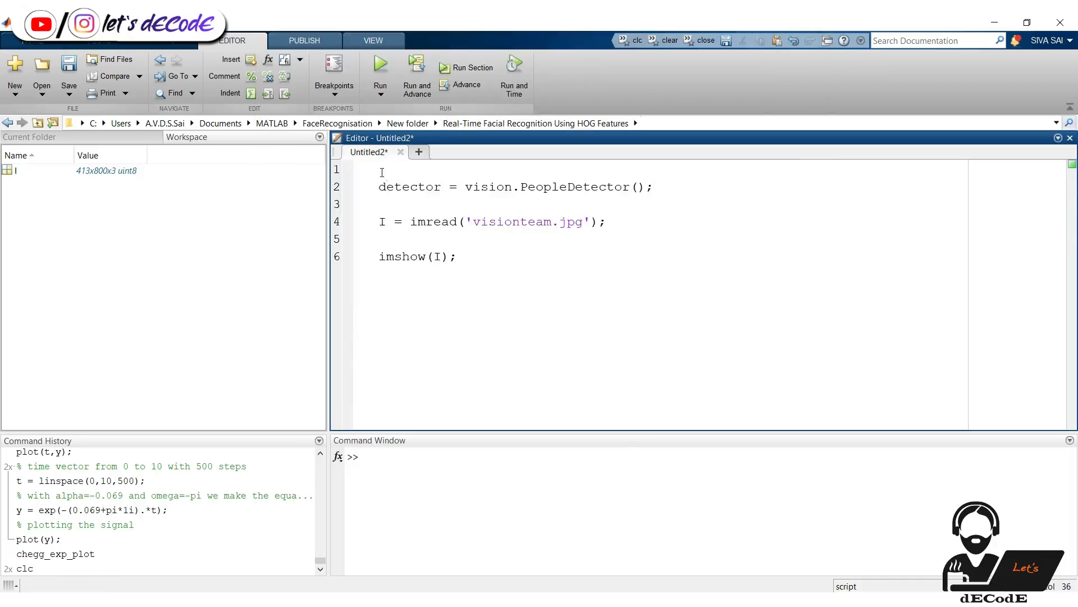
type("[s")
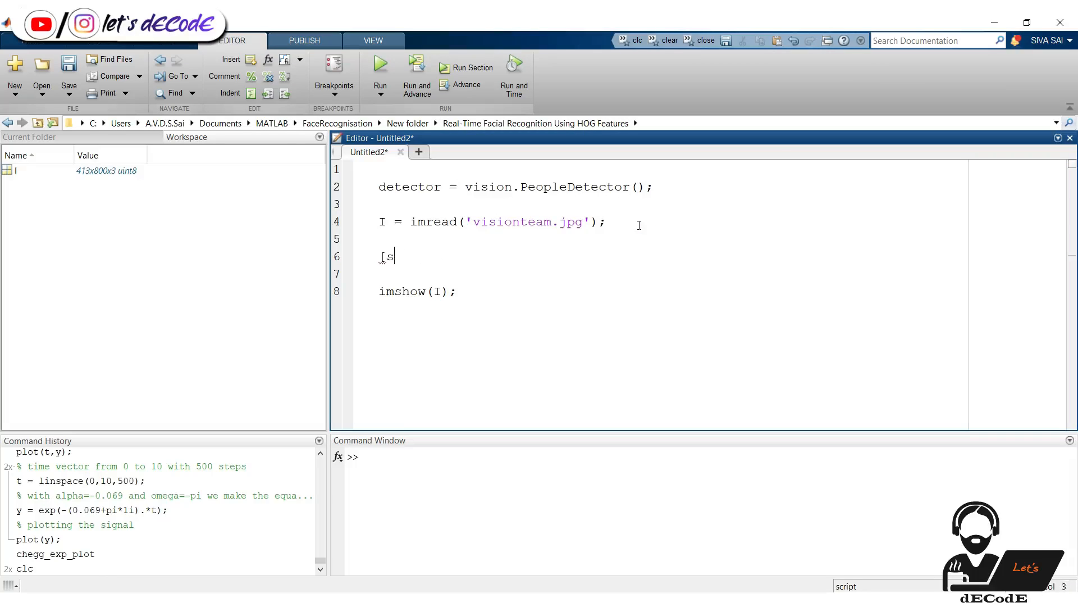
type("bboxes,scores]=step")
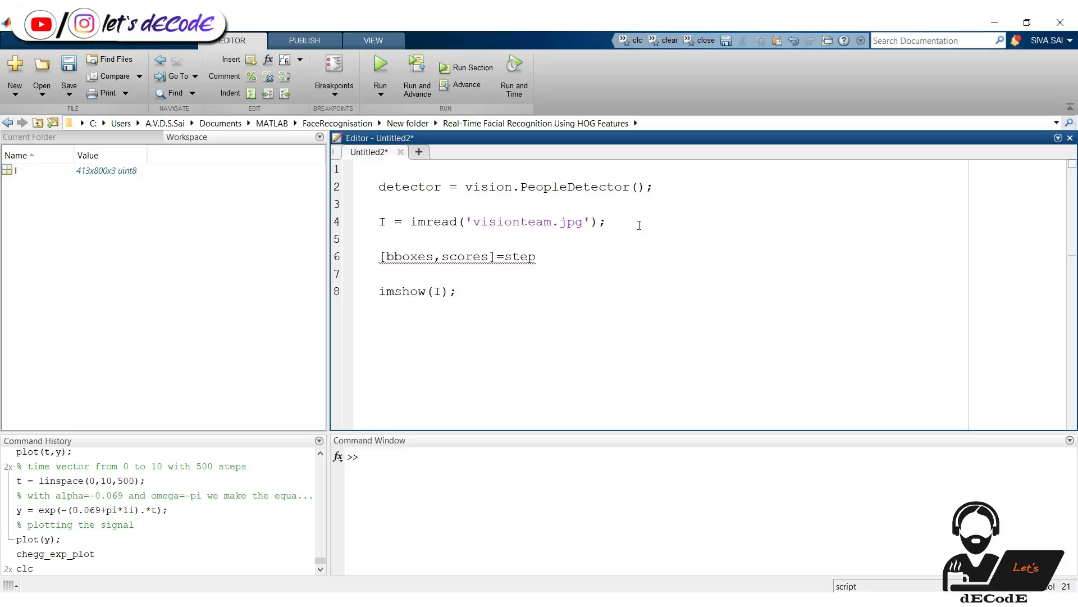
type("(detector,I);")
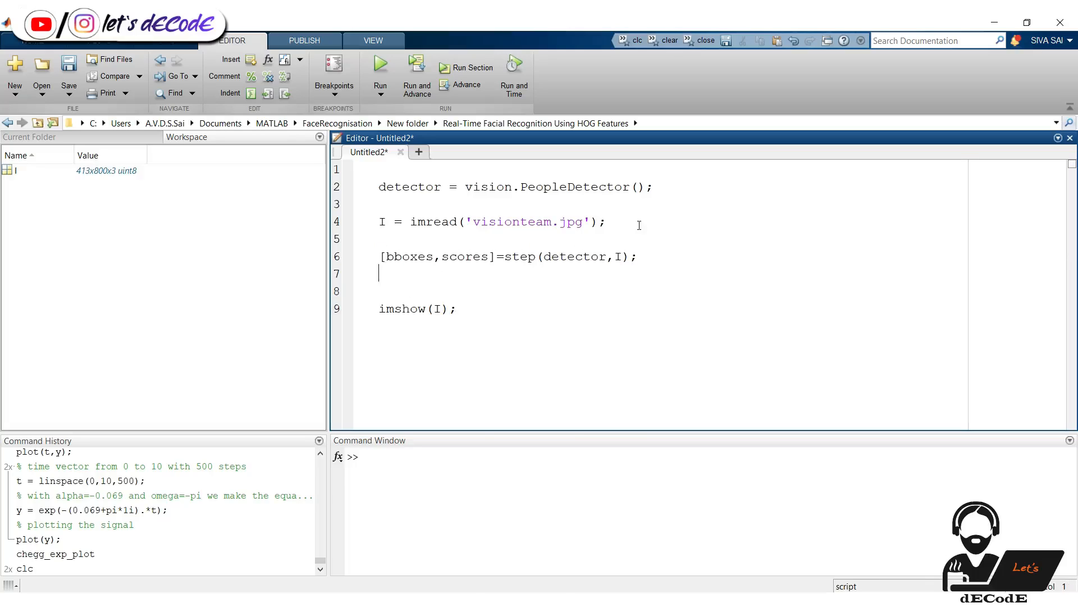
type("I = insertObje")
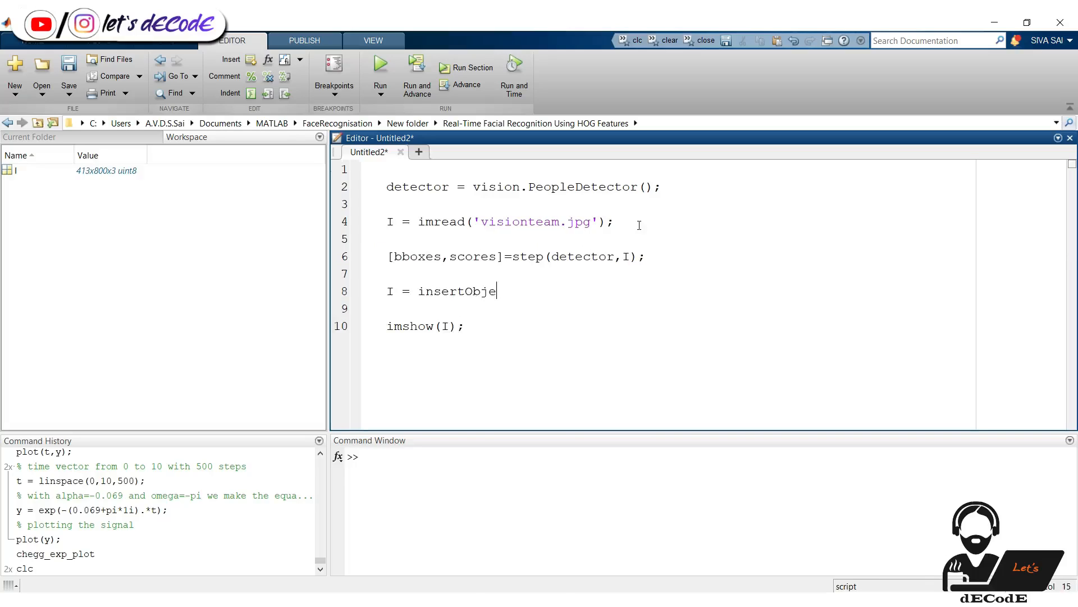
type("ctAnnotation(I,'")
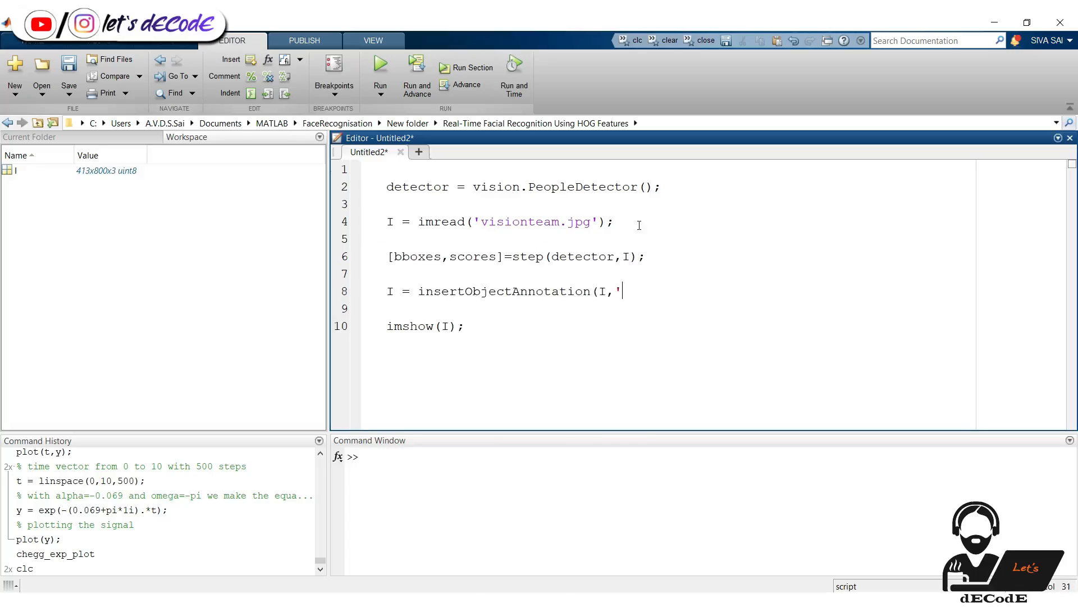
type("rectangle',bboxes,scores);")
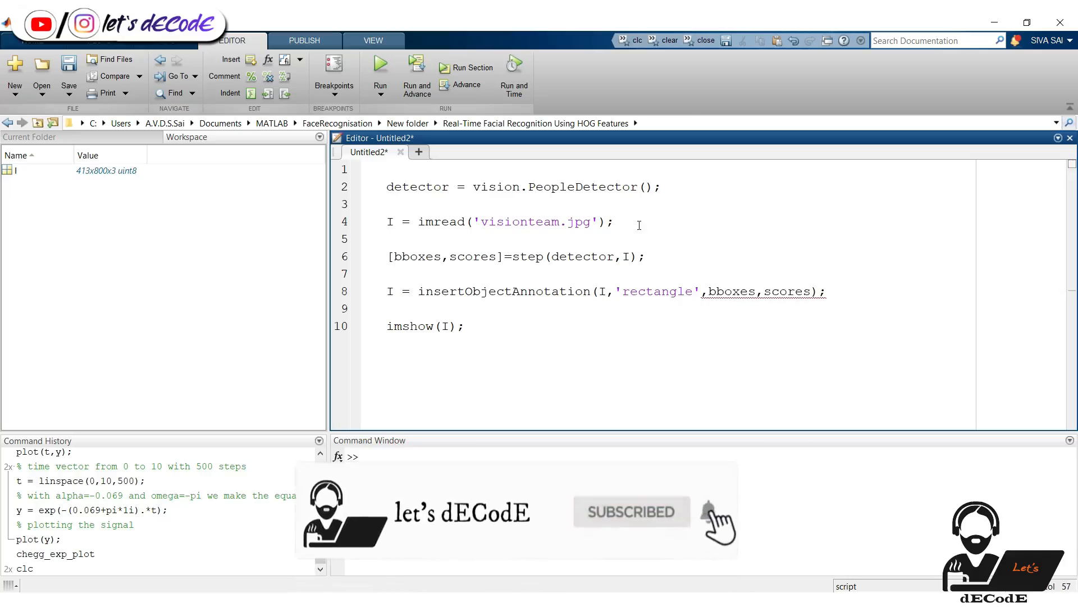
Run the detection, then switch the image to 'visionteam1.jpg' and run again.
left_click(379, 72)
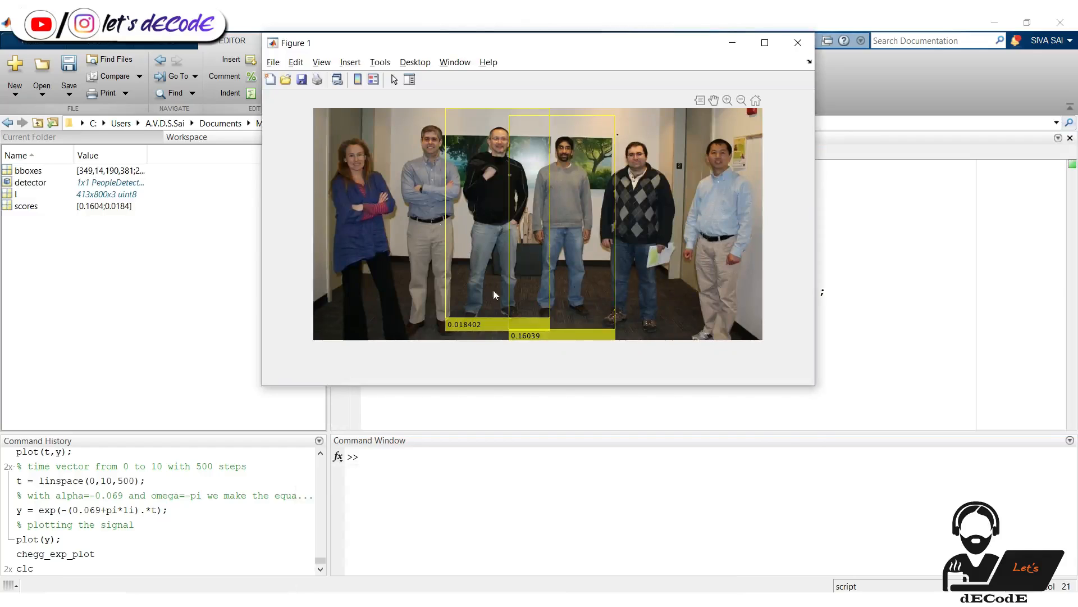
left_click(797, 42)
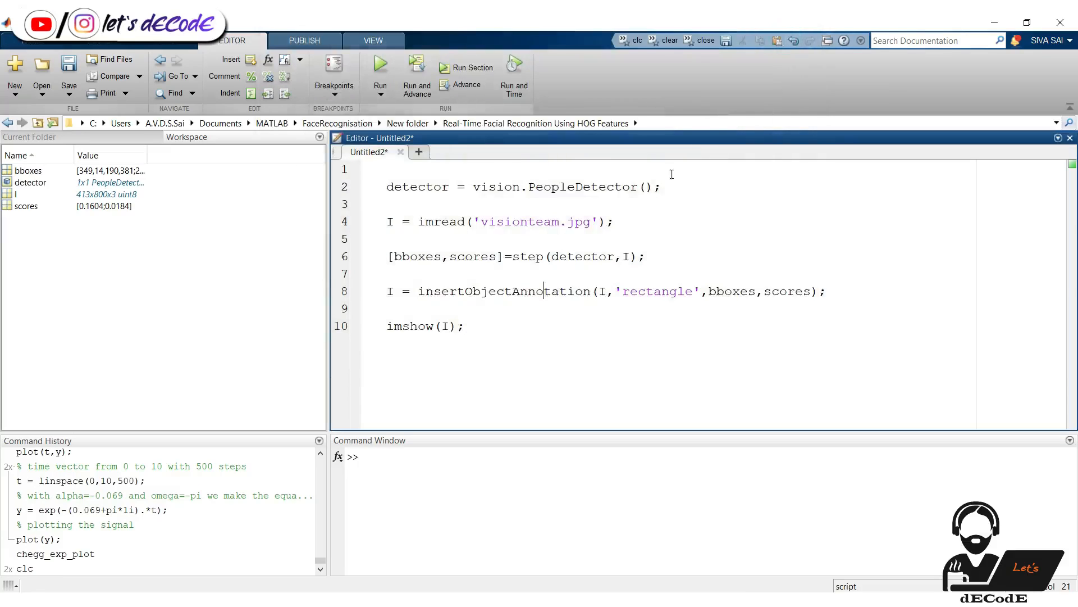
left_click(564, 221)
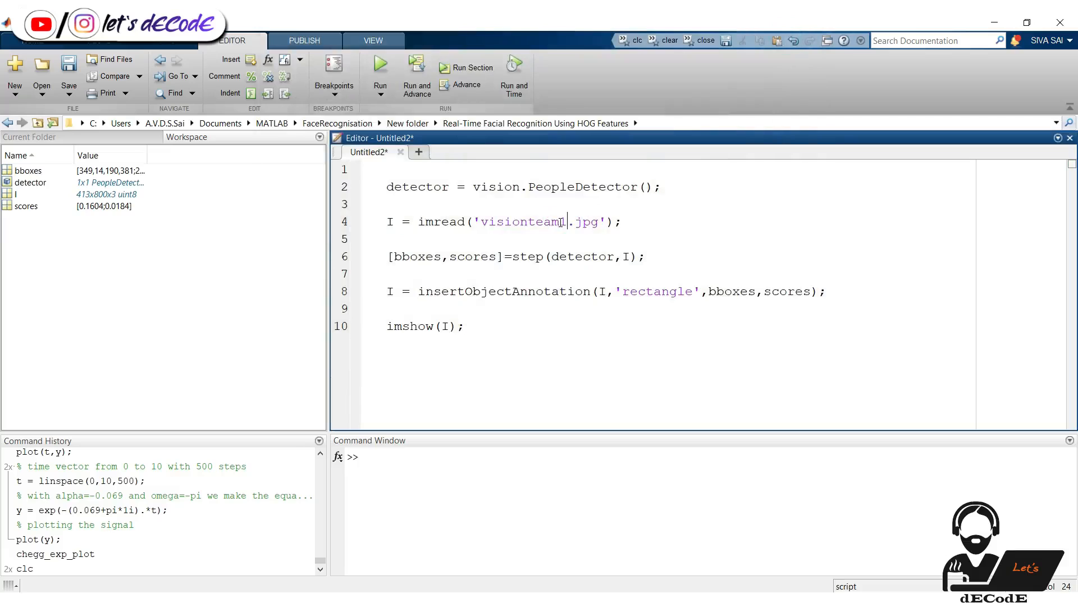
left_click(379, 72)
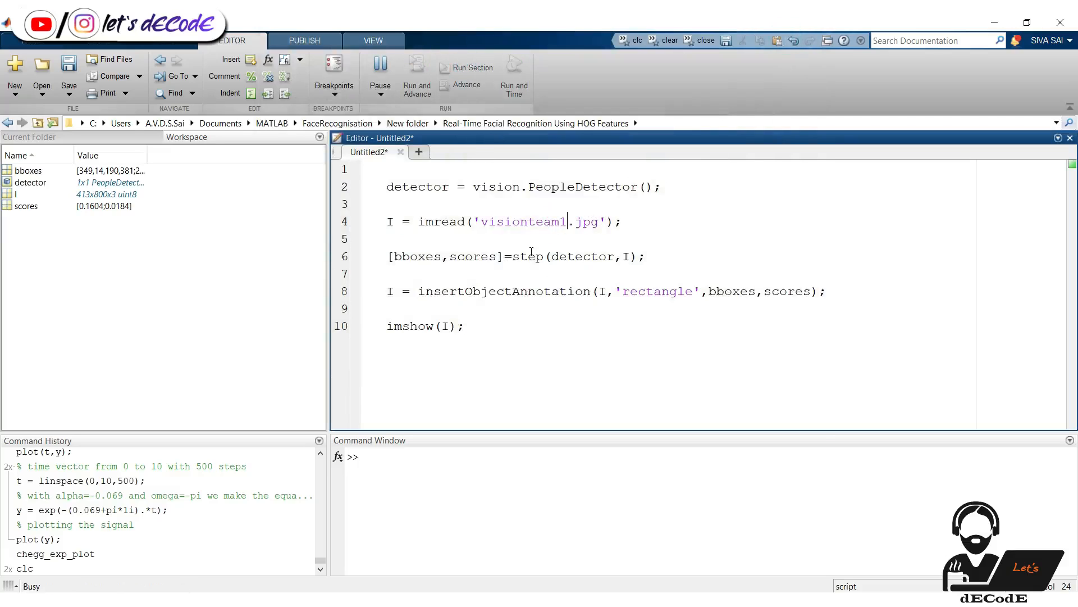
key("f5")
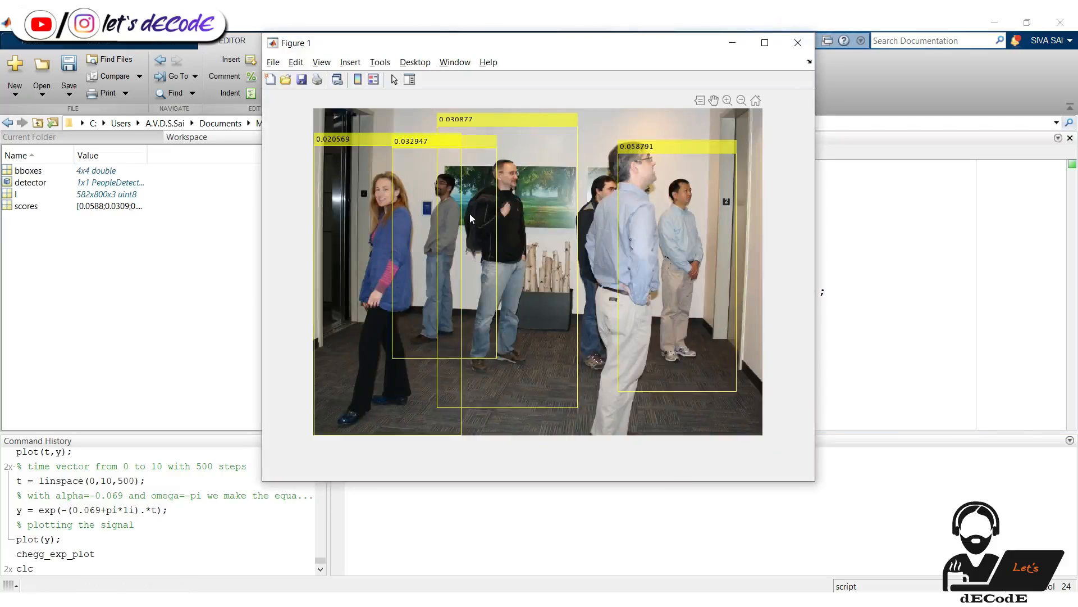
mouse_move(459, 191)
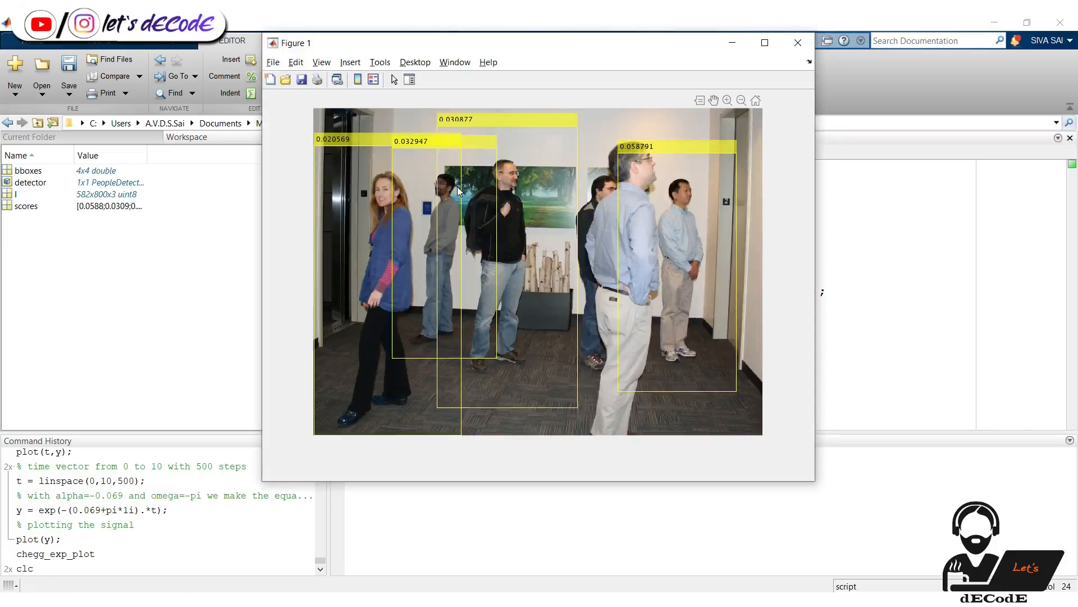
mouse_move(619, 315)
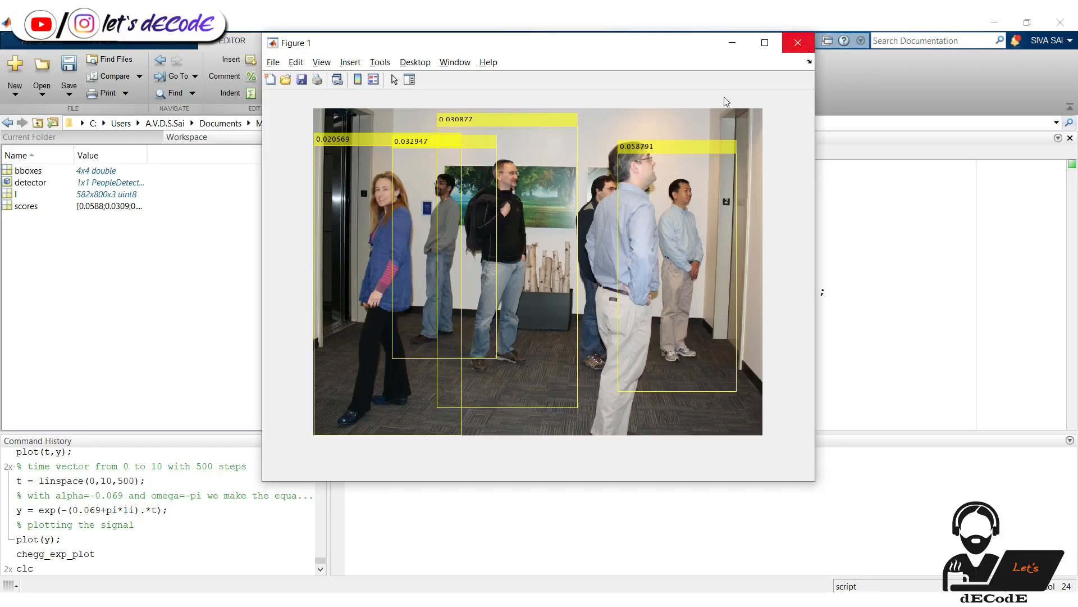
Replace the old detector with peopleDetectorACF and detect(detector,I).
left_click(797, 42)
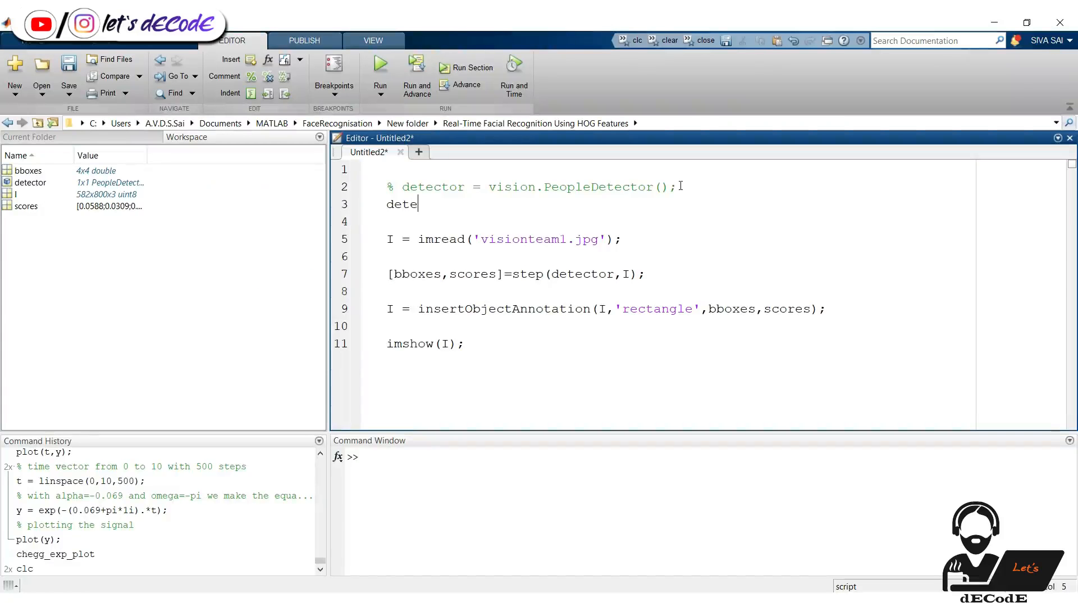
type("ctor")
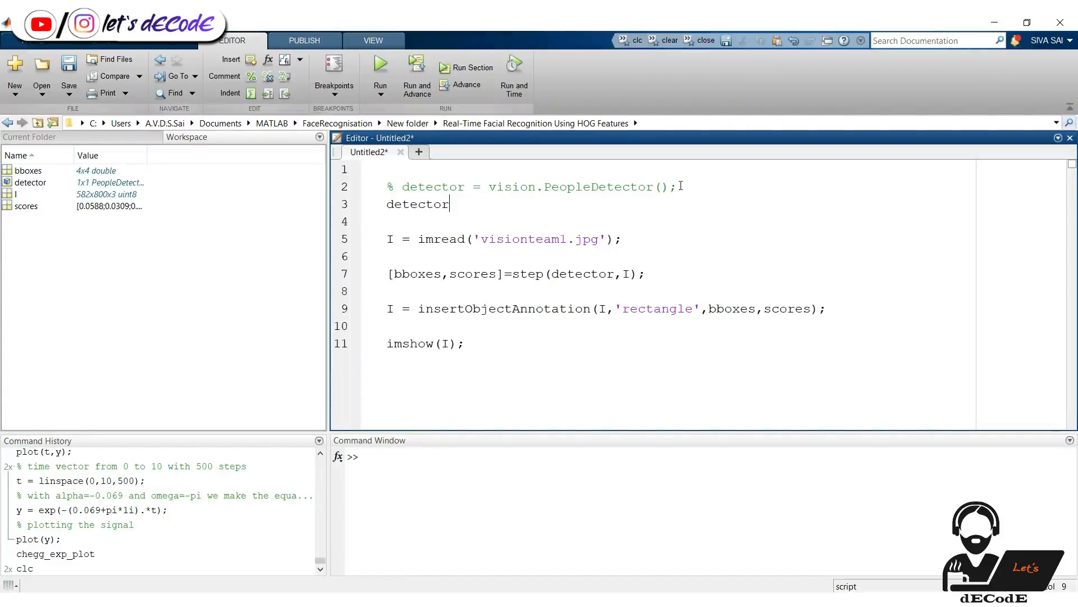
type("= peopleDetectorACF();")
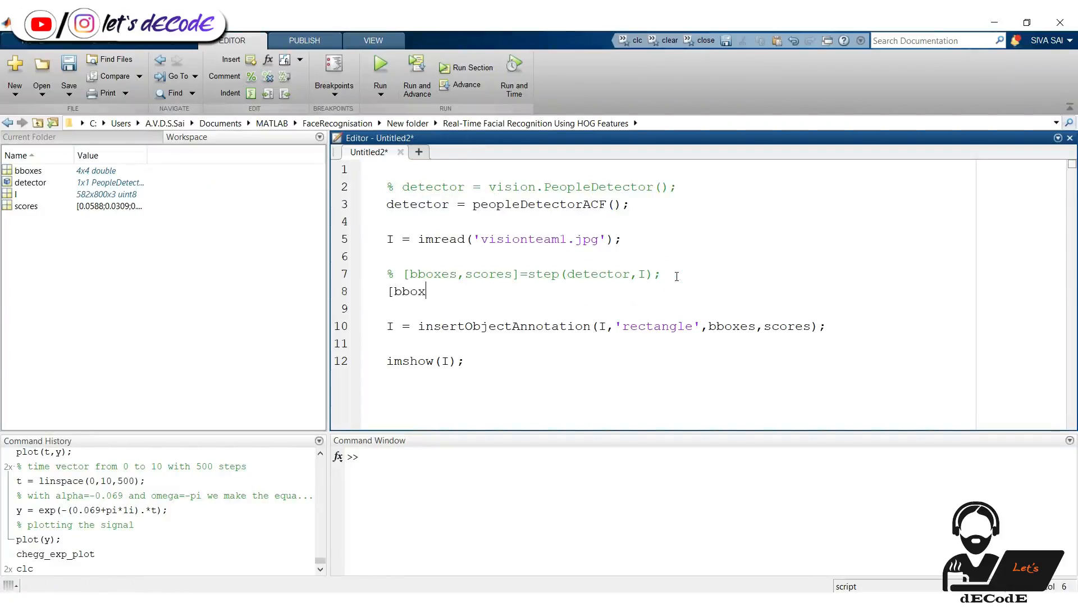
type("es,scores] = detect")
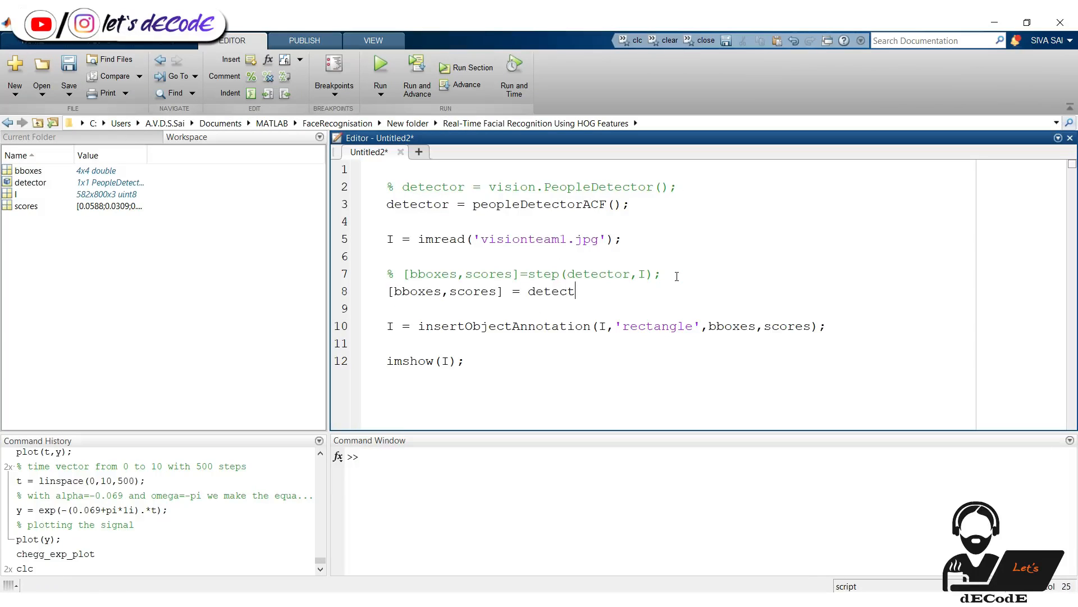
type("(detector,I);")
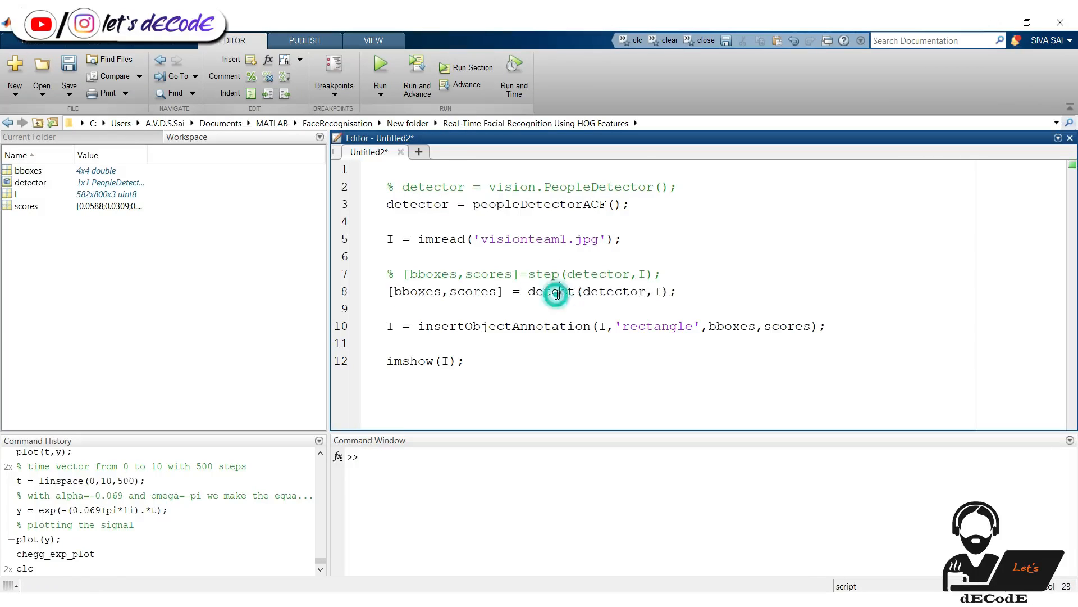
Run the ACF detector on 'visionteam1.jpg', then rerun it on 'visionteam.jpg'.
left_click(380, 76)
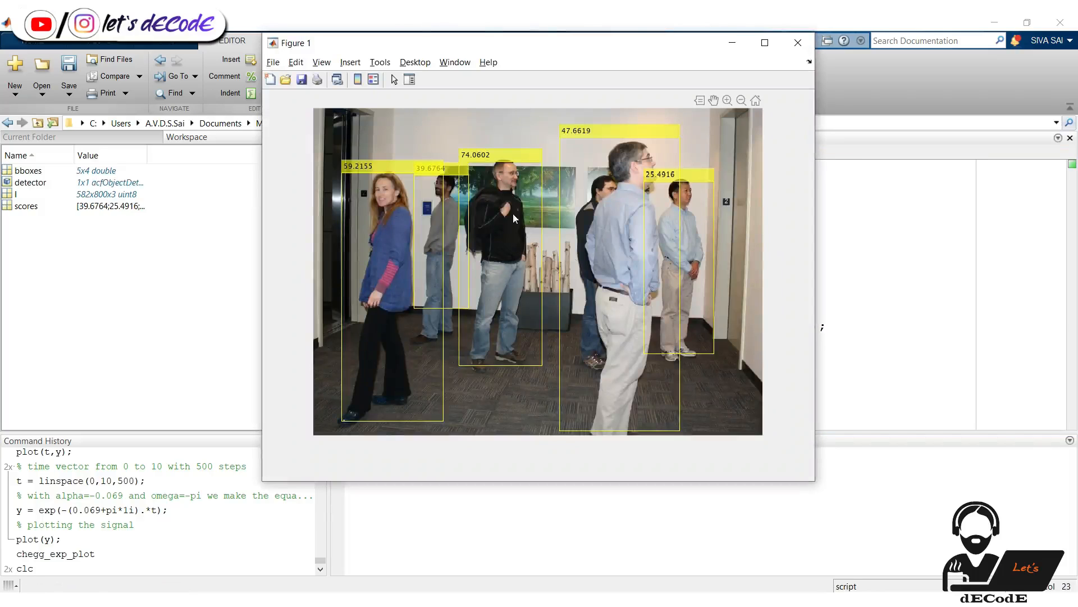
mouse_move(643, 358)
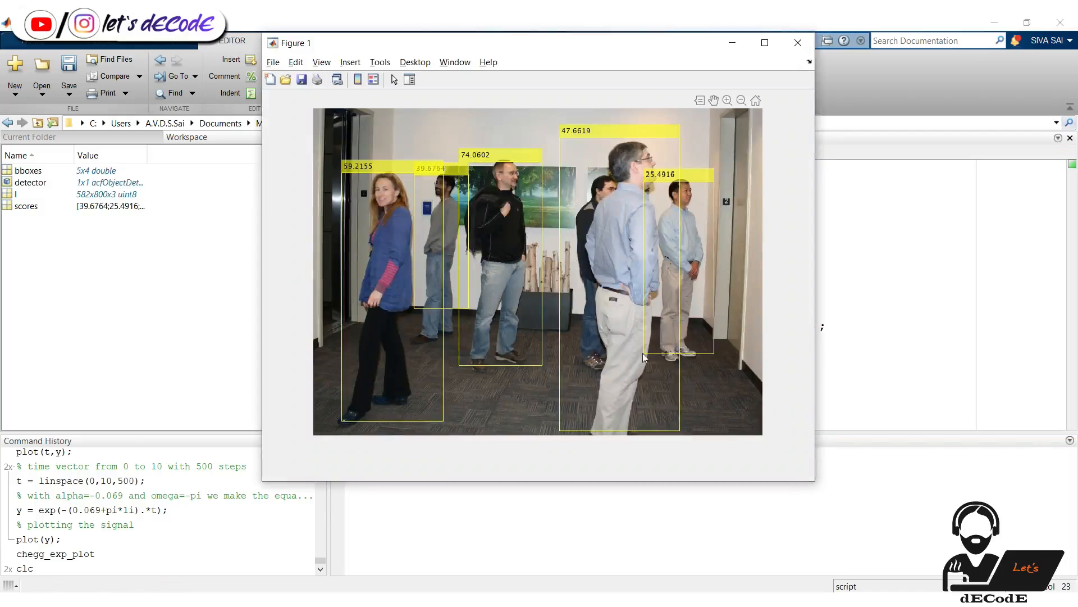
left_click(797, 43)
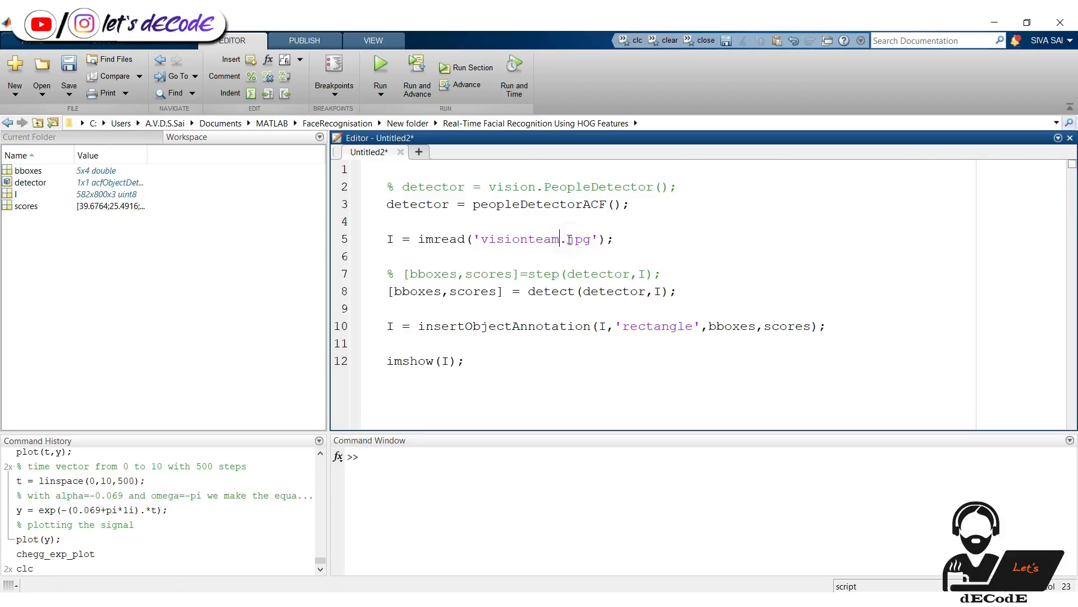
left_click(379, 71)
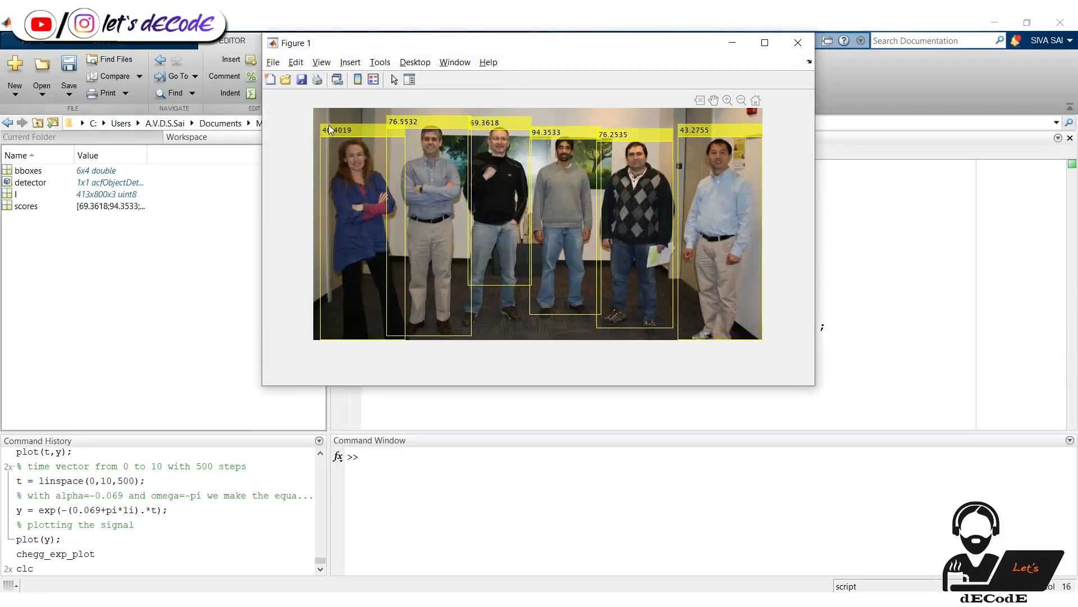
mouse_move(413, 126)
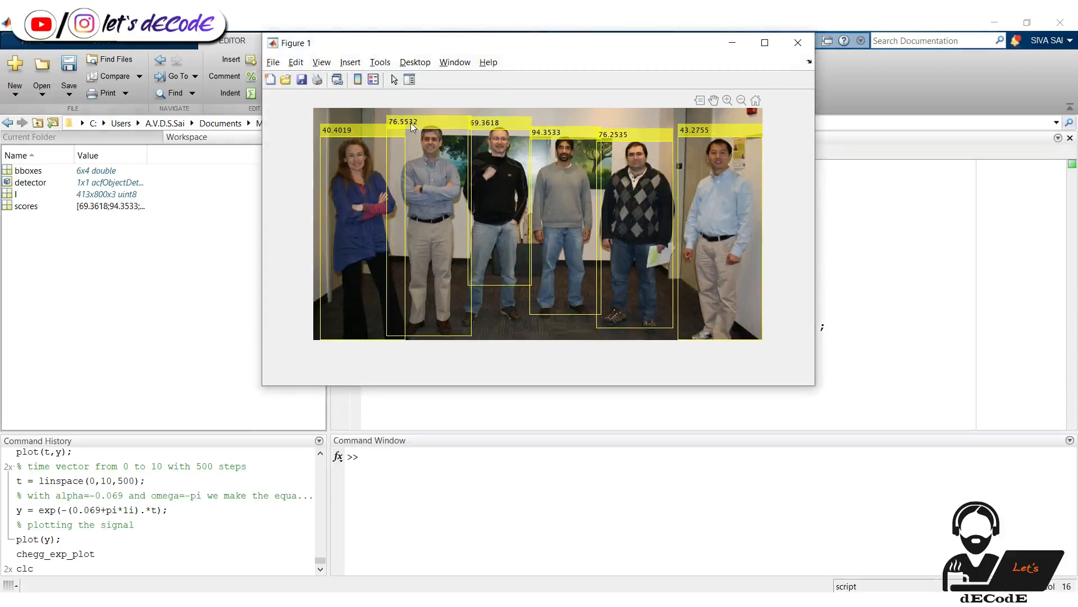
Rerun the detector on 'visionteam1.jpg', showing five boxes numbered 1–5.
left_click(797, 42)
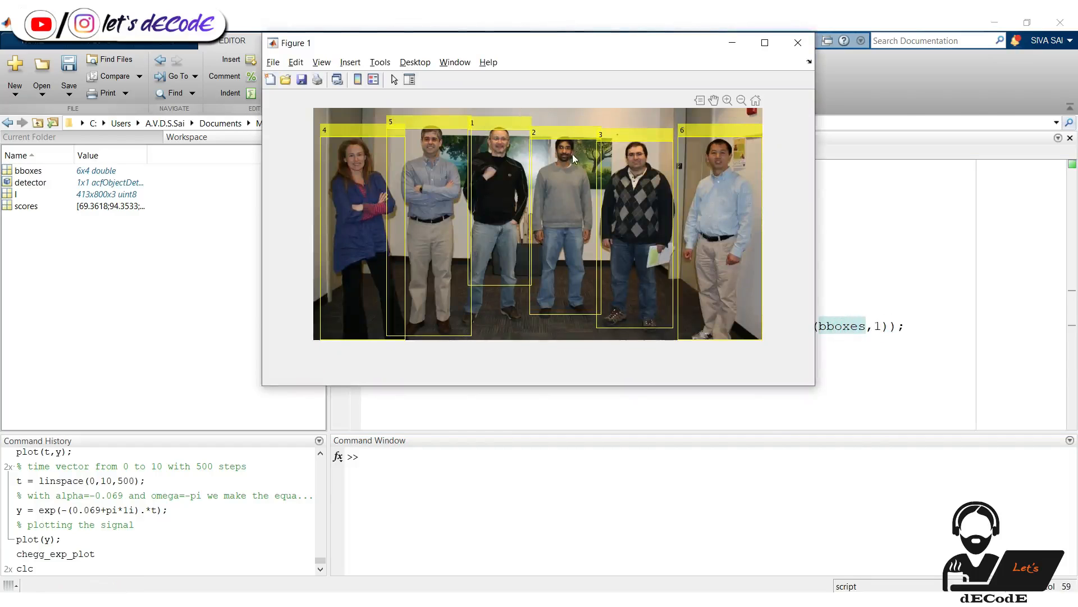
mouse_move(730, 202)
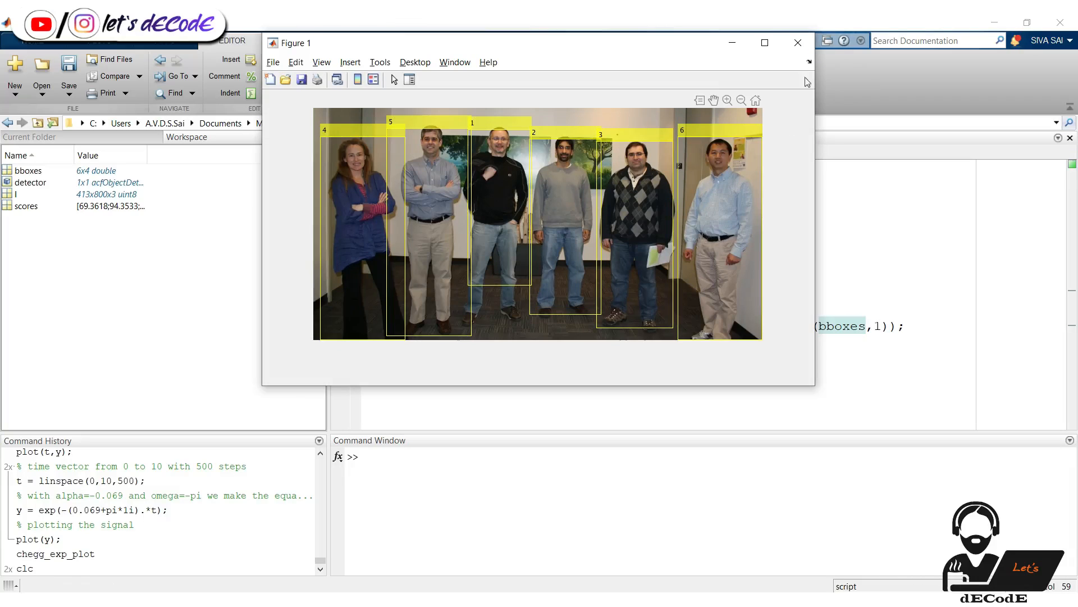
left_click(797, 43)
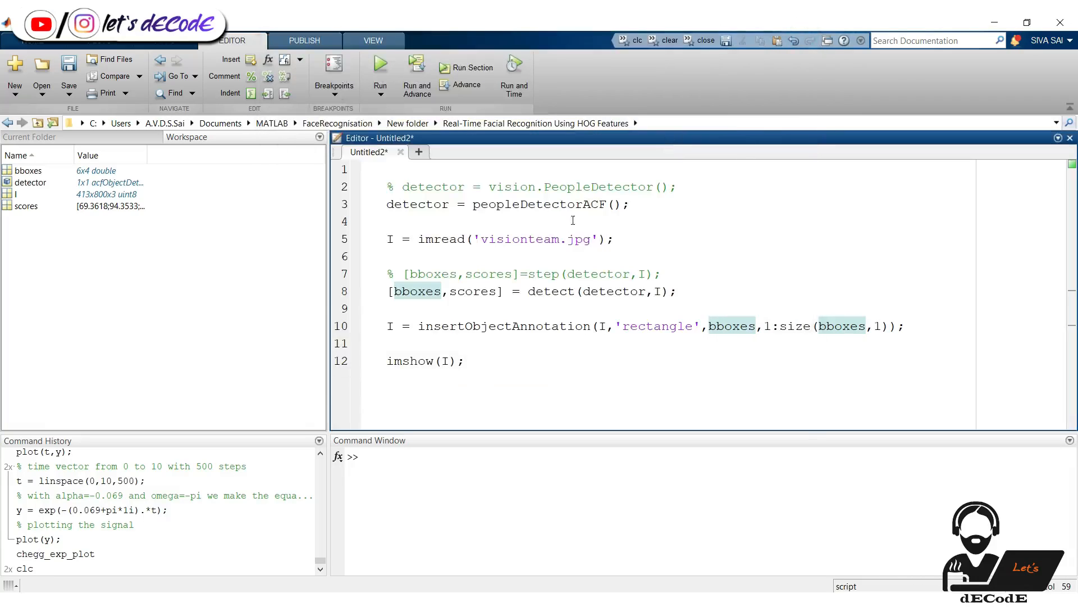
left_click(380, 73)
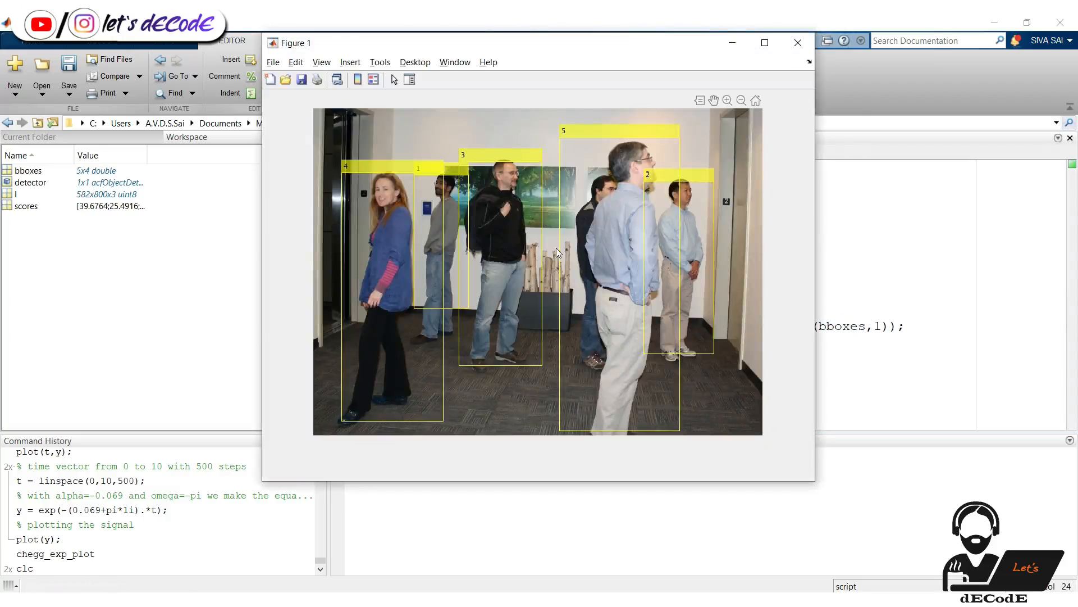
mouse_move(421, 174)
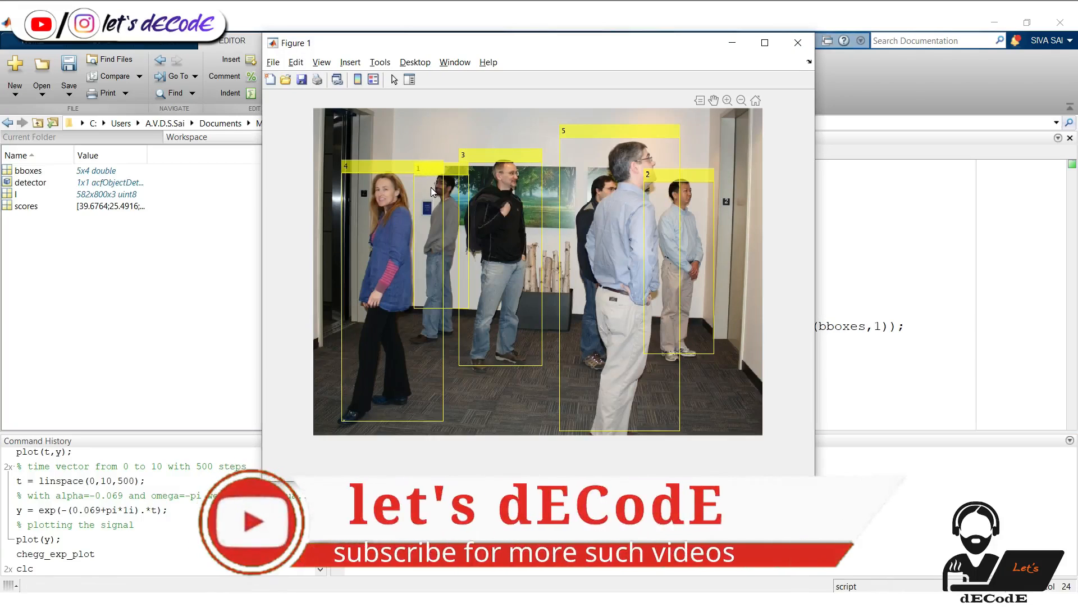
mouse_move(678, 199)
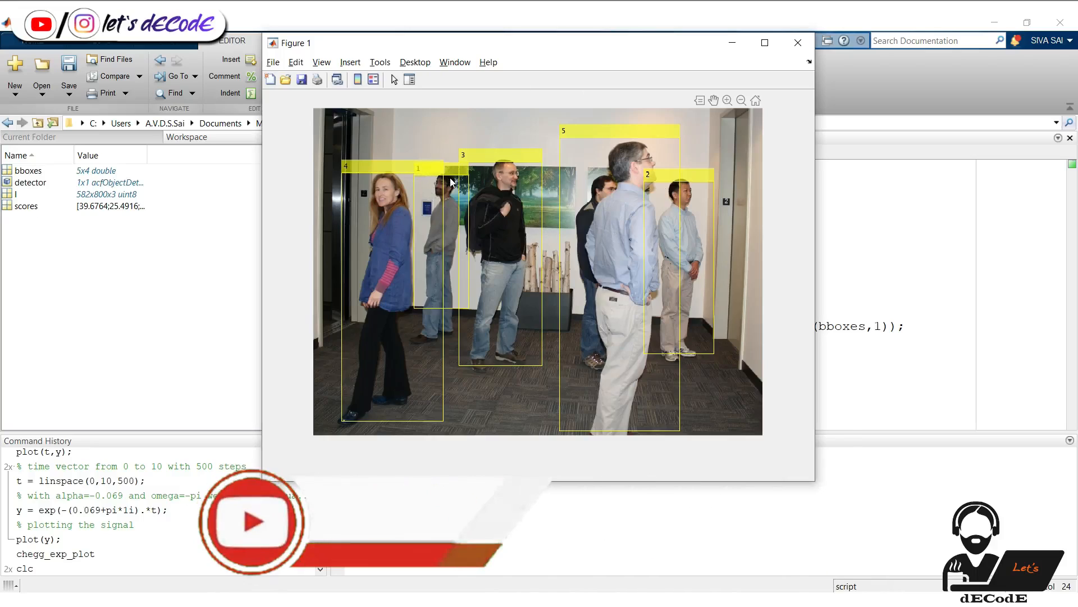
mouse_move(579, 185)
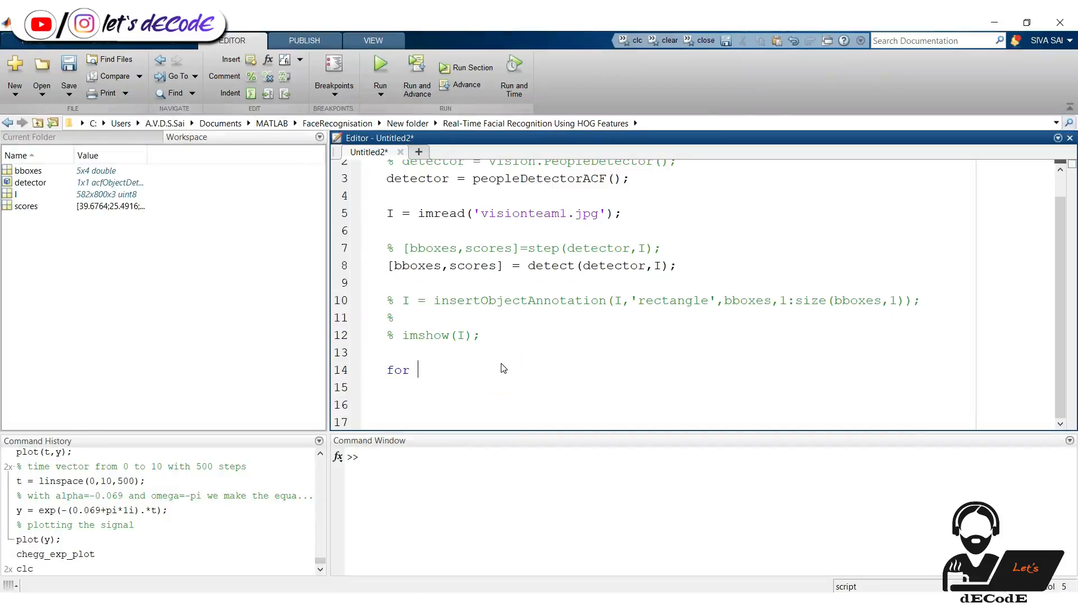
Write a for loop over boxes 2 onward computing dis1_v, dis2_v, dis1_h and dis2_h with abs().
type("i=2:size(bboxes,1")
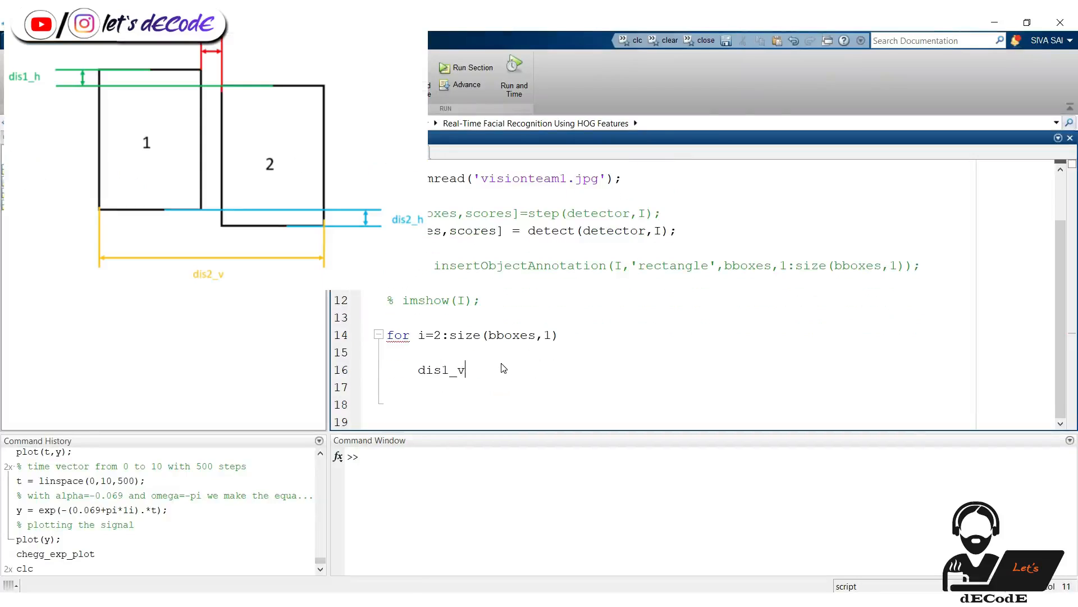
type("= abs(bboxes(1,1)+bboxes")
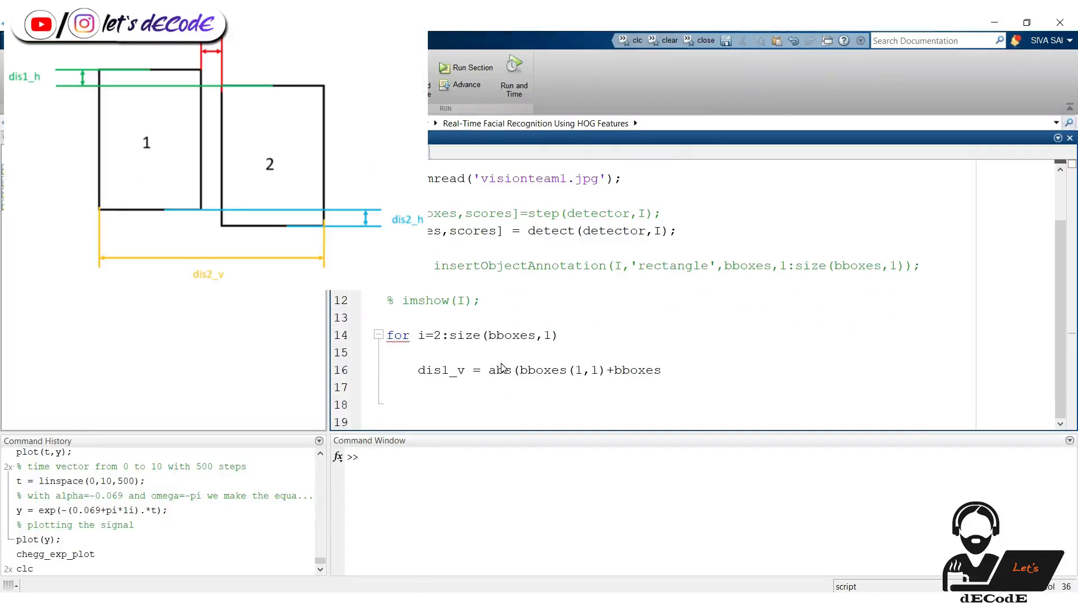
type("(1,3)-bboxes(i,1));")
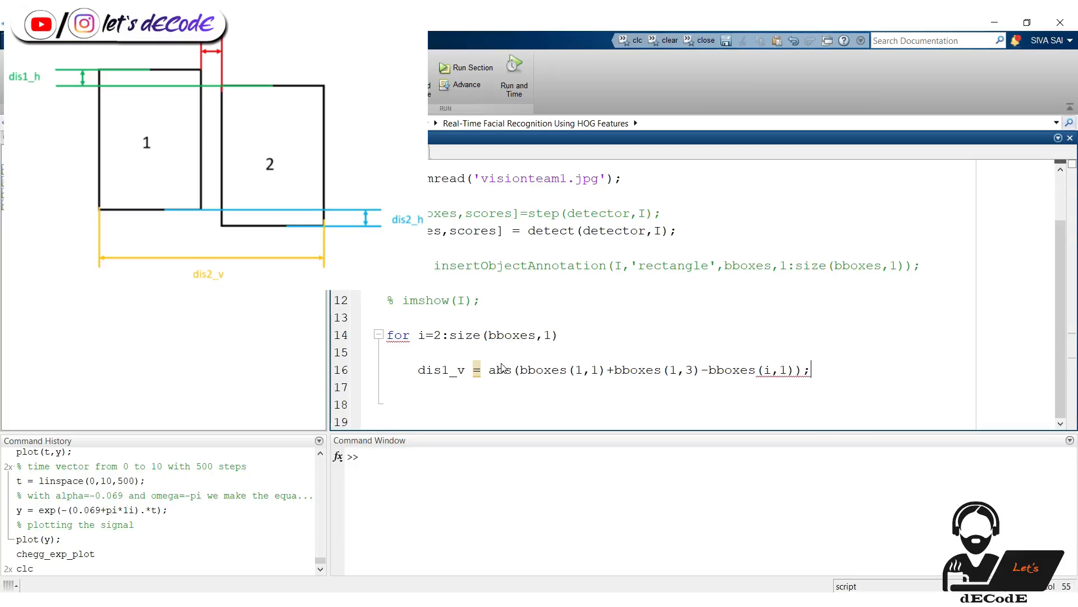
type("dis2_v = abs(bboxes(1")
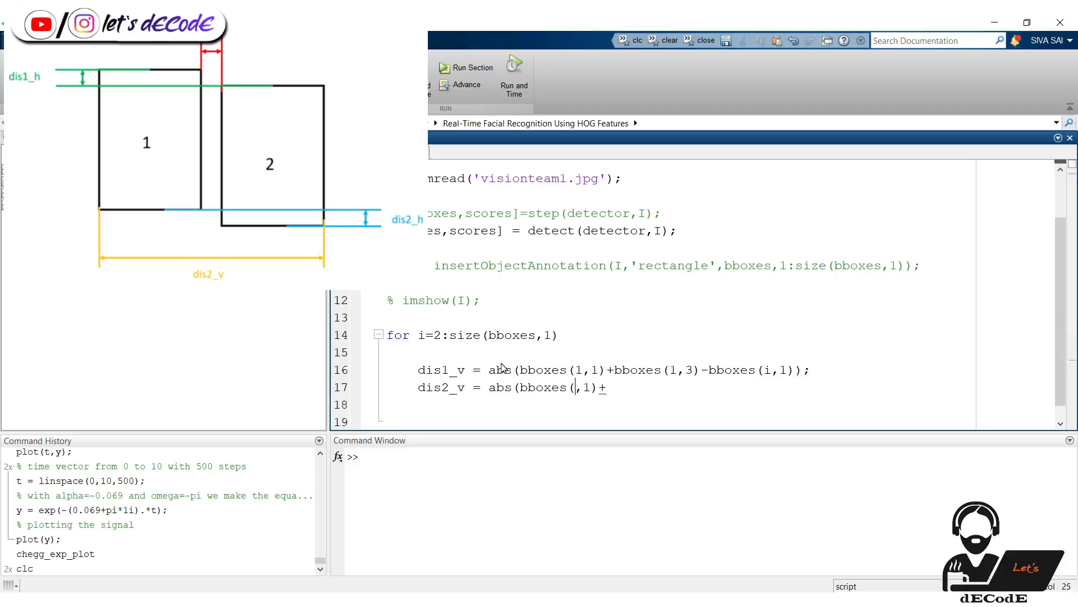
type("i,1)+bboxes(i,3)-bboxes(1,1));")
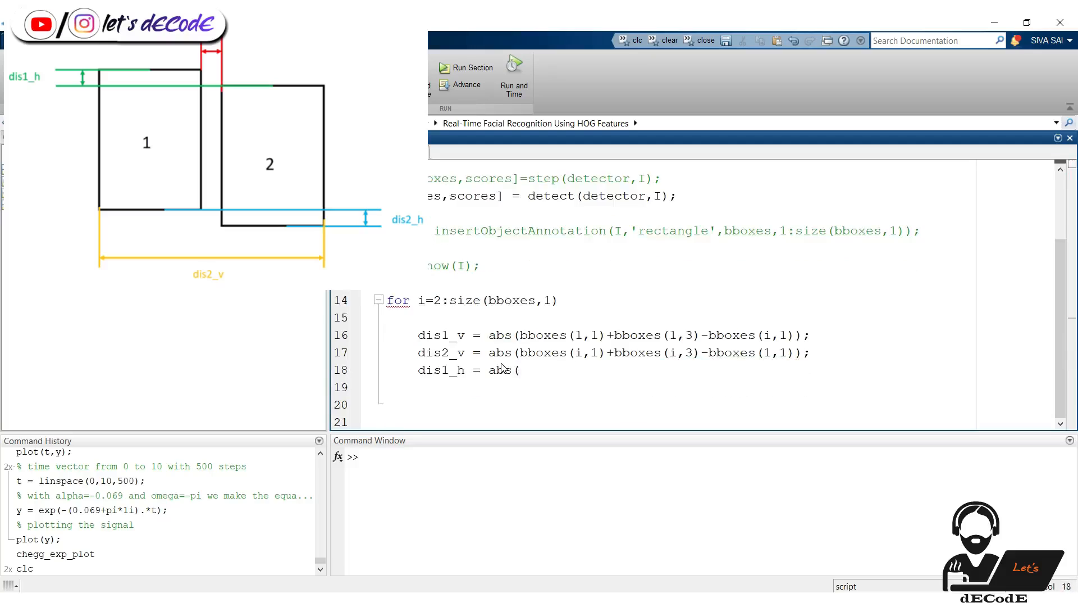
type("bboxes(1,2)-bboxes(i,")
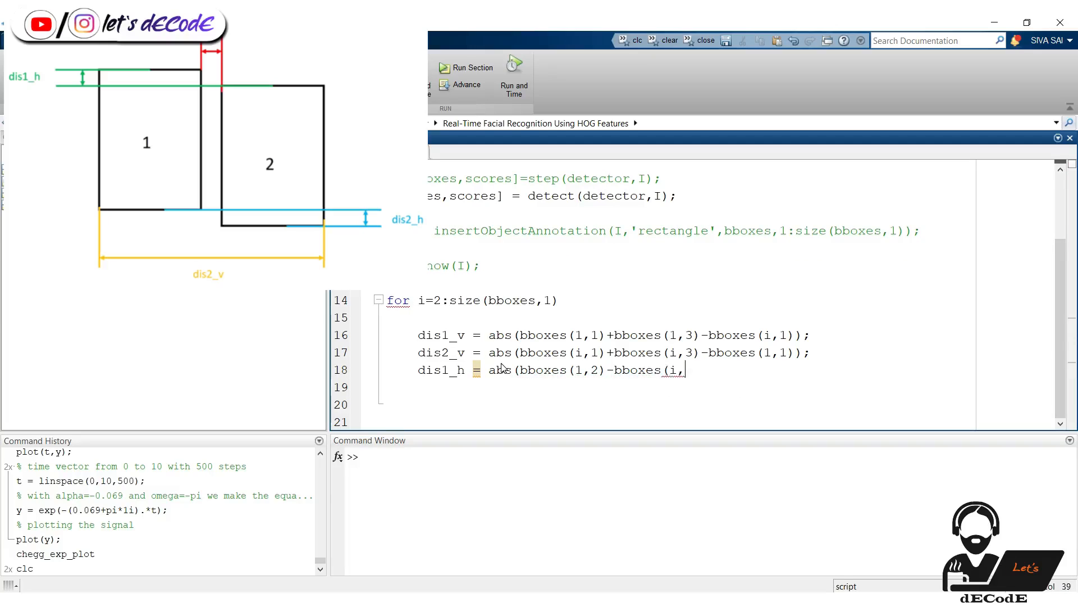
type("2));")
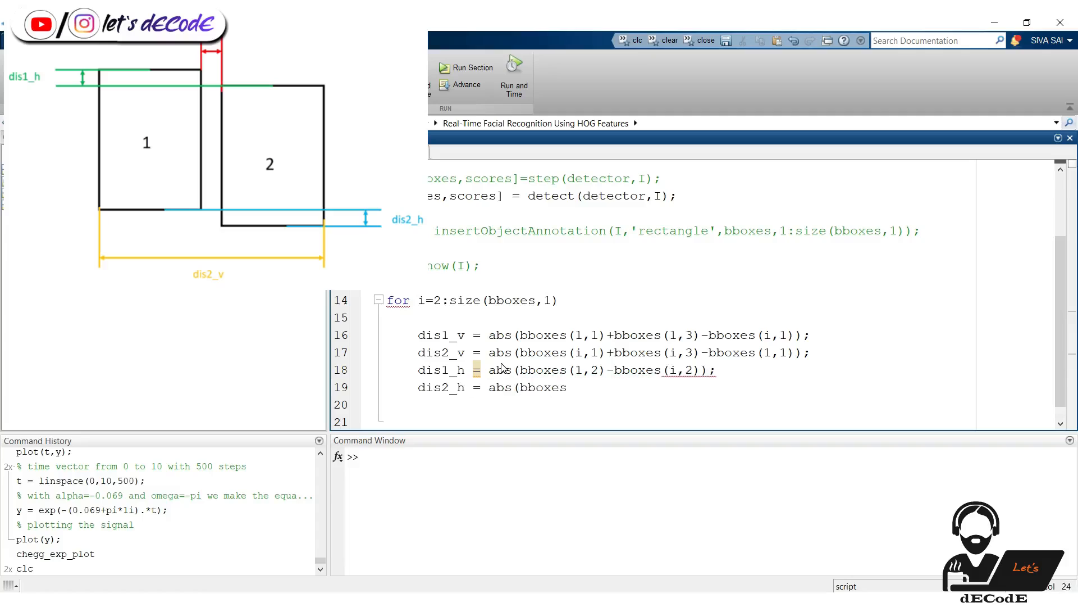
type("+bboxes(1,4)-bboxes(i,2)-bboxes(i,4));")
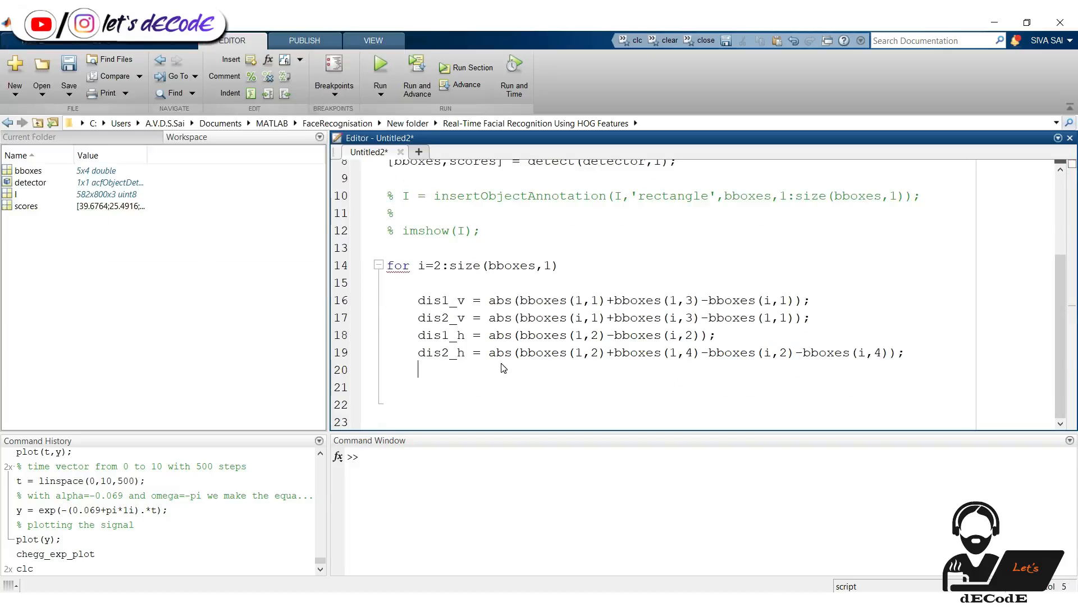
Add an if/else marking boxes within 75/50 thresholds red and others green, then run.
type("if ((dis1_v<75")
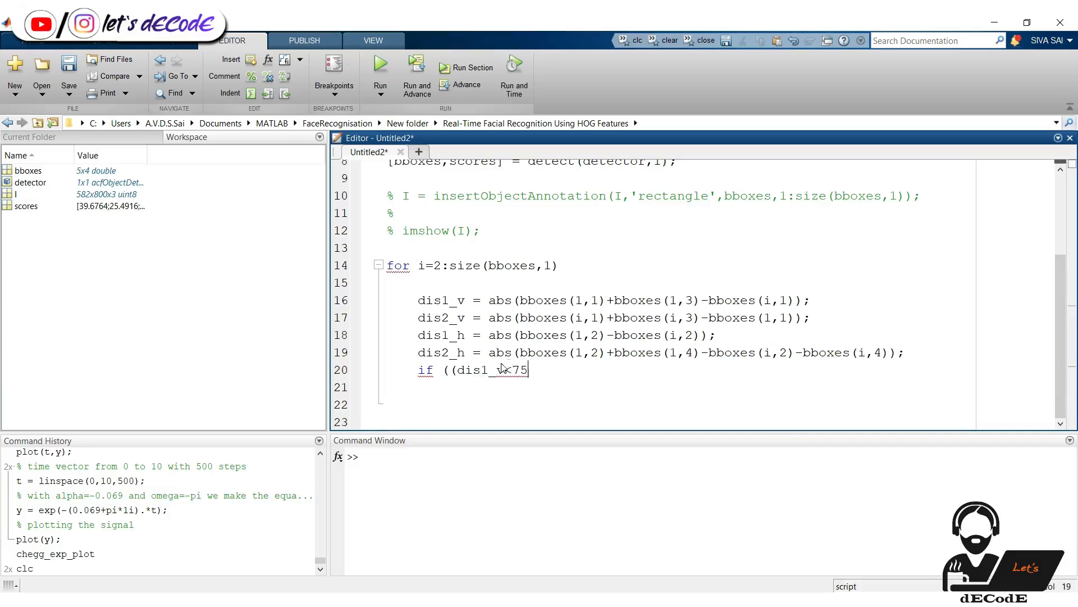
type("|| dis2_v<75)")
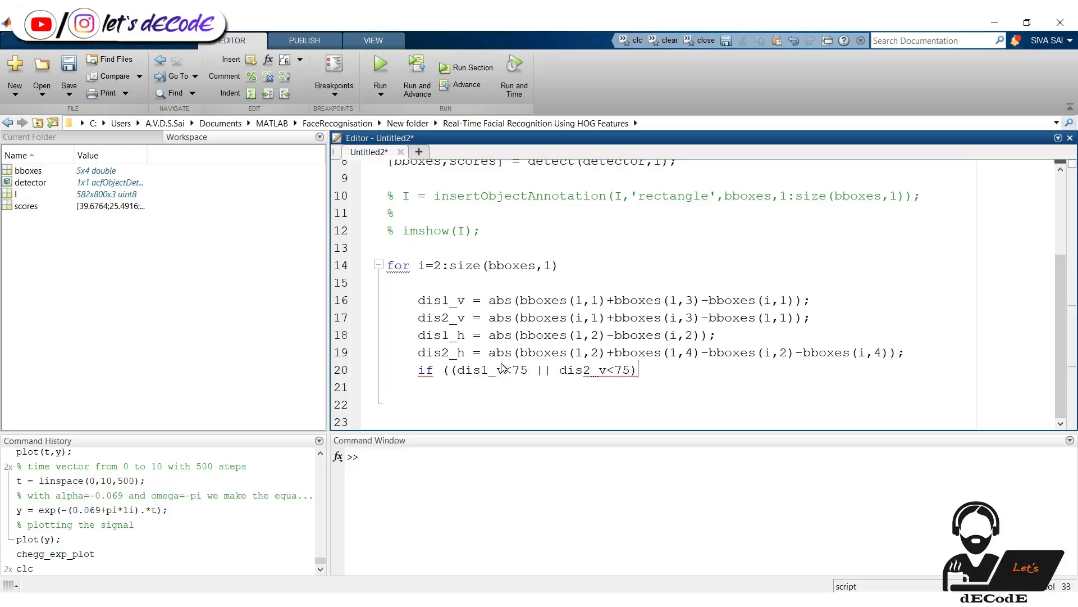
type("&&(dis1_h<50 || dis2_h<50")
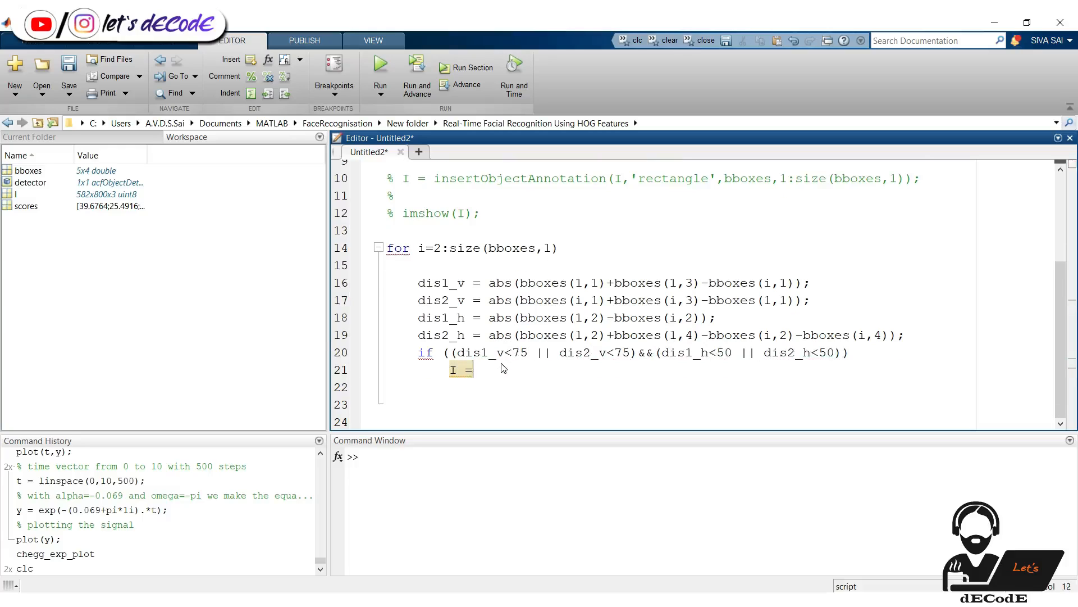
type("insertObjectAnno")
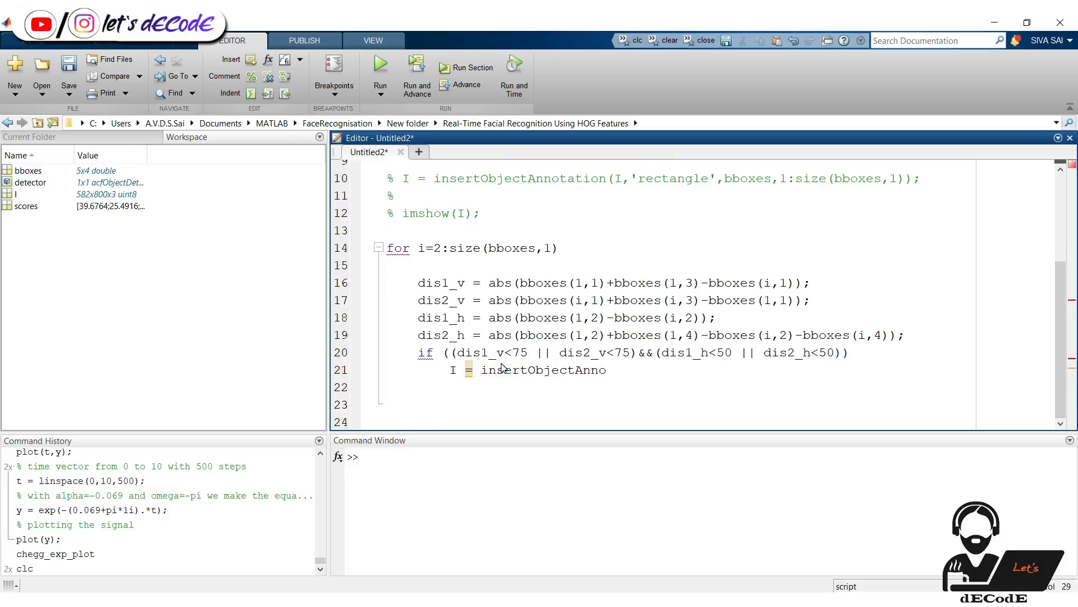
type("tation(I,'rectangle',bboxes(")
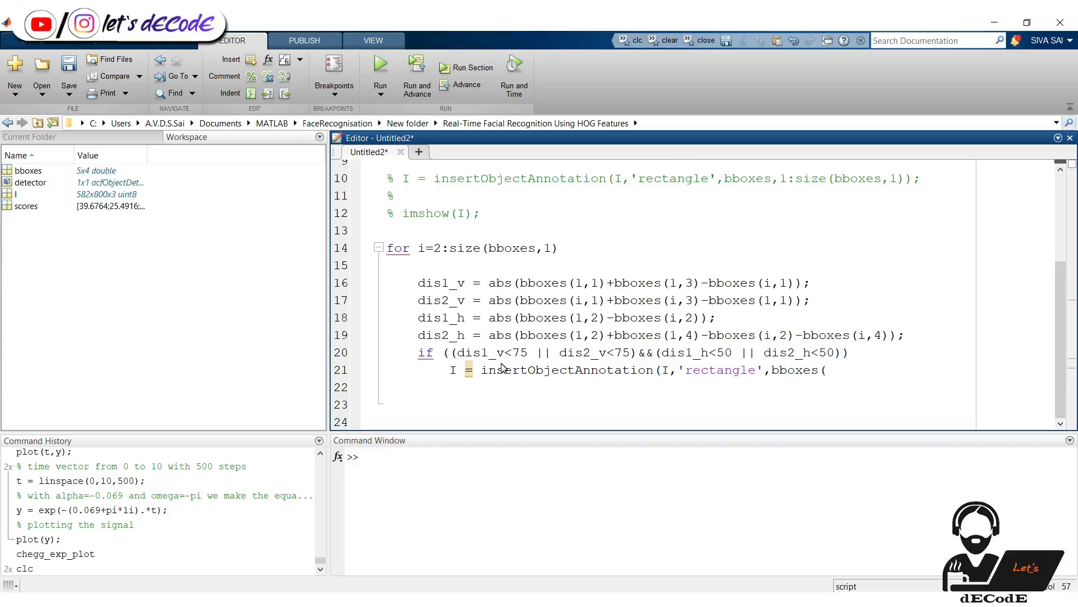
type("i,:),i,'v")
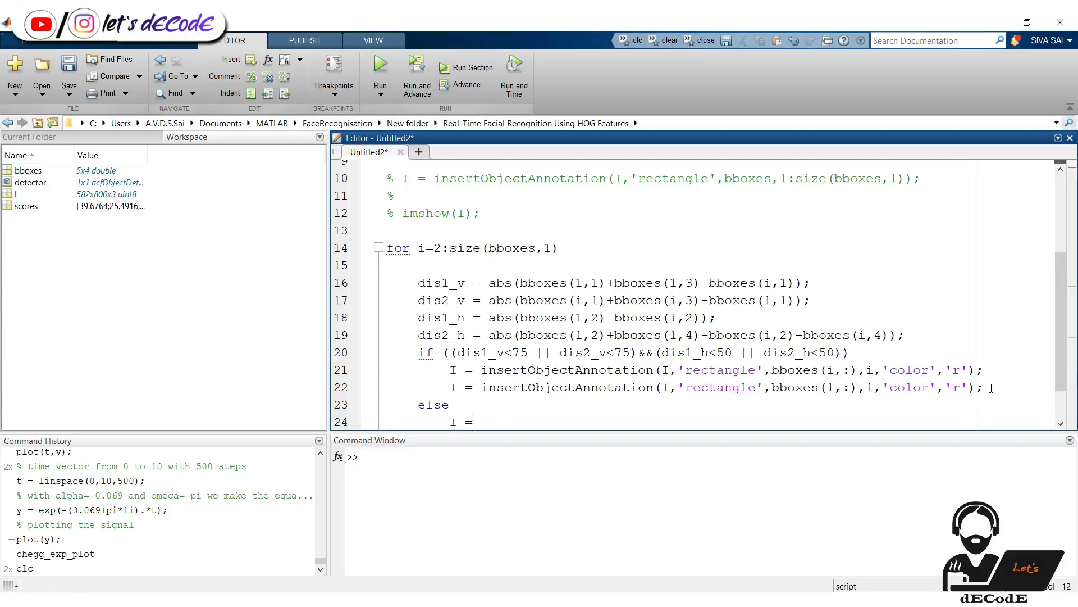
type("insertObjectAnnotation(I,'rect")
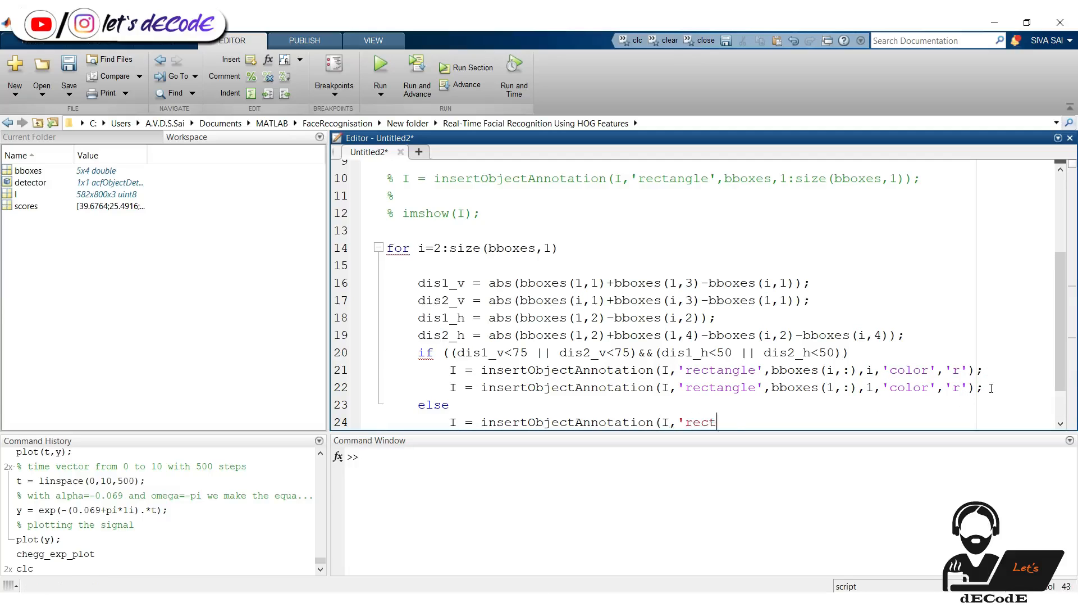
type("angle',bboxes(i,:")
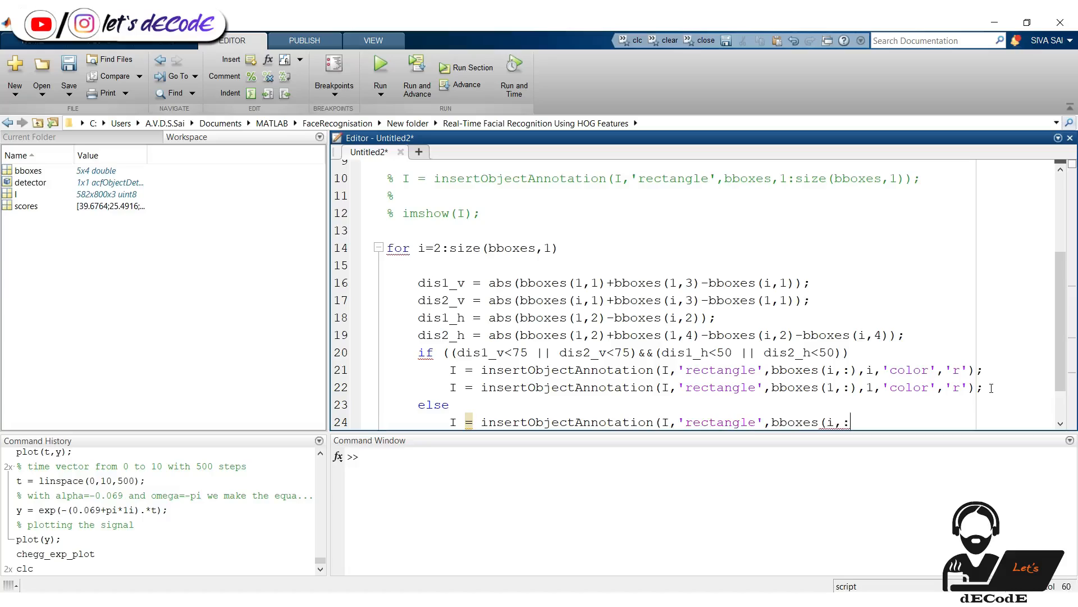
type("),i,'color','g');")
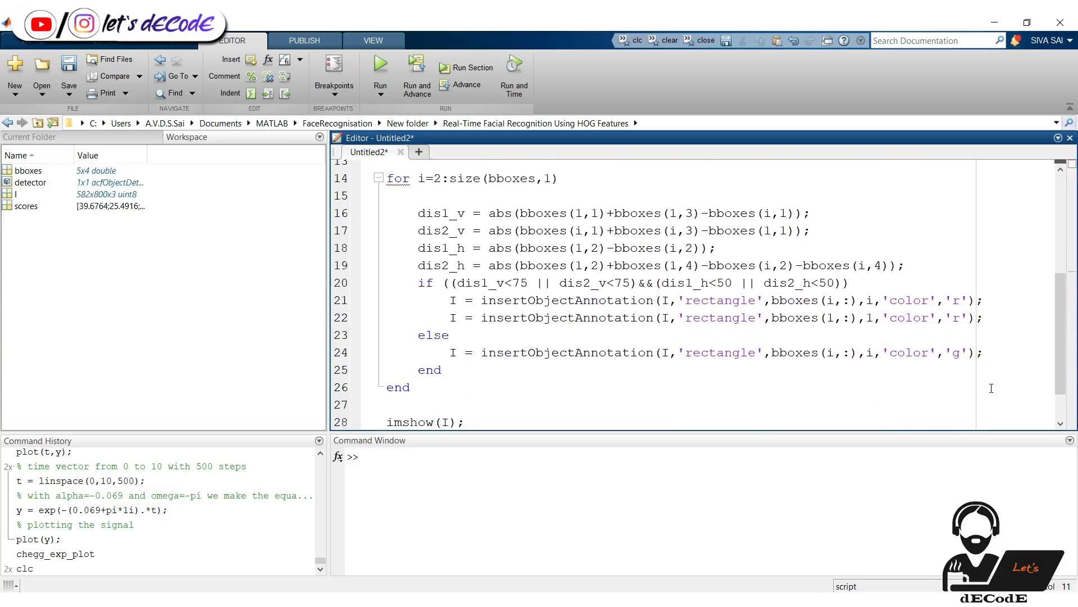
left_click(380, 67)
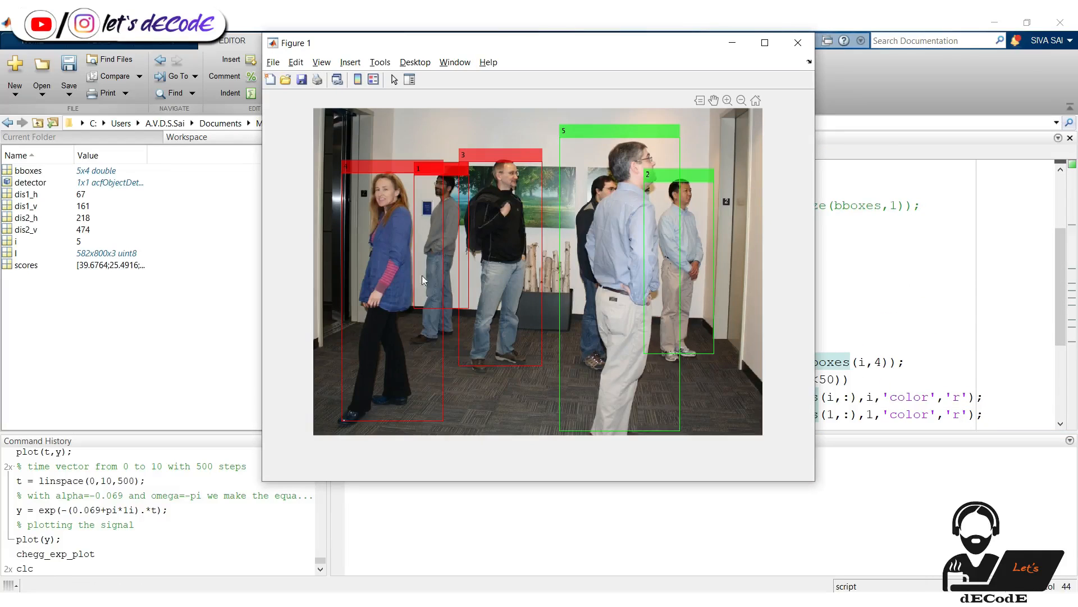
mouse_move(416, 256)
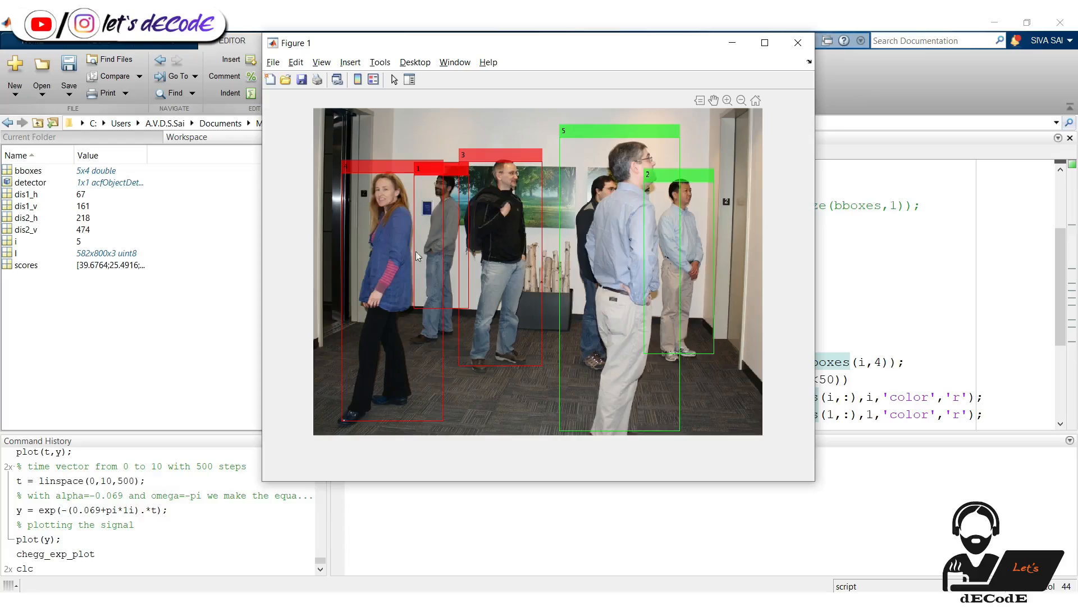
mouse_move(424, 236)
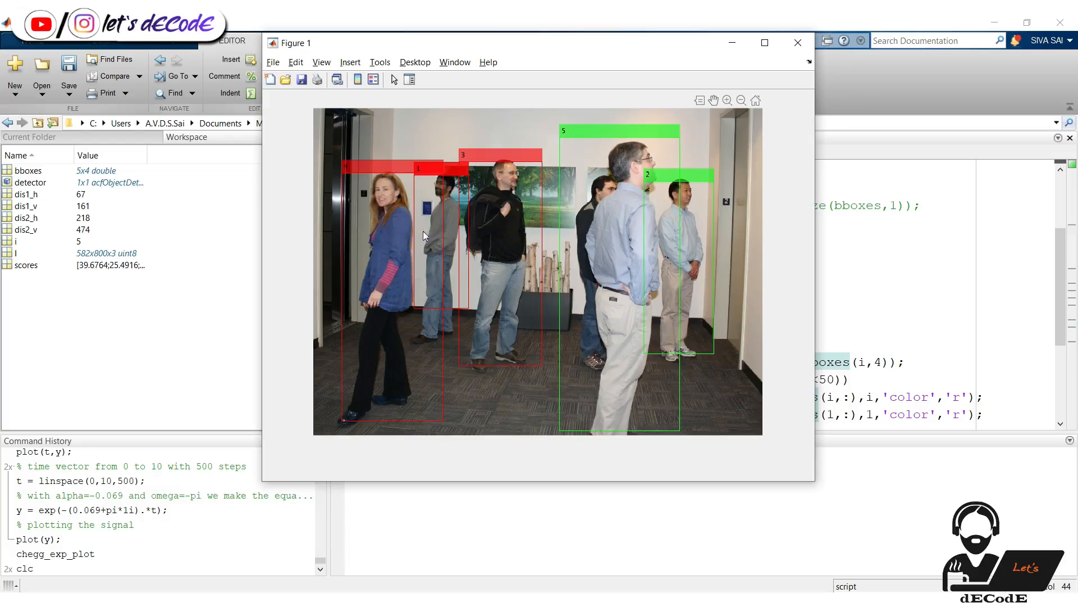
mouse_move(680, 189)
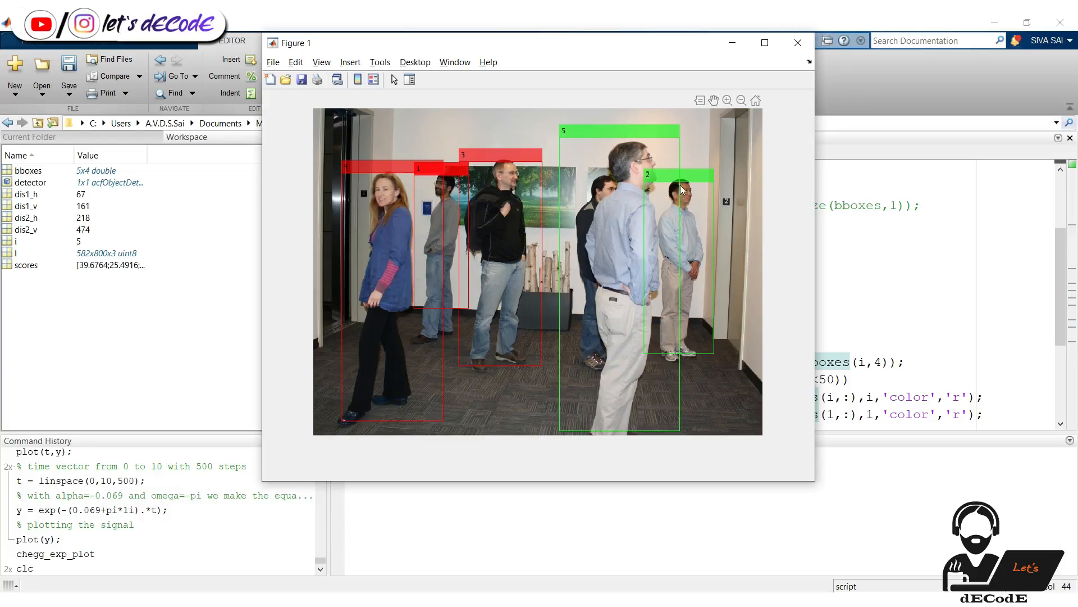
mouse_move(655, 199)
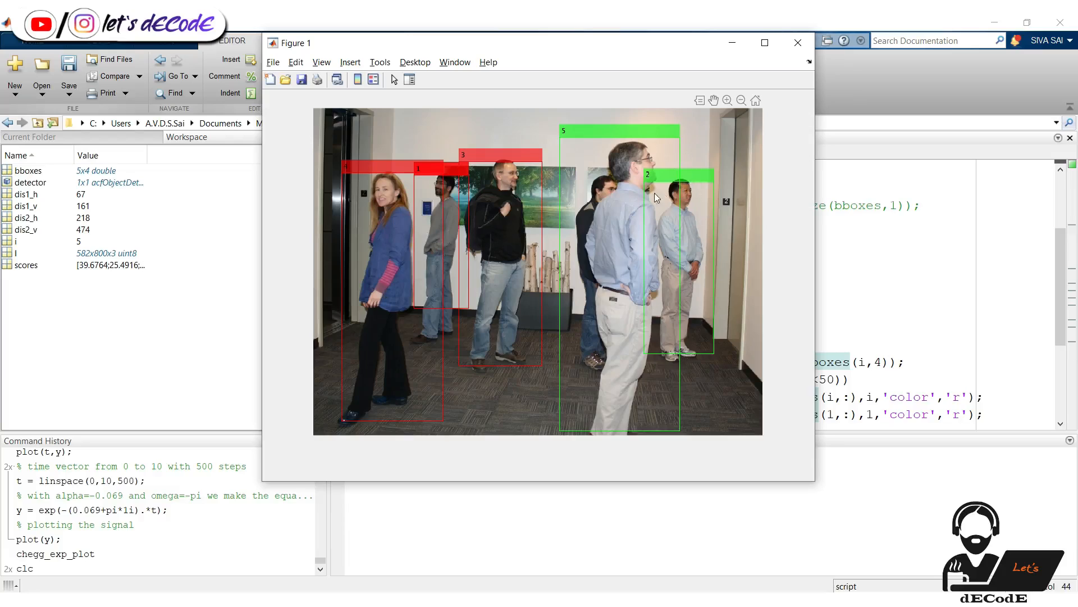
mouse_move(424, 219)
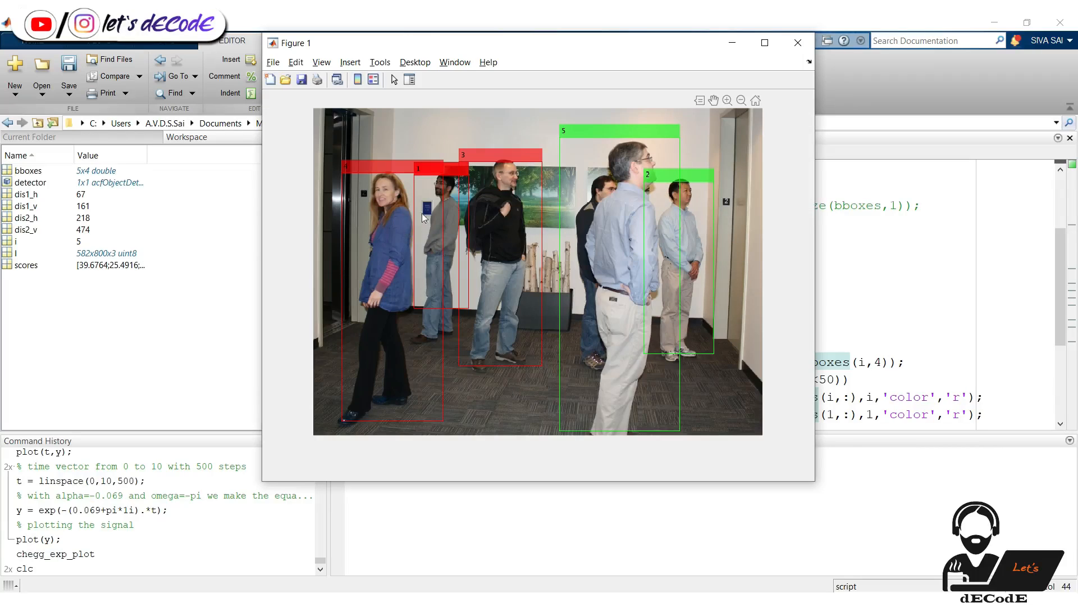
mouse_move(432, 293)
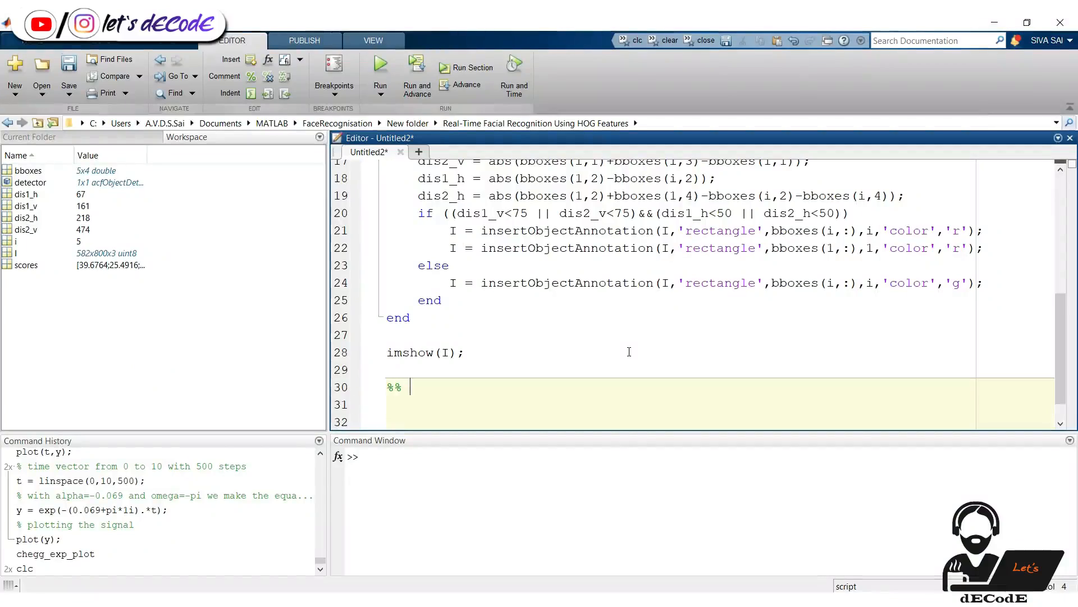
type("video player")
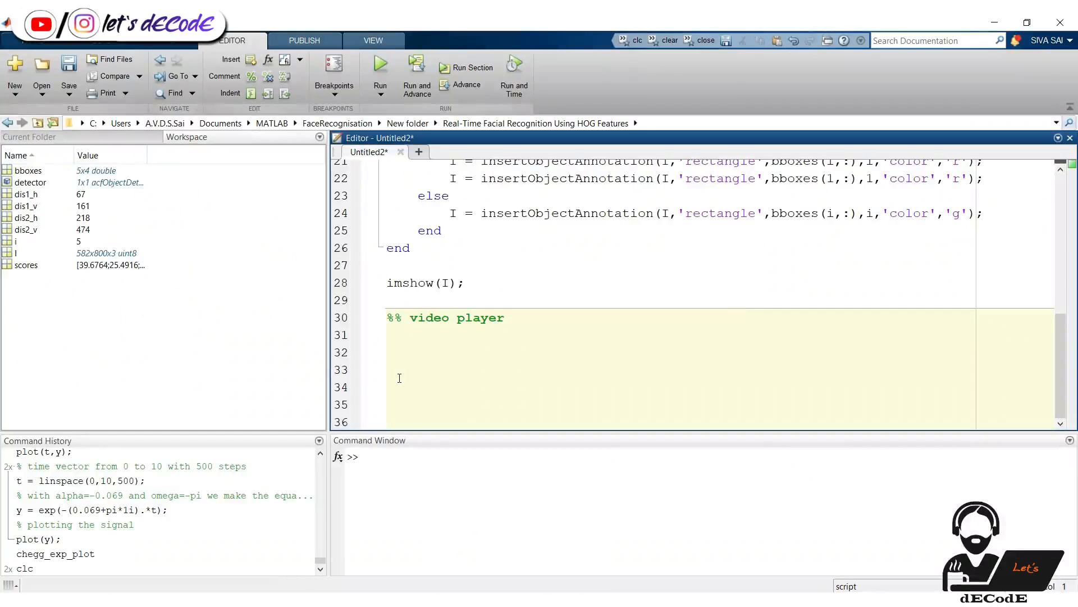
type("videoReader = v")
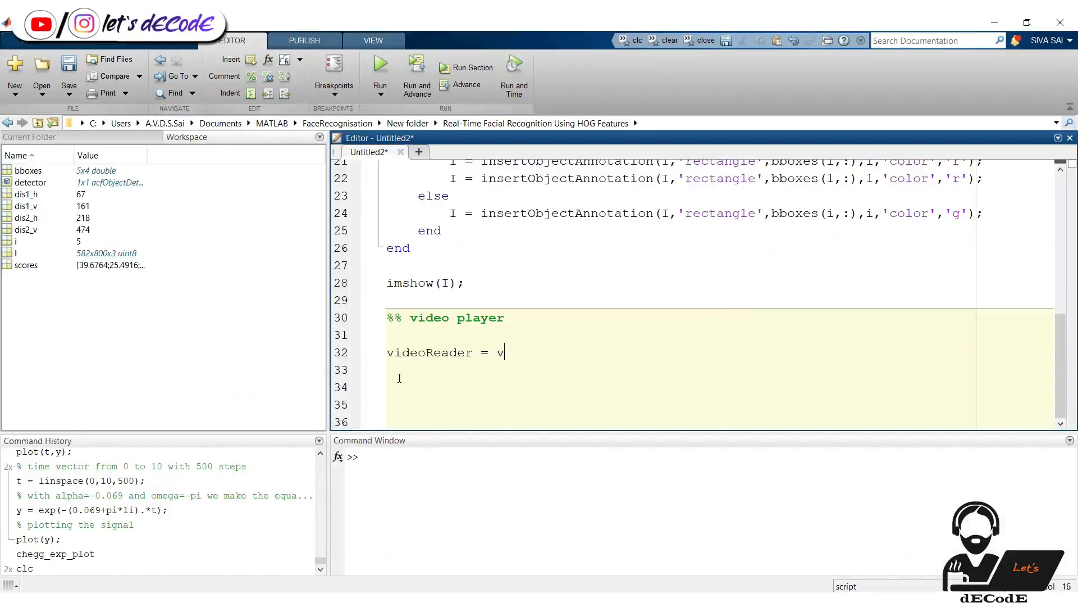
type("ision.VideoFileReader")
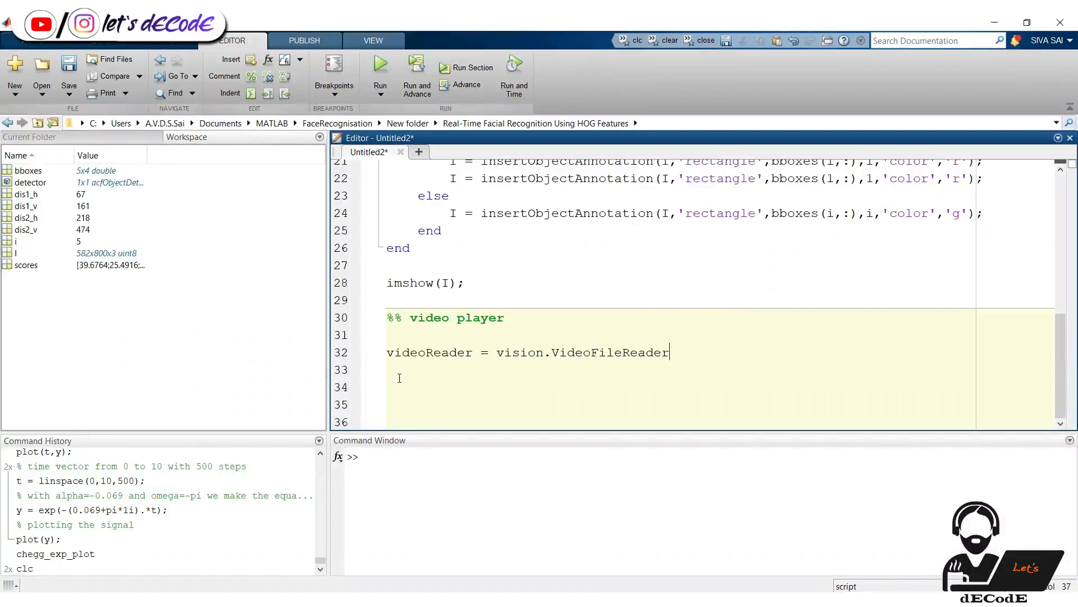
type("('vtest.avi')")
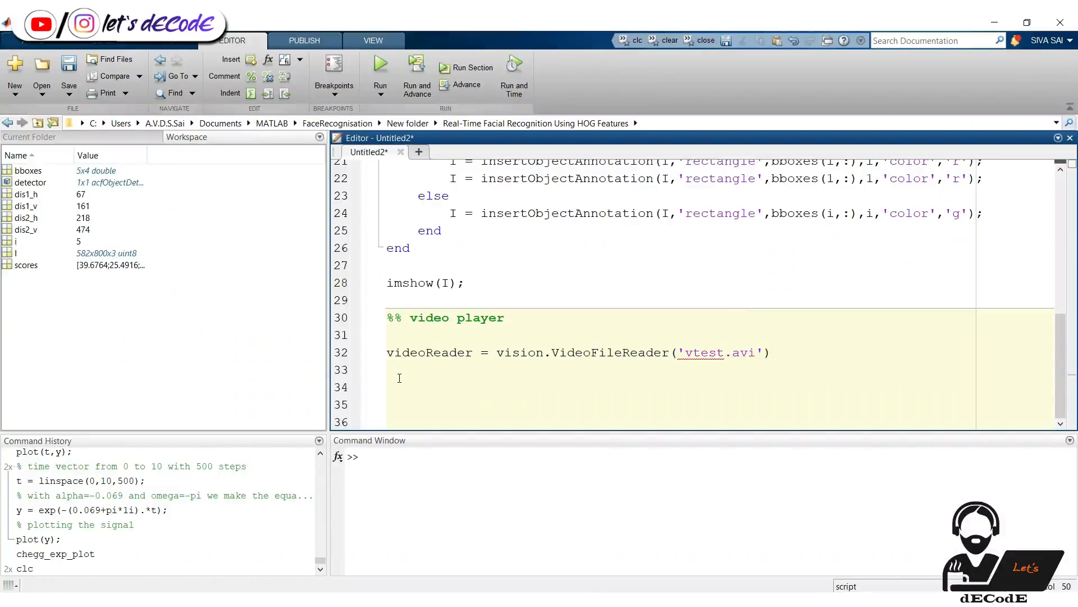
type("videoPlayer =")
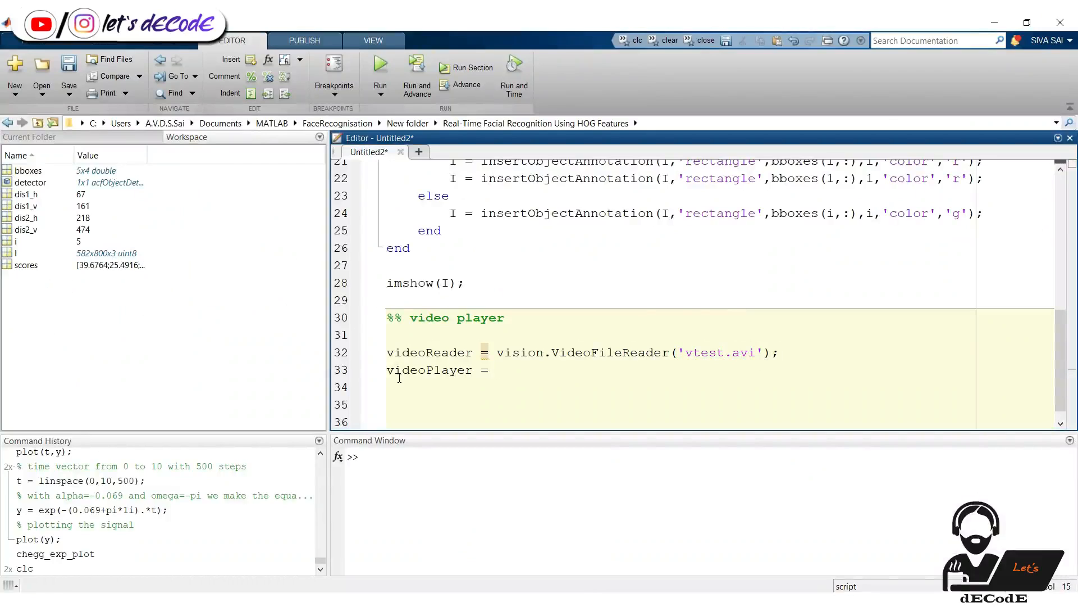
type("vision.VideoPlayer(")
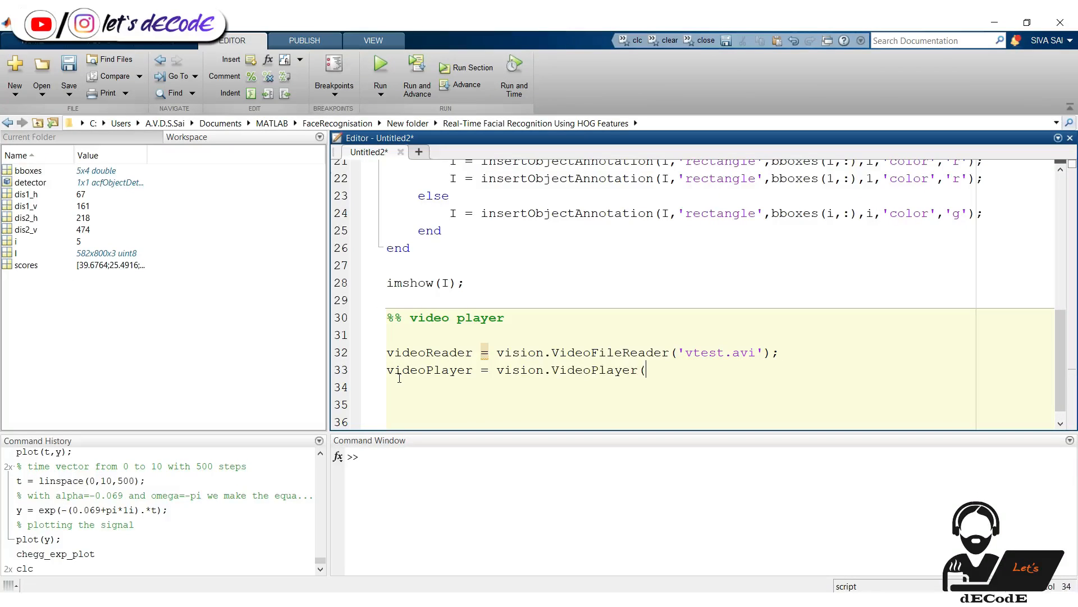
type("'position',[300")
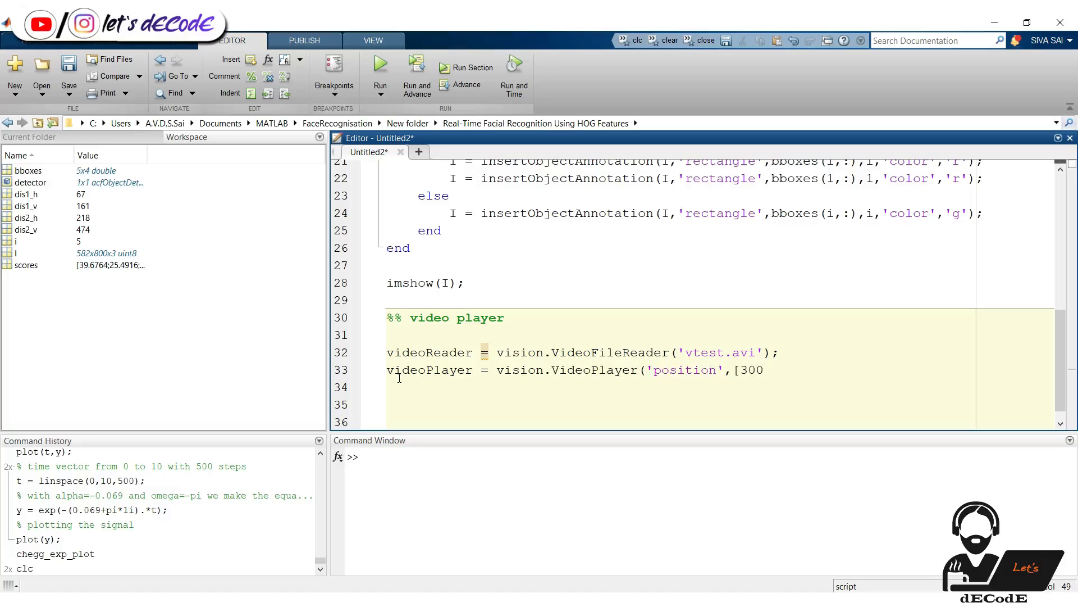
type("100 1000 500]);")
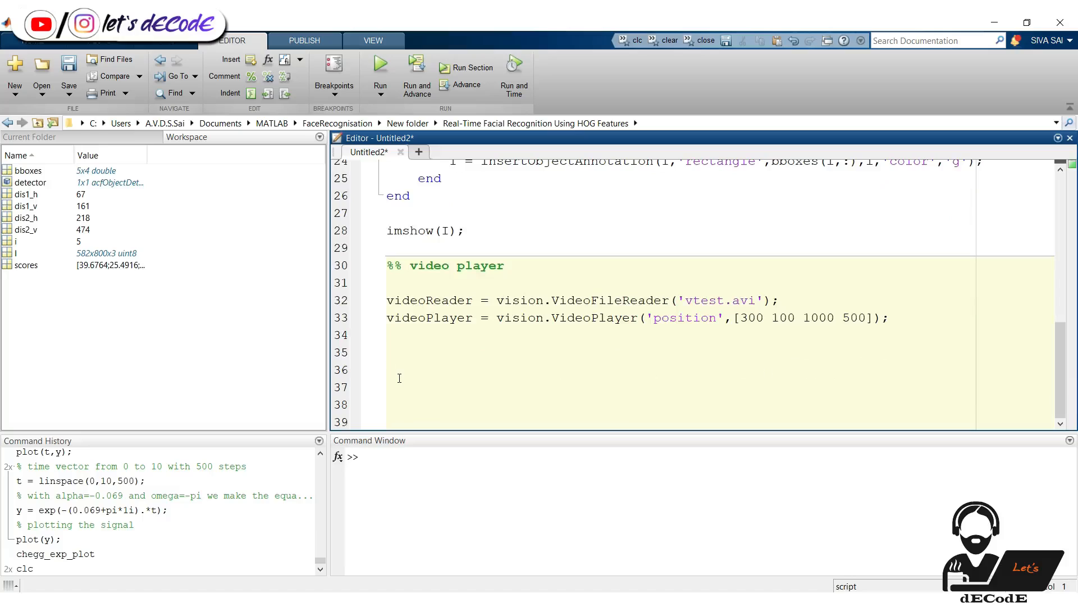
Add a while ~isDone loop stepping reader and player, plus release statements.
type("while ~isDo")
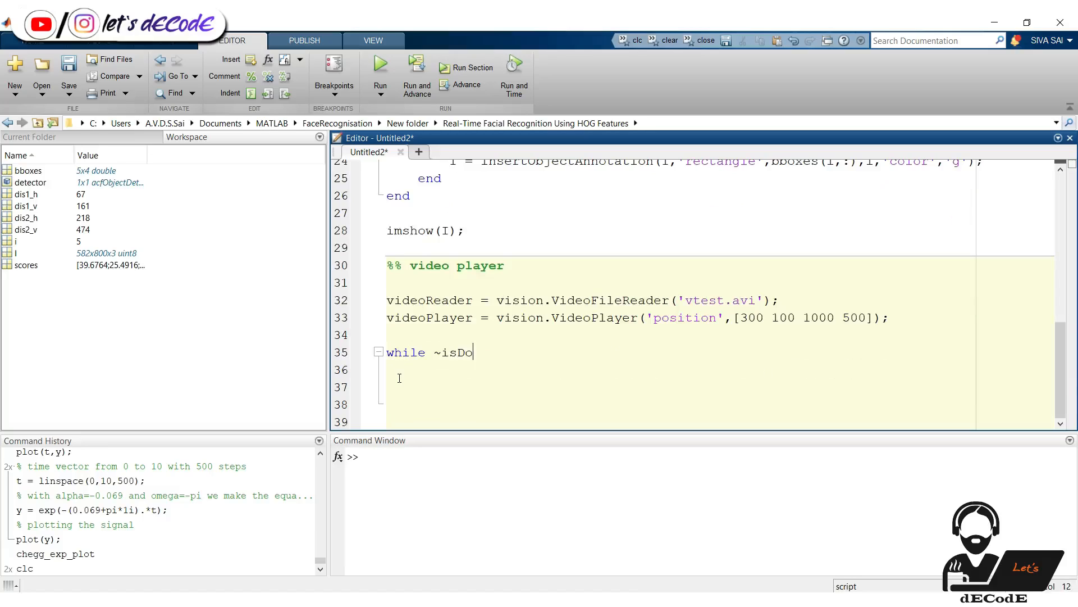
type("ne(videoReader)")
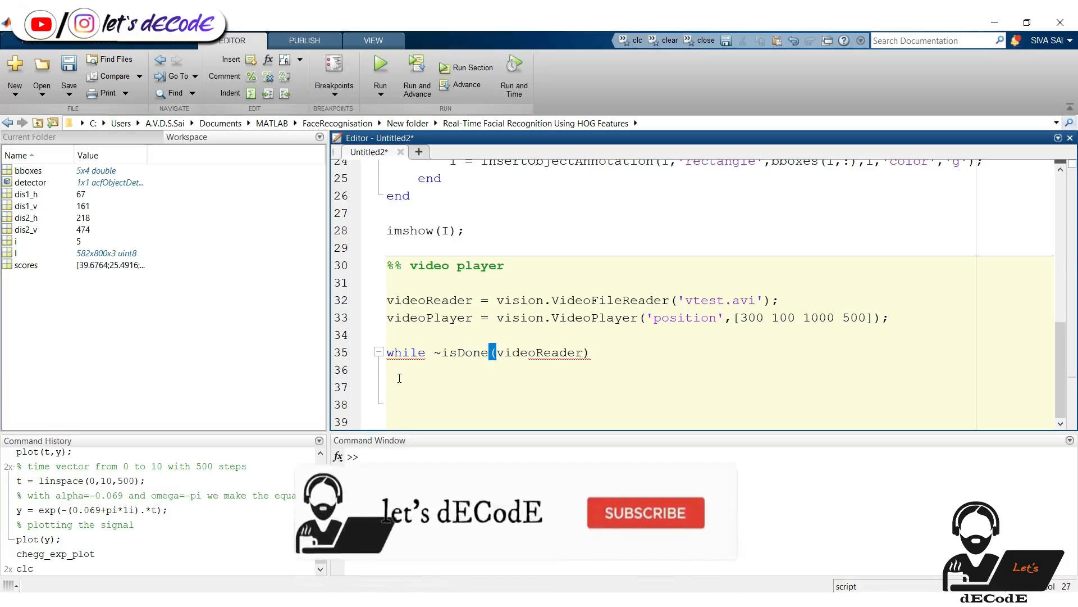
type("frame = step")
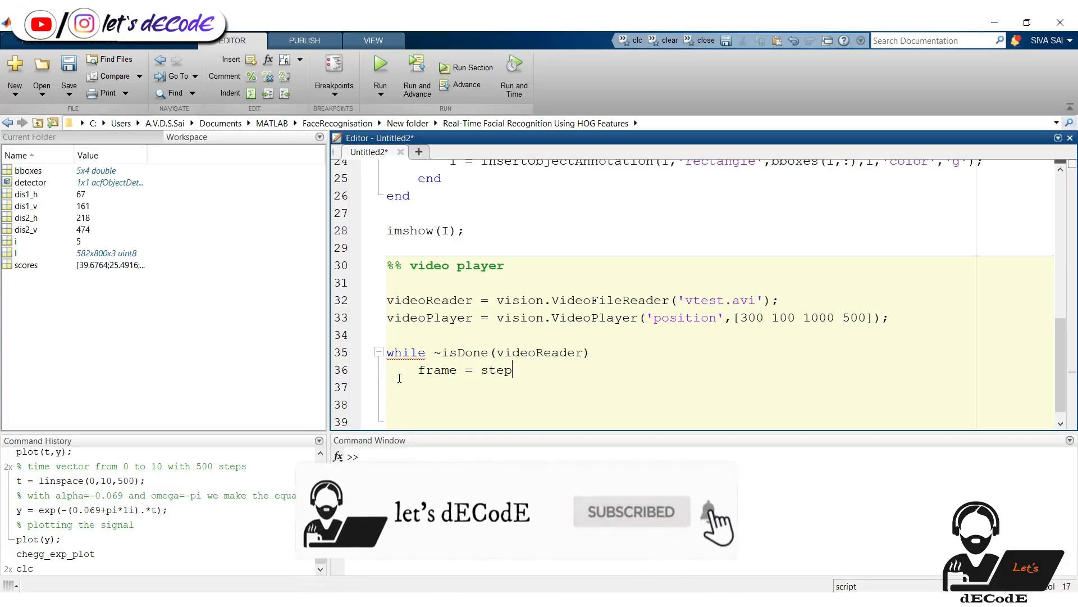
type("(videoReader);")
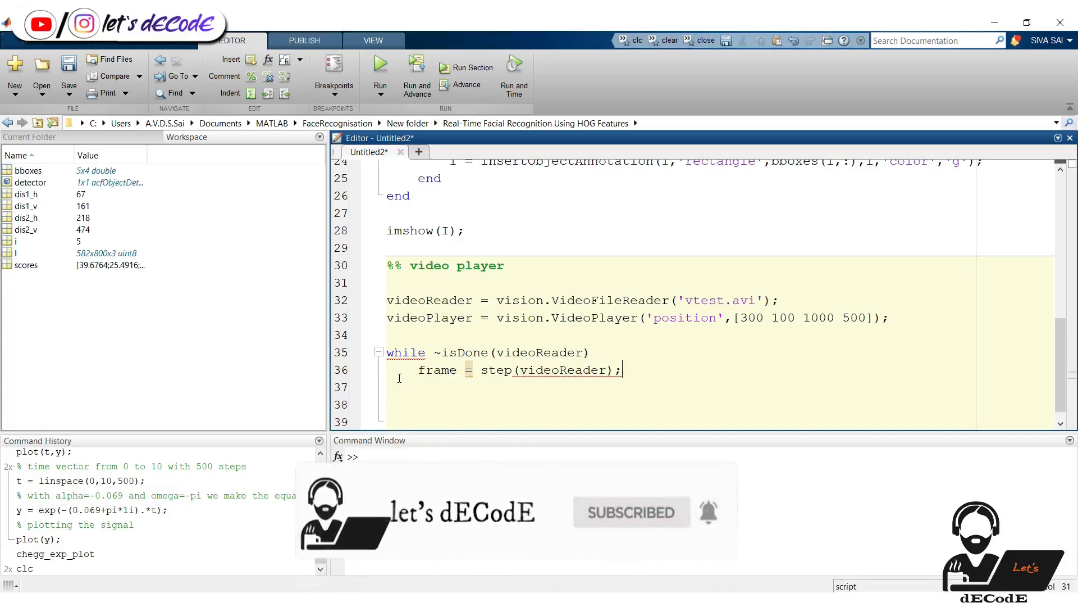
type("step(")
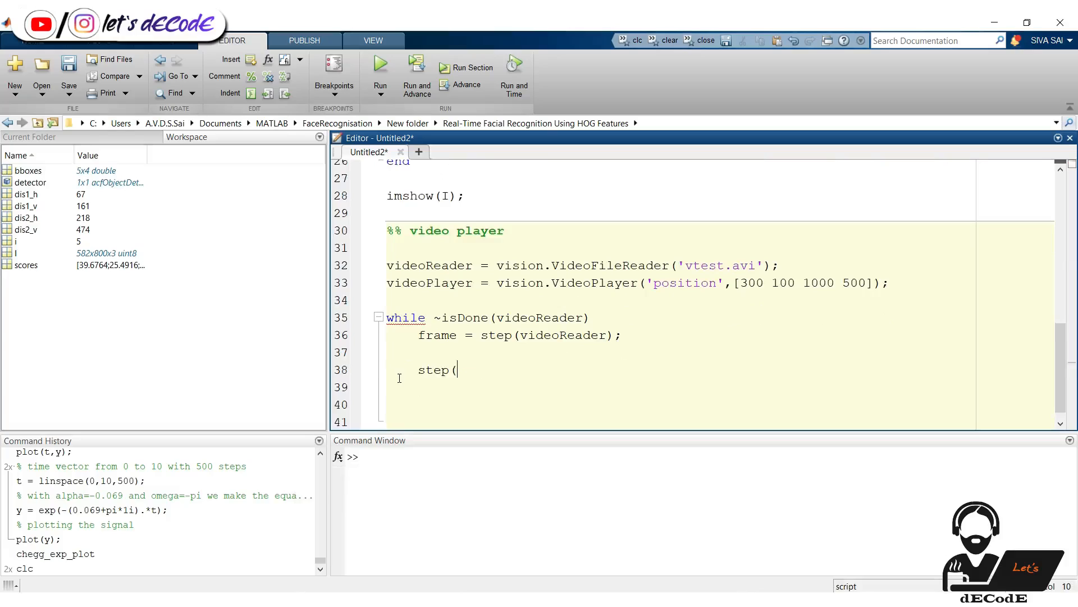
type("videoPlayer,I);")
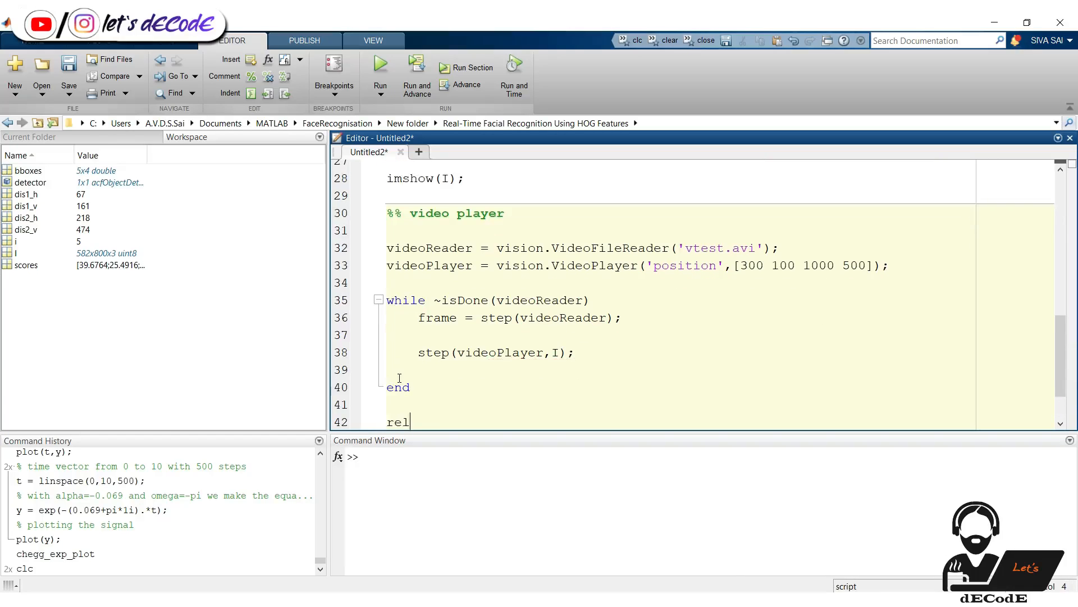
type("ease(videoReader);")
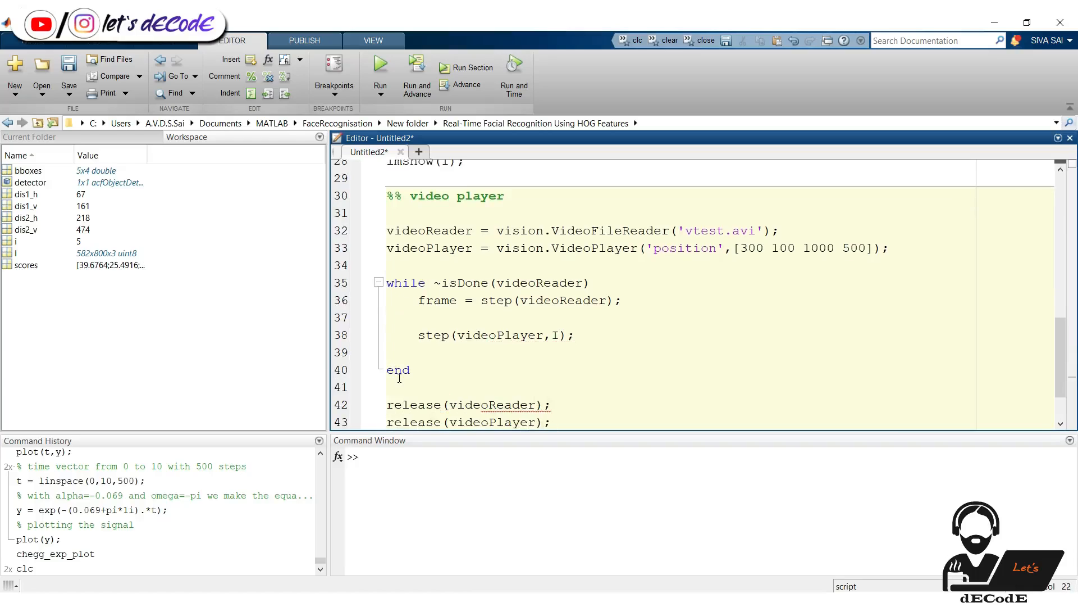
Test-run the video player, then change step(videoPlayer,I) to display frame.
left_click(379, 73)
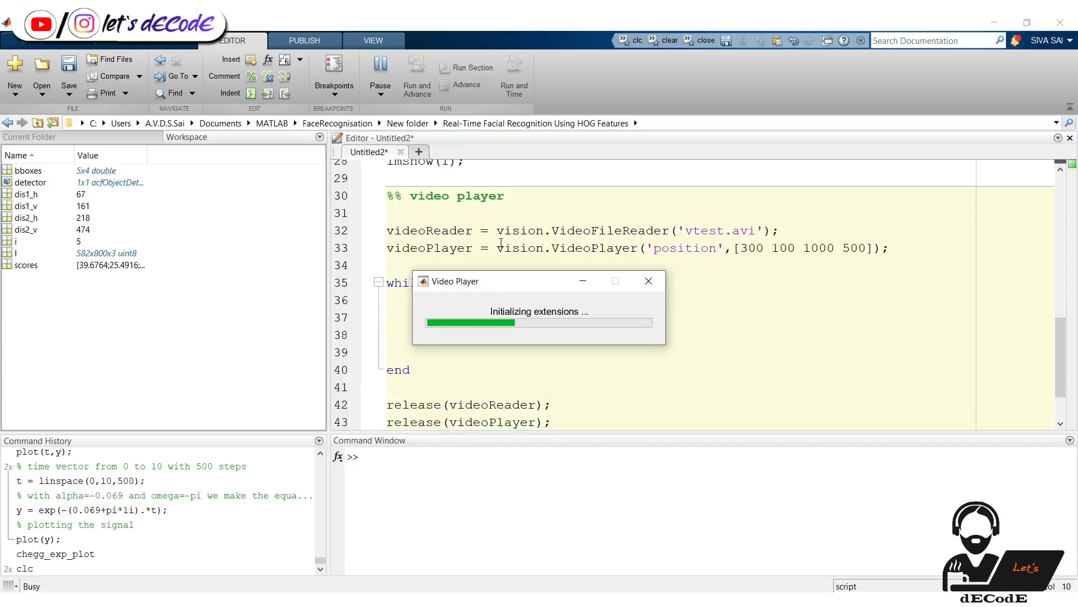
left_click(380, 64)
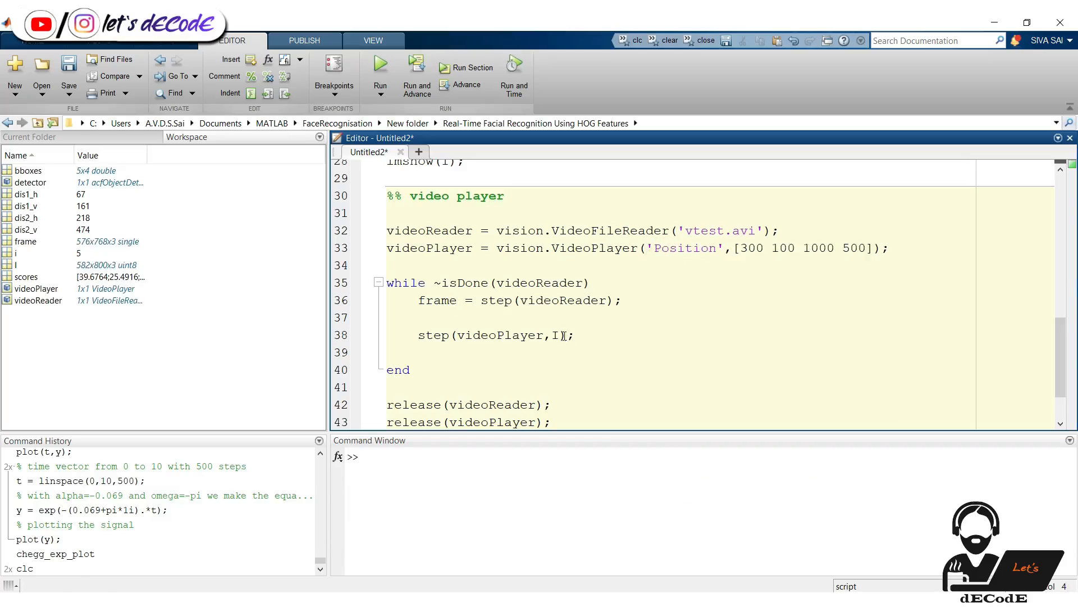
left_click(380, 67)
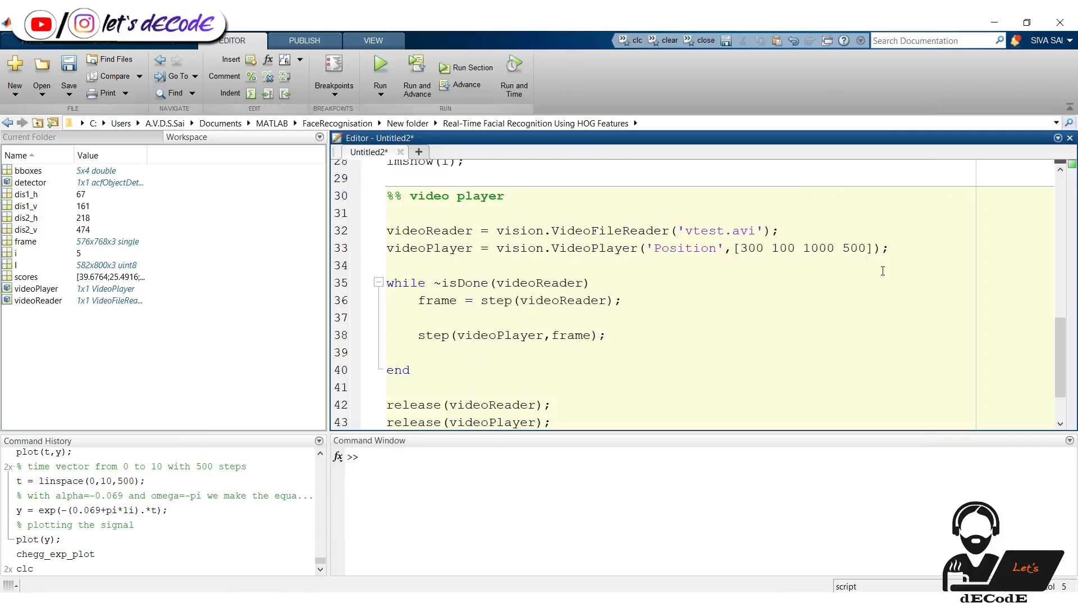
Inside the loop, create peopleDetectorACF, convert frame with double(), and detect people.
type("detector = peopleDetectorACF();")
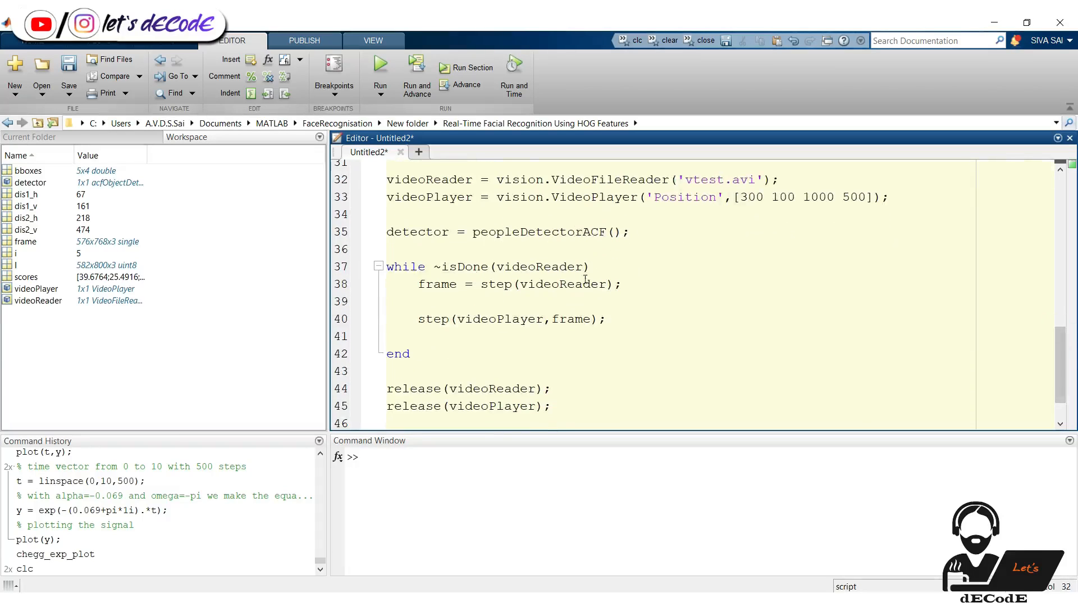
type("I=double")
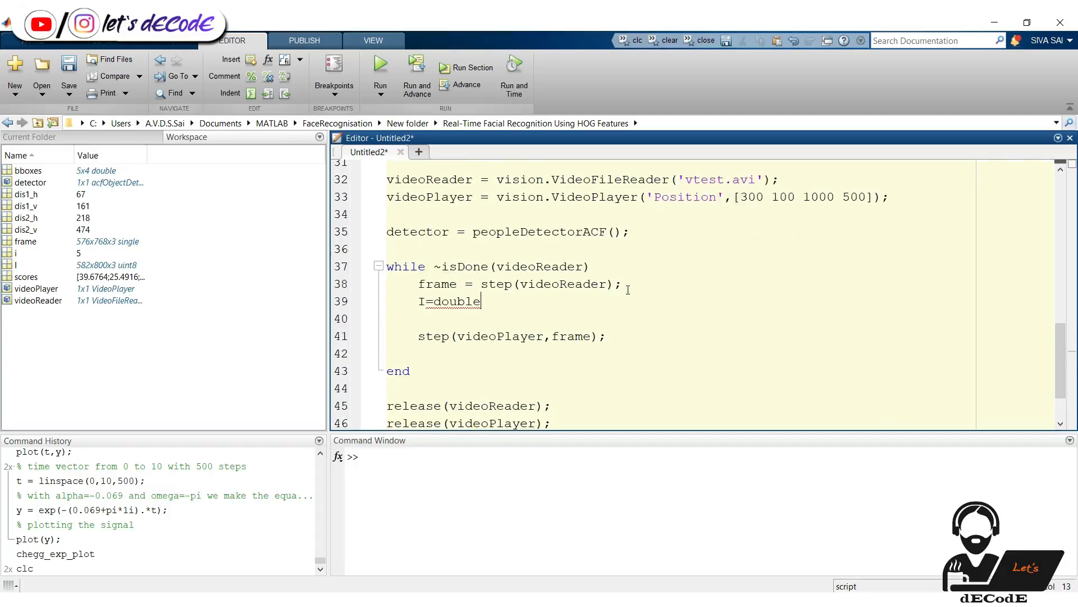
type("(frame);")
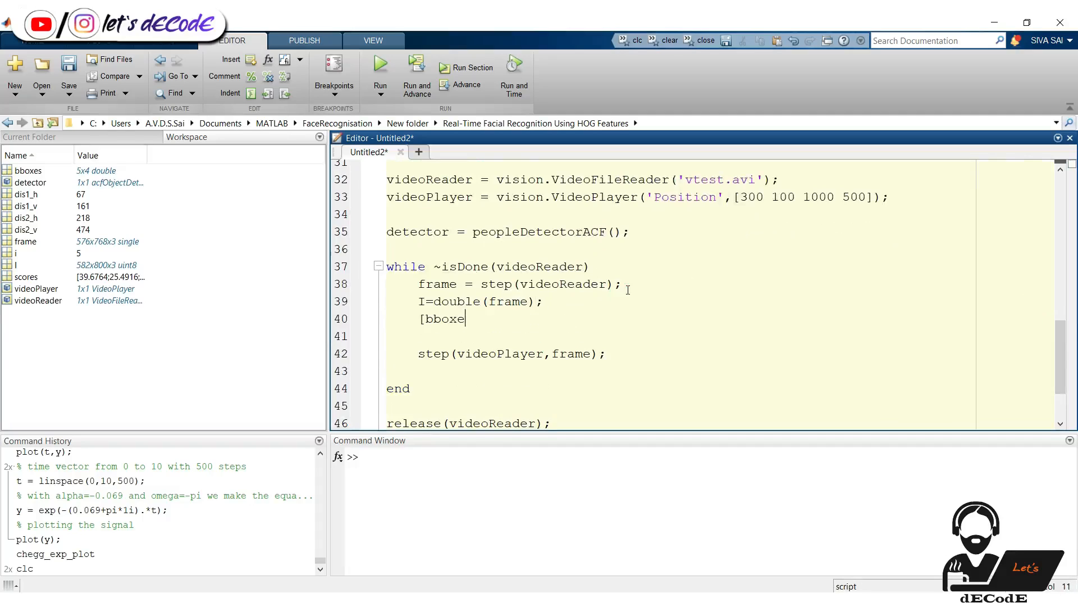
type("s,scores] = d")
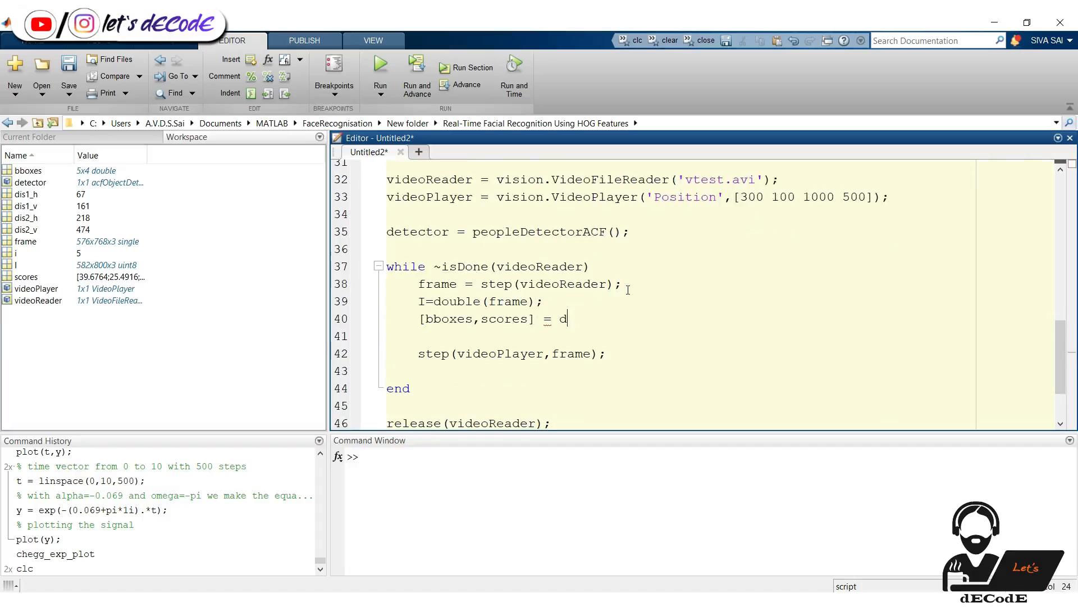
type("etect(detector,I)")
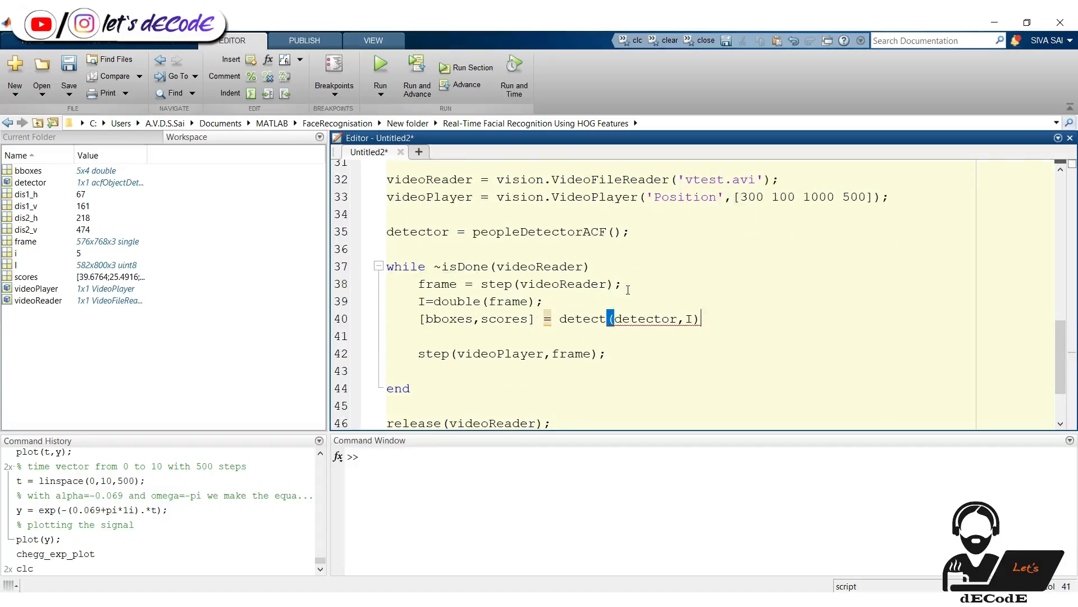
Add an if ~isempty(bboxes) block annotating detected people with scored rectangles.
type("if ~")
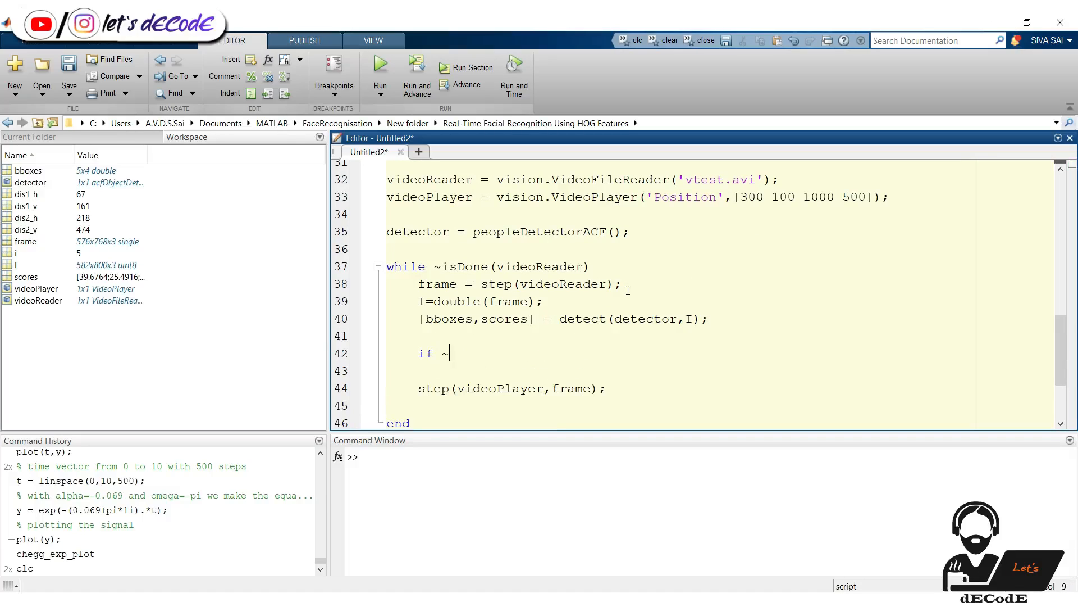
type("isempty(bboxes)")
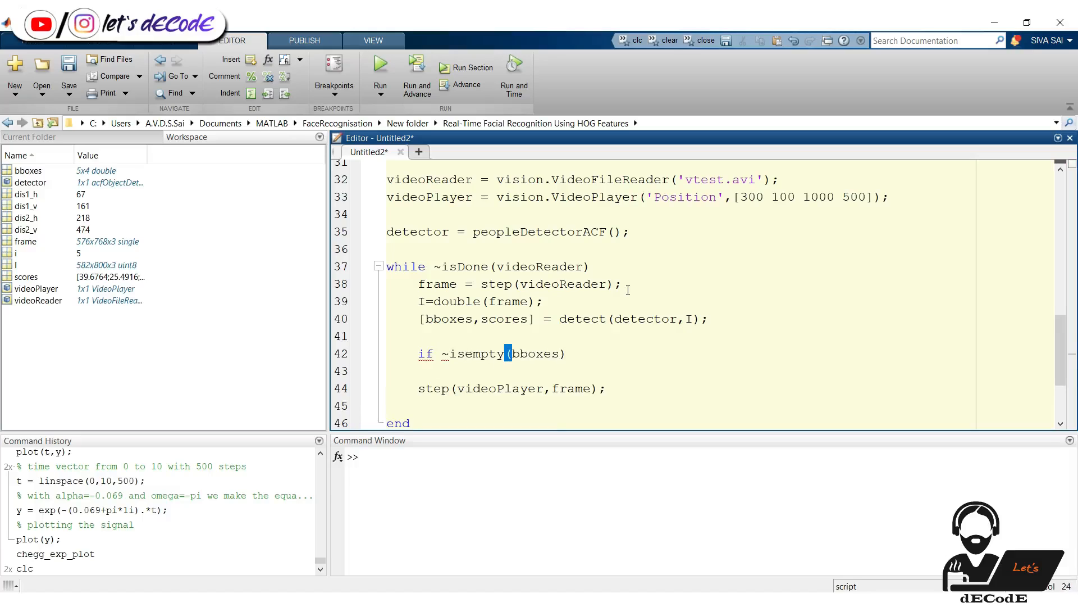
type("I = insertObjectAnno")
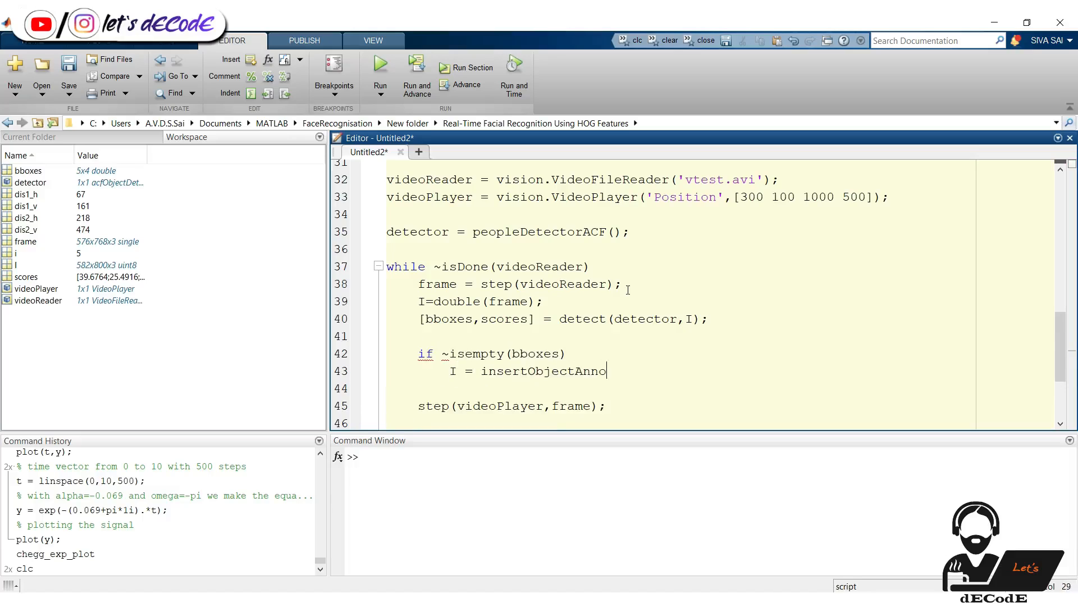
type("tation(I,'rectangle'")
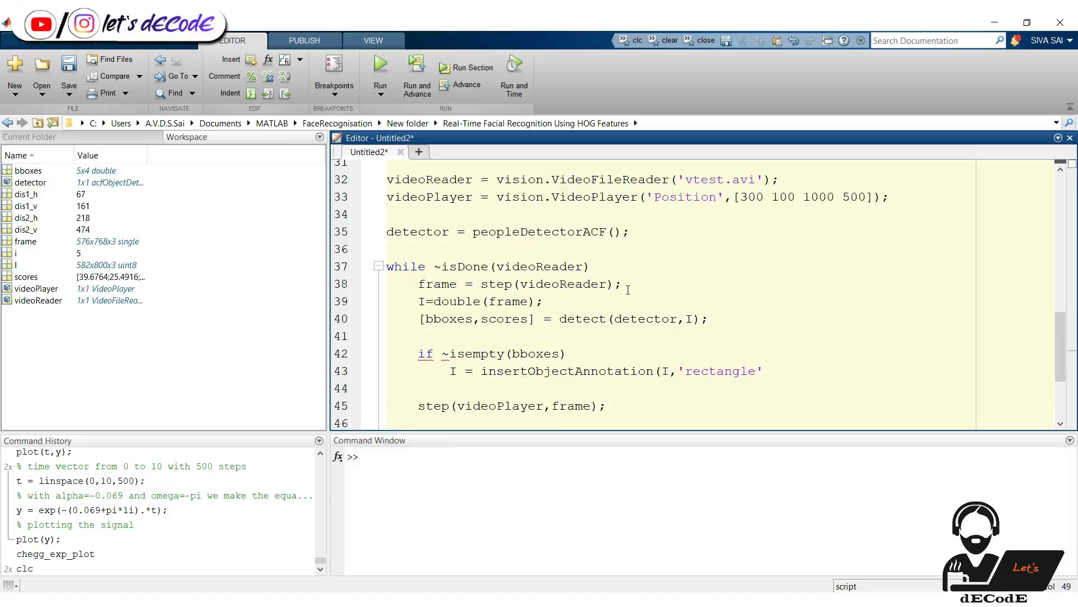
type(",bboxes,scores,")
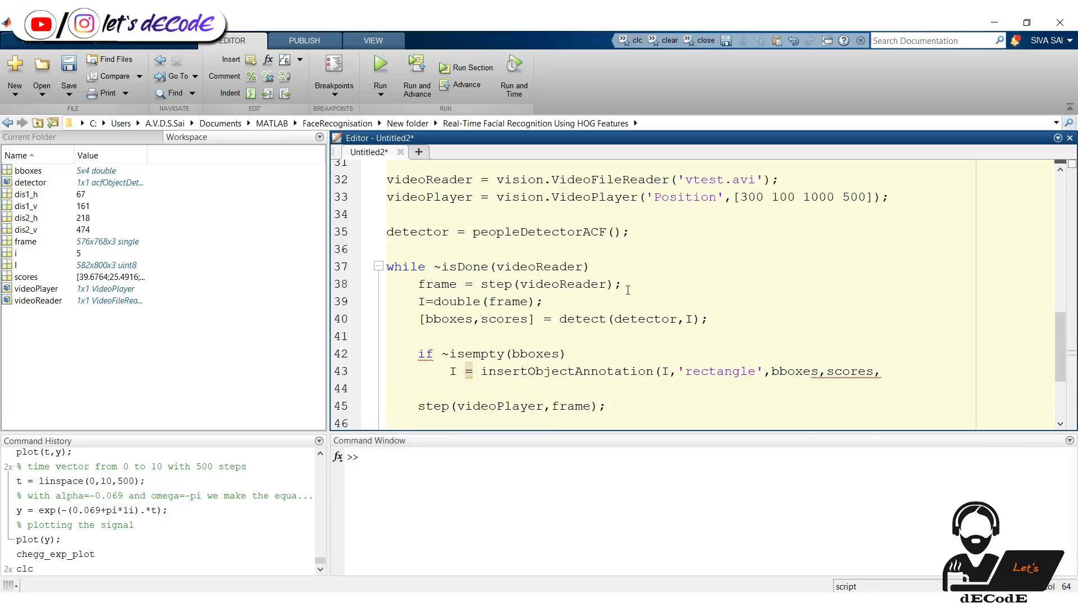
type("'color','")
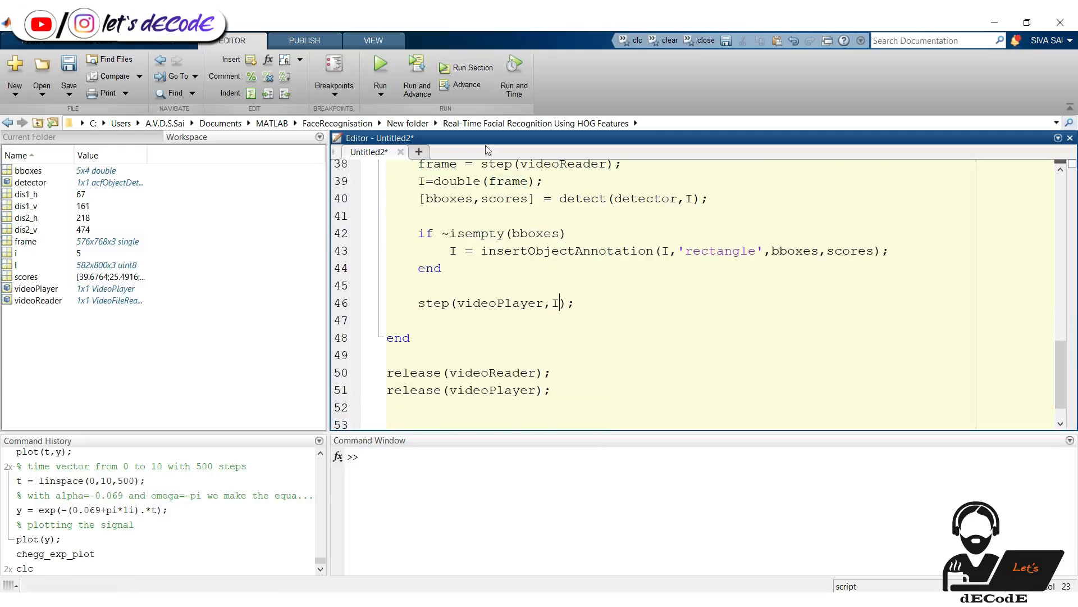
Run the annotated video, set the rectangle colour to 'g', and stop the run.
left_click(379, 72)
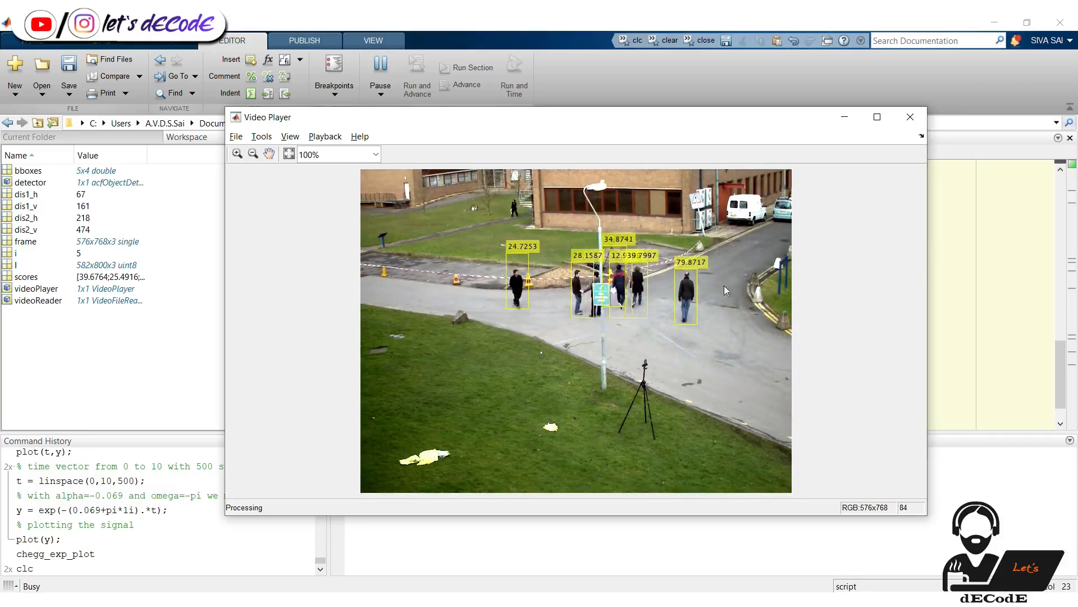
left_click(910, 117)
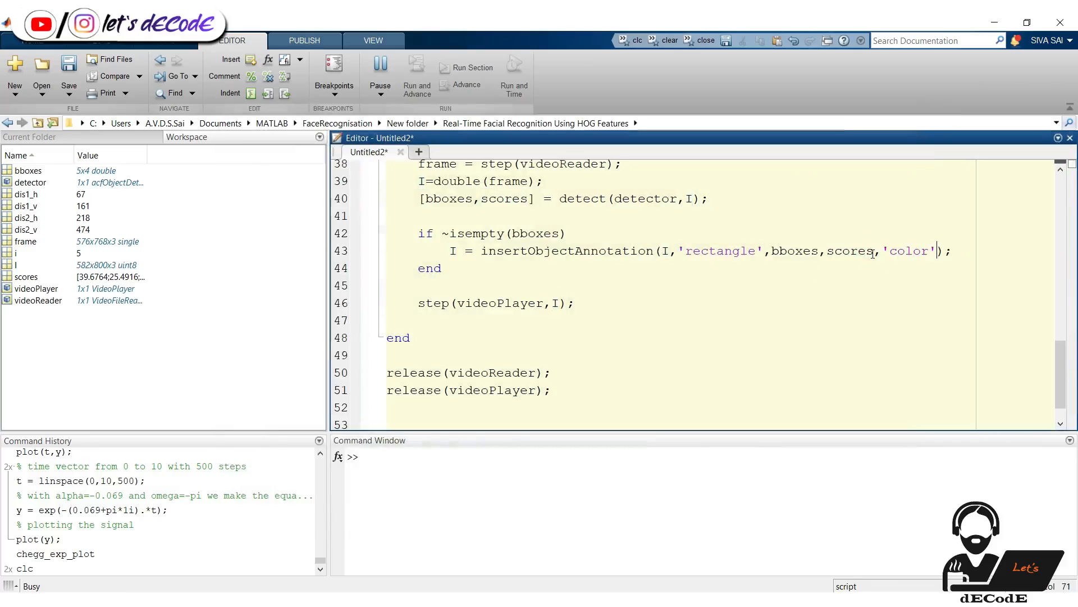
type(",'g'")
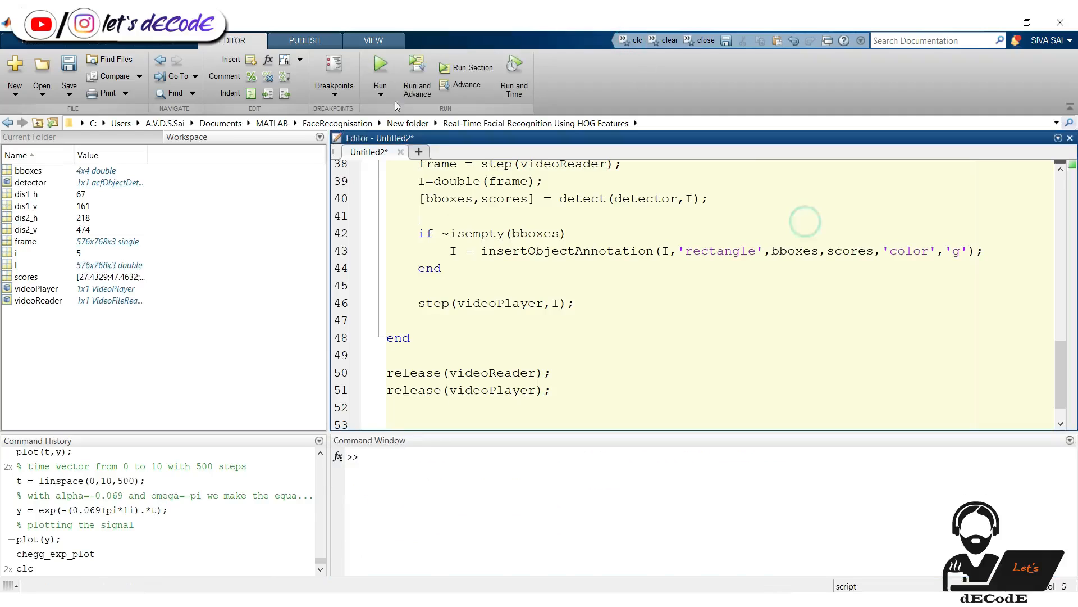
left_click(380, 67)
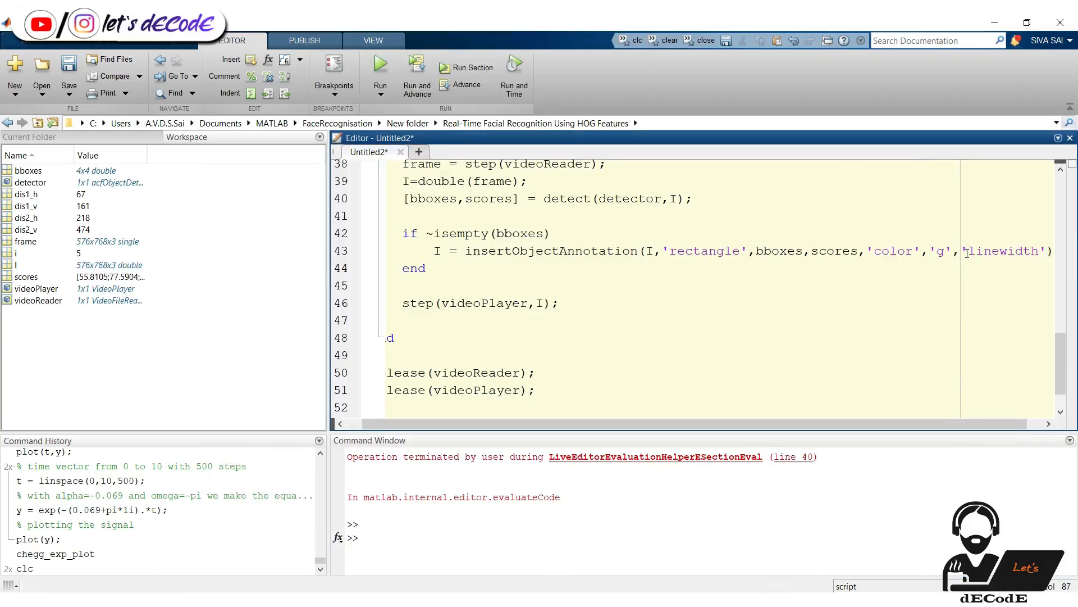
left_click(380, 73)
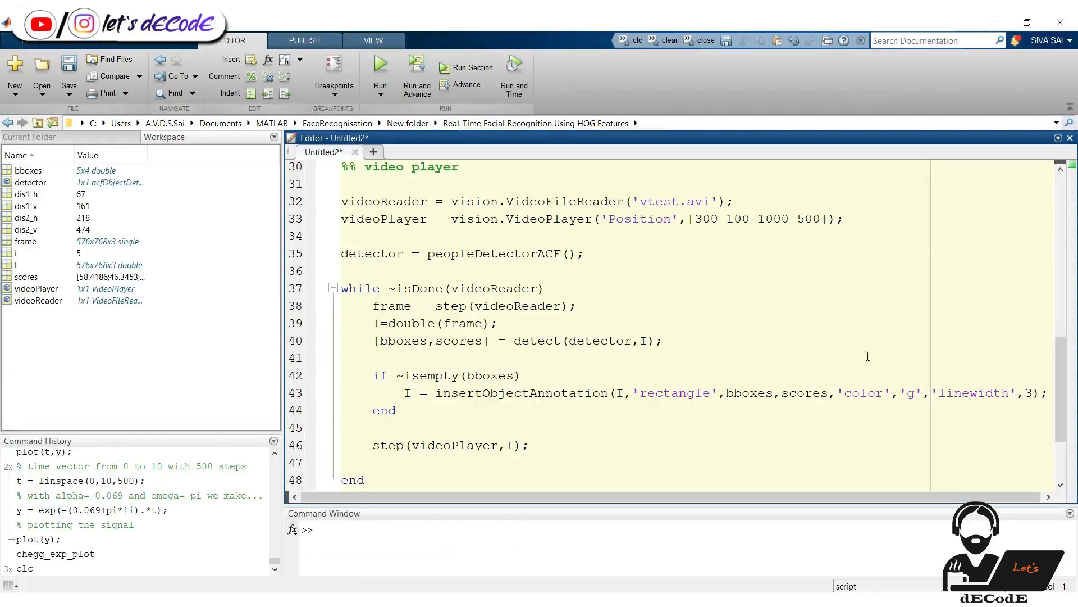
Initialize cond = zeros(size(bboxes,1),1) and add nested for loops over detection pairs.
type("cond =")
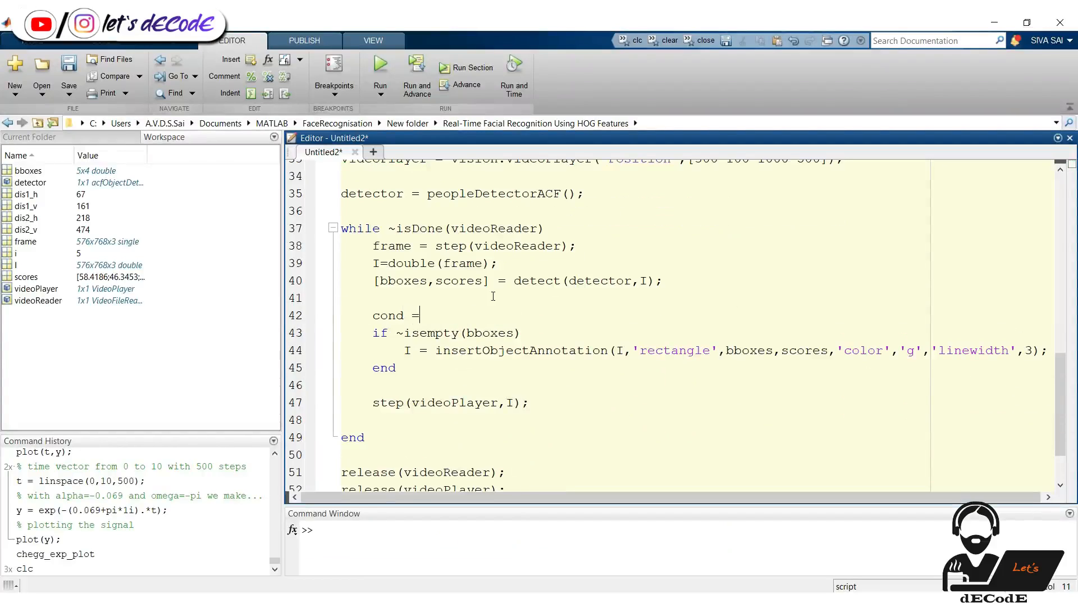
type("zeros(s")
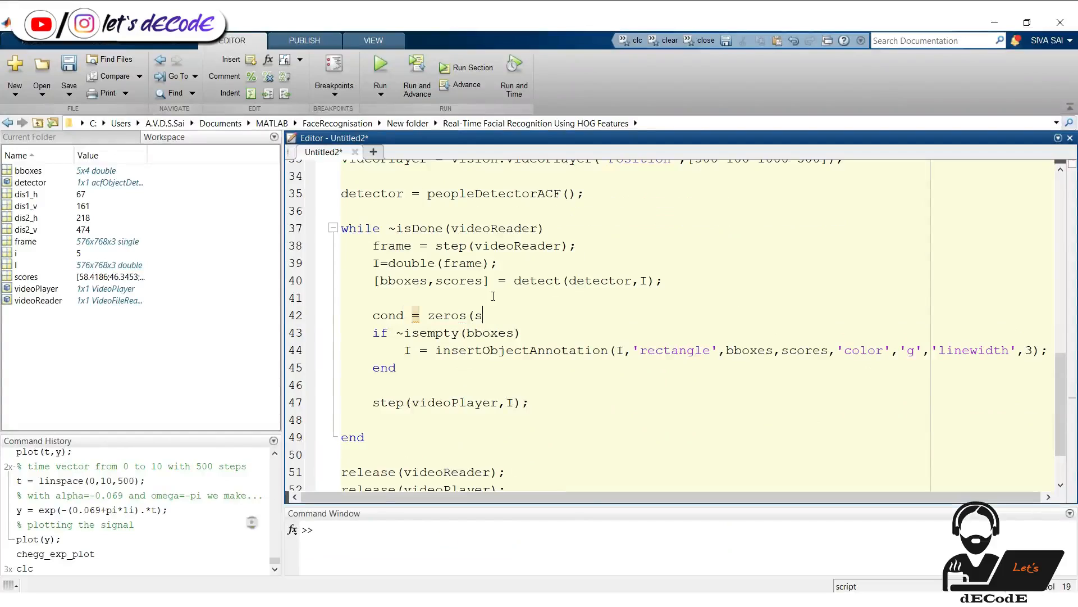
type("ize(bboxes,1),")
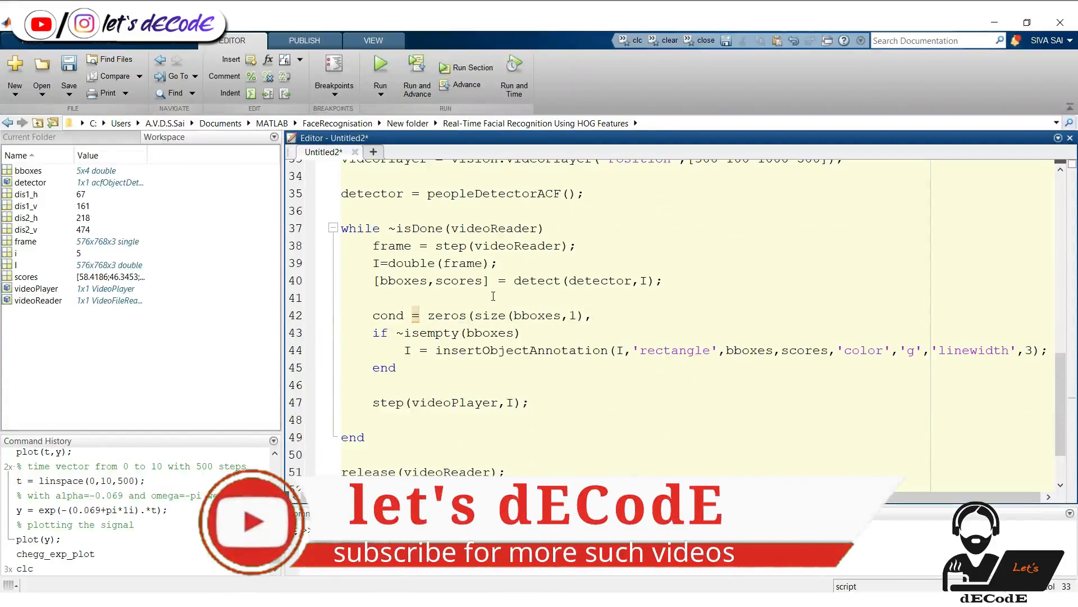
type("1);")
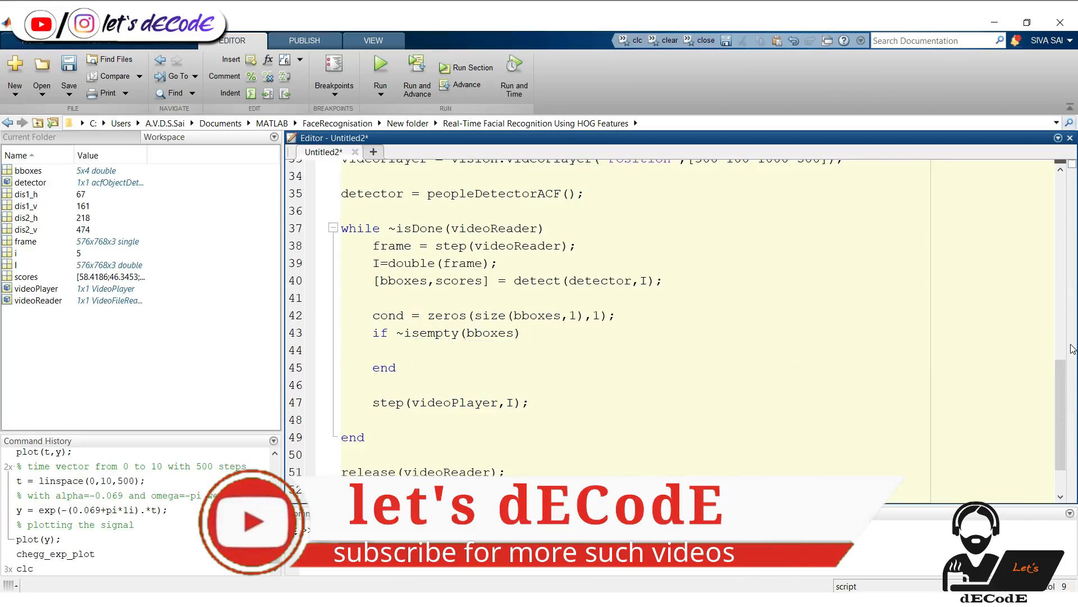
type("for i=1:size(bboxes,1)-1)")
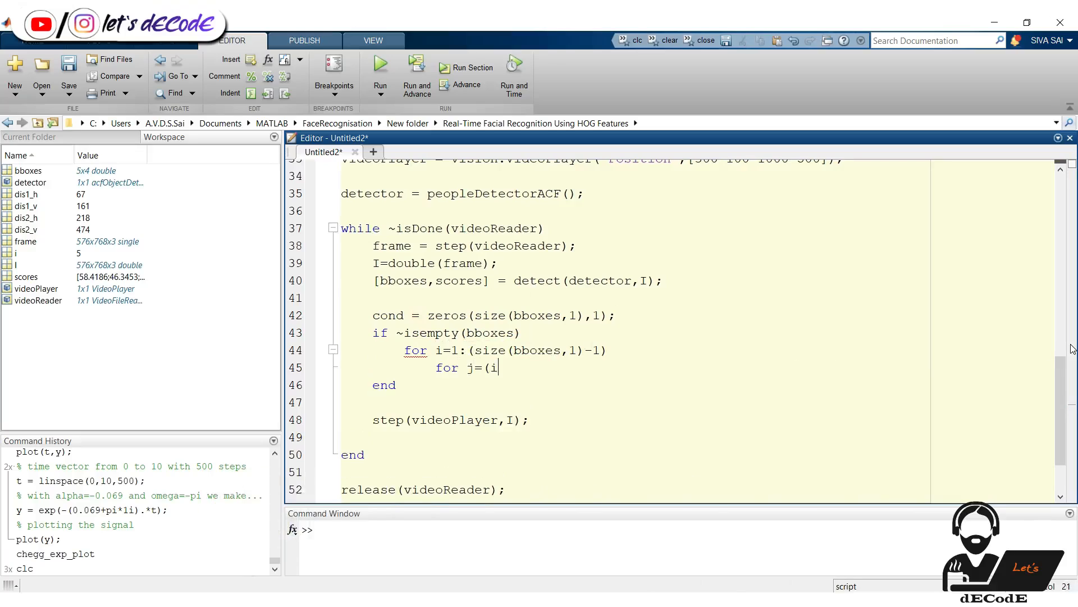
type("+1):(size(bboxes,1)-1)")
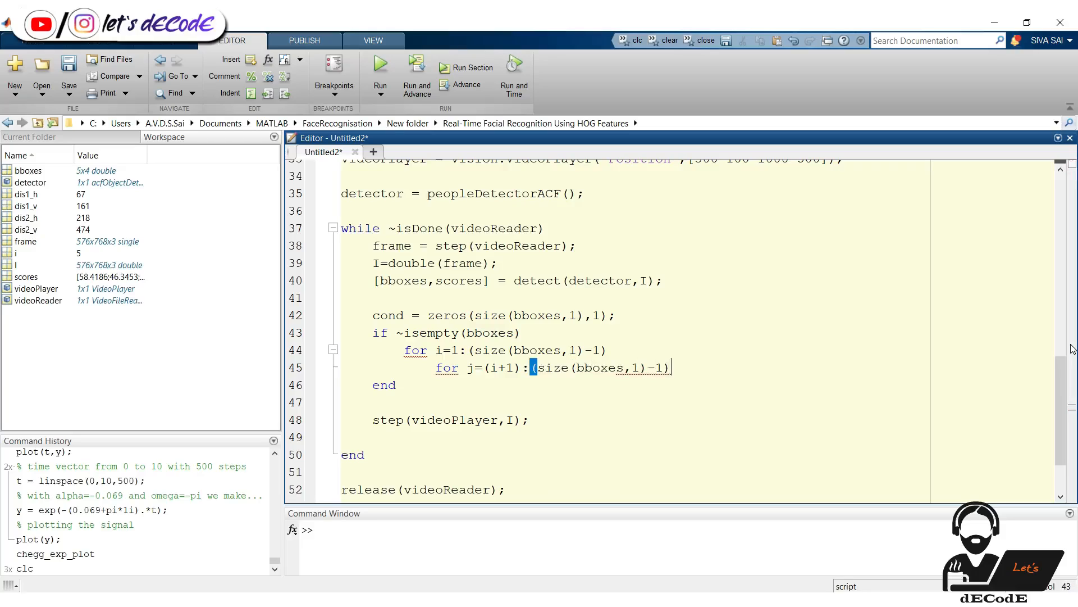
Compute the vertical and horizontal box distances dis1_v, dis2_v, dis1_h and dis2_h.
type("dis1_v = abs(")
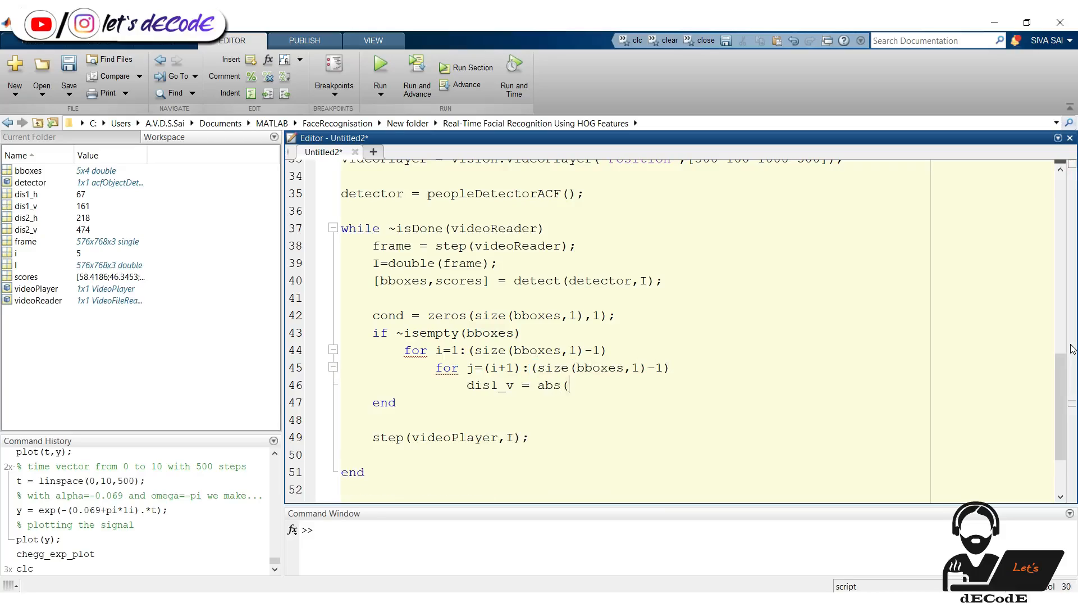
type("bboxes(i,1)+bboxes(i,3")
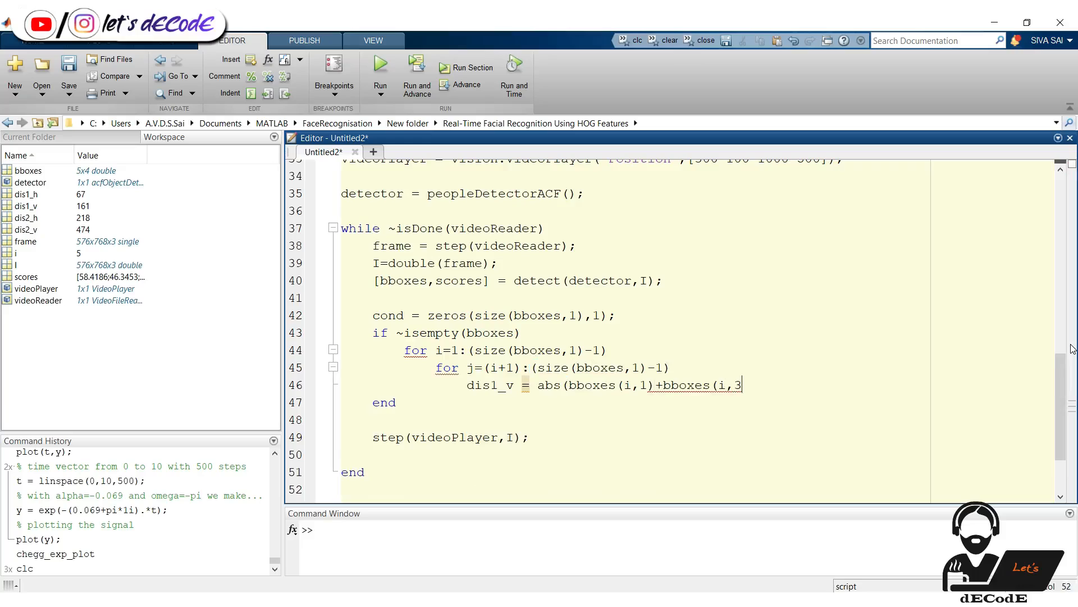
type("-bboxes(j,1));")
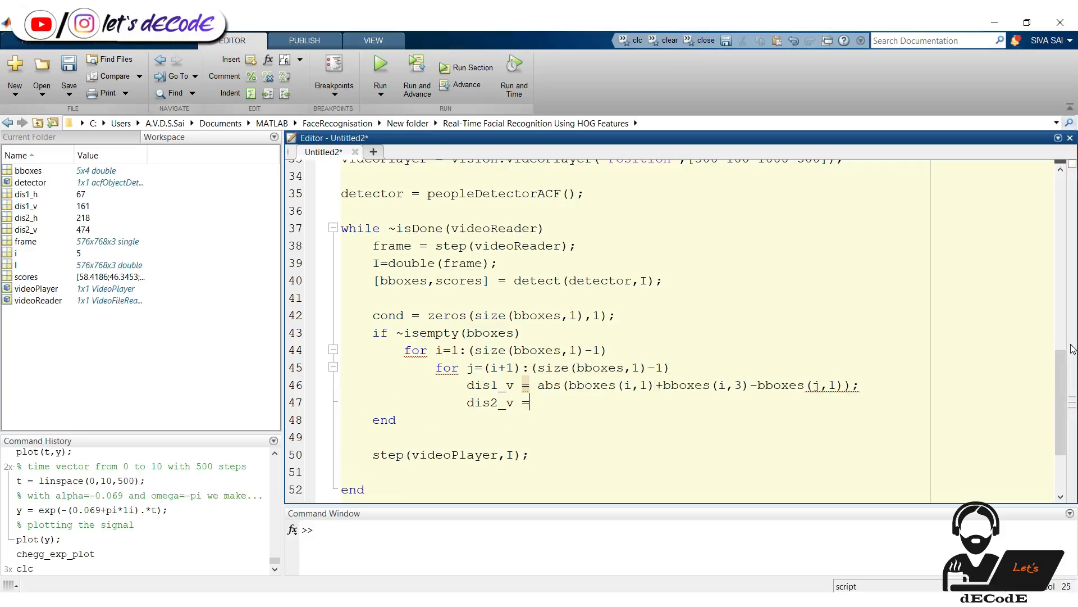
type("abs(bboxes(j,1)+bboxes(j,3)")
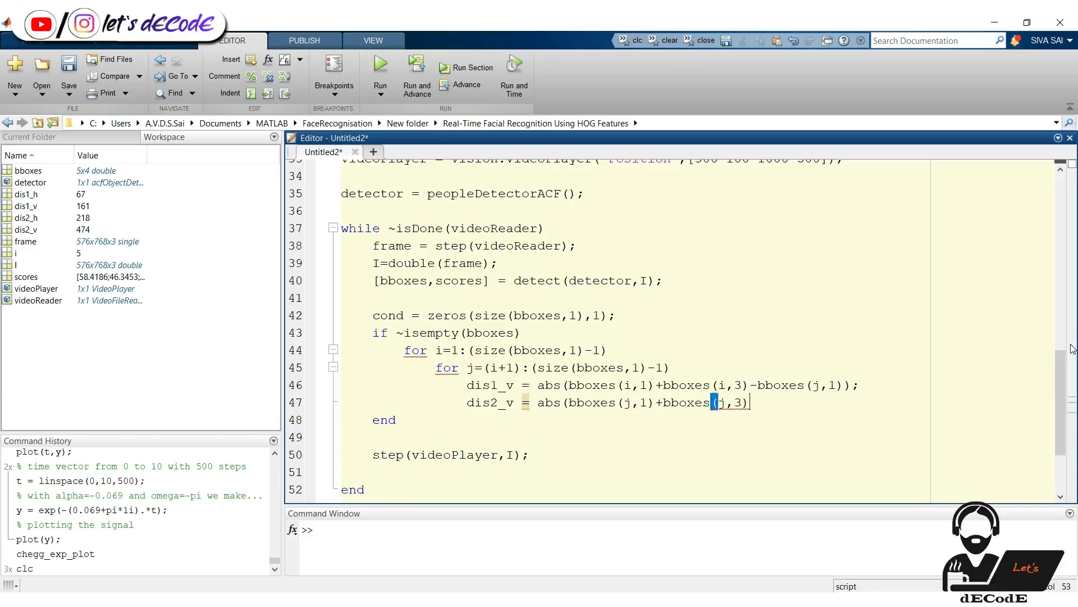
type("-bboxes(i,1));")
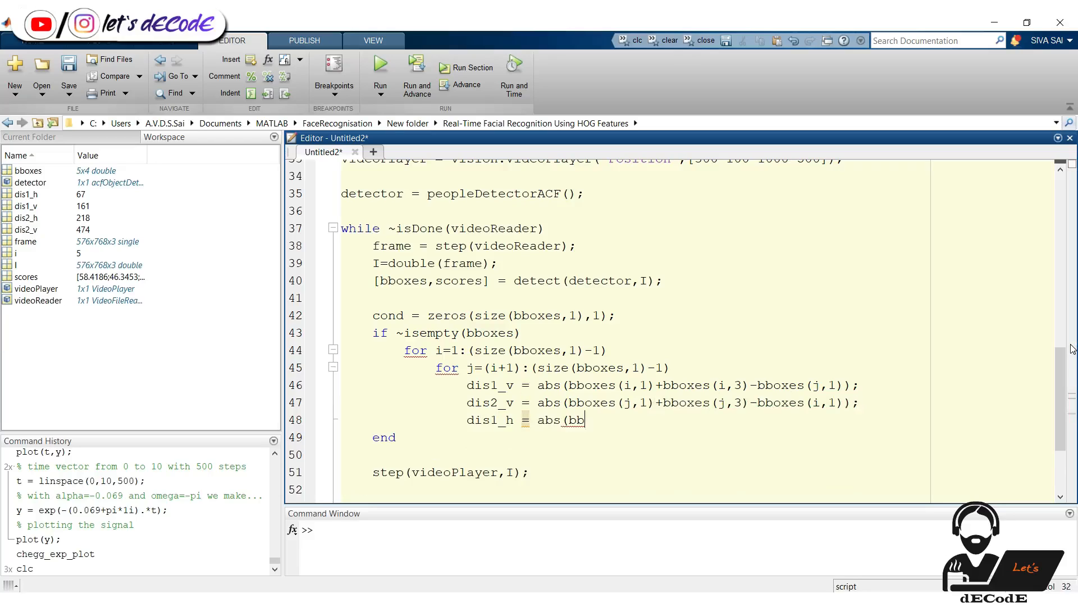
type("oxes(i,2)-bboxes(j,2));")
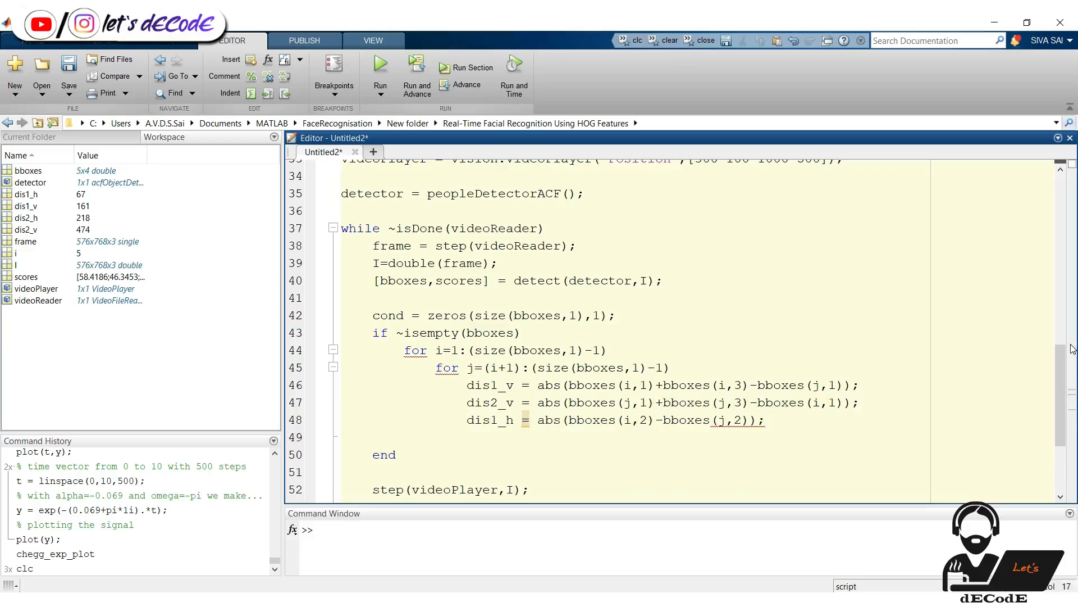
type("dis2_h = abs(bboxes(i,2)+bboxes(i,4) - bboxes(j,2)-bboxes(j,4));")
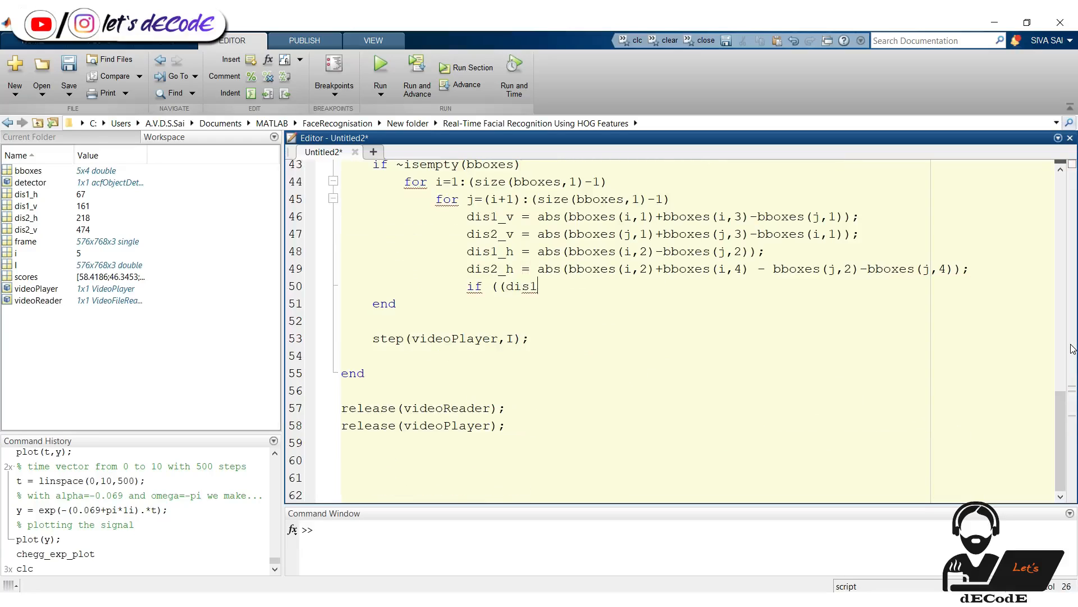
Add an if/else flagging pairs with vertical distance under 75 and horizontal under 50 in cond.
type("_v<75 || dis2_v")
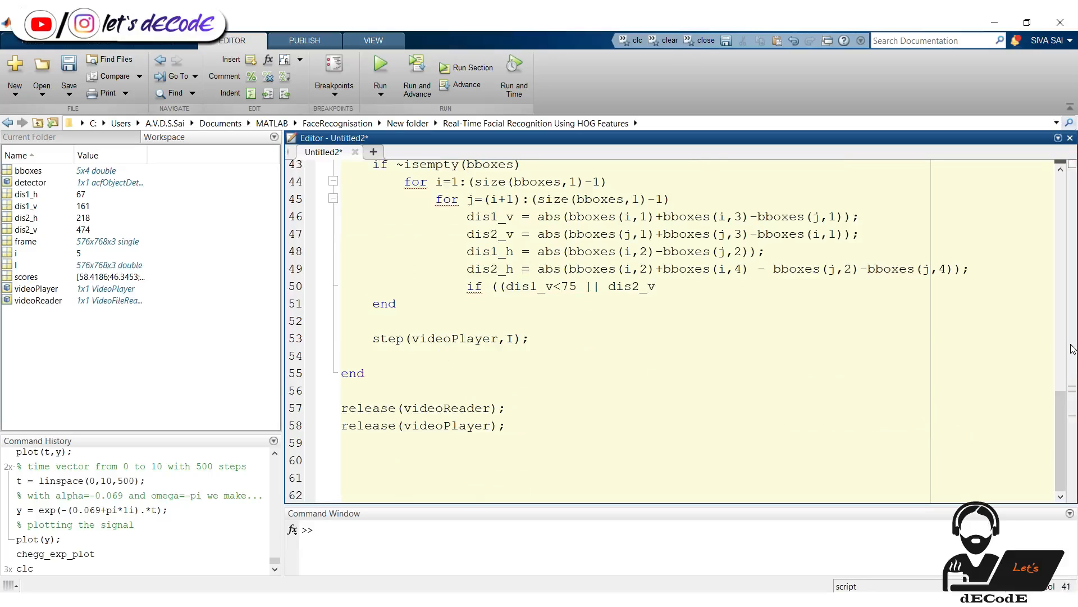
type("<75)&&(dis1_h<50 || dis2_h<50")
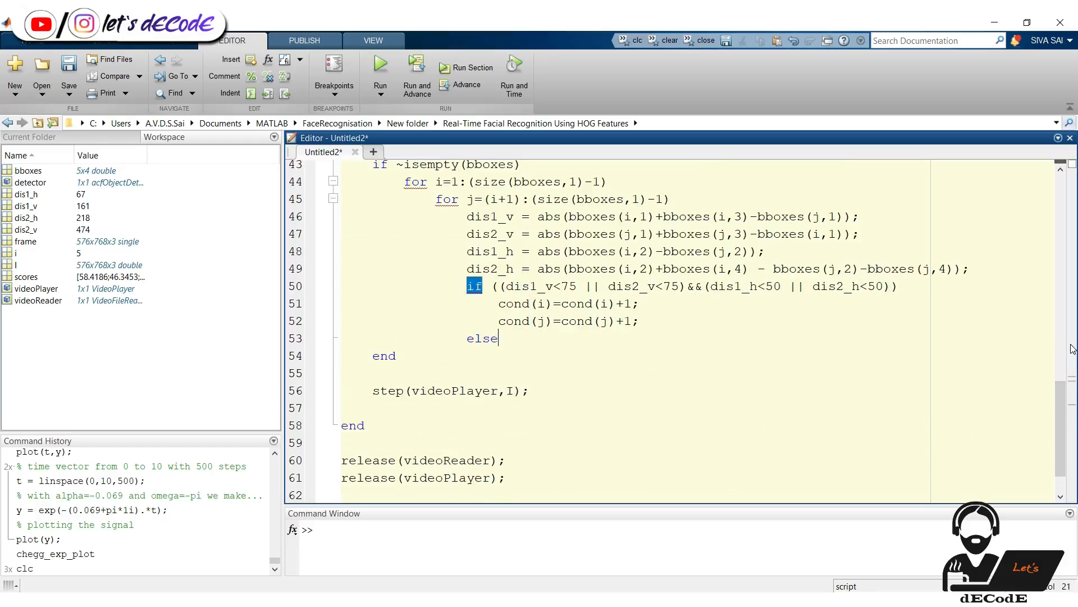
type("cond(i)=cond(i)+0;")
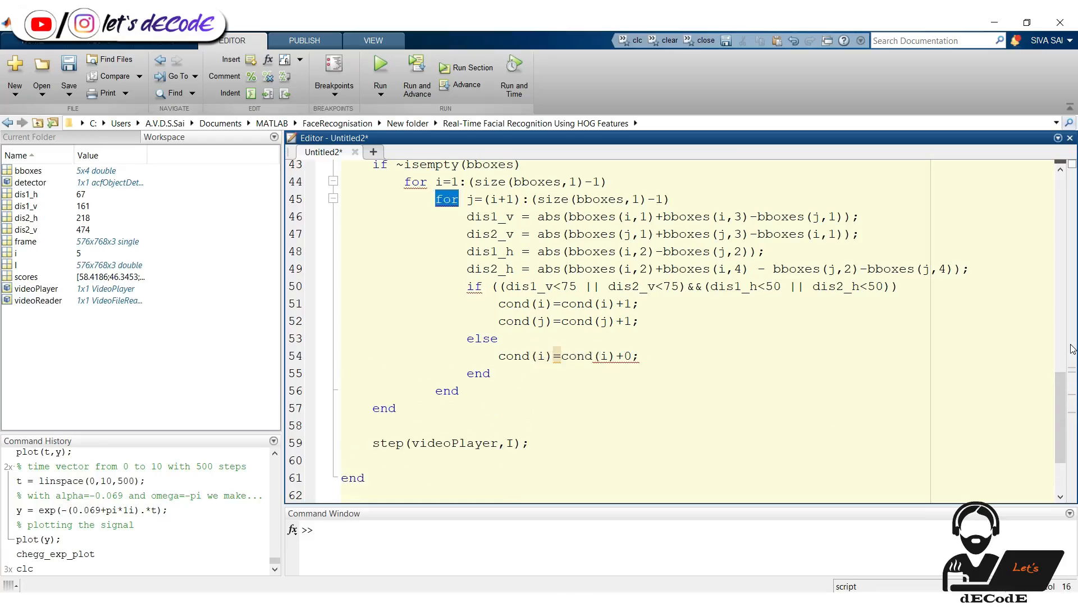
scroll("down", 3)
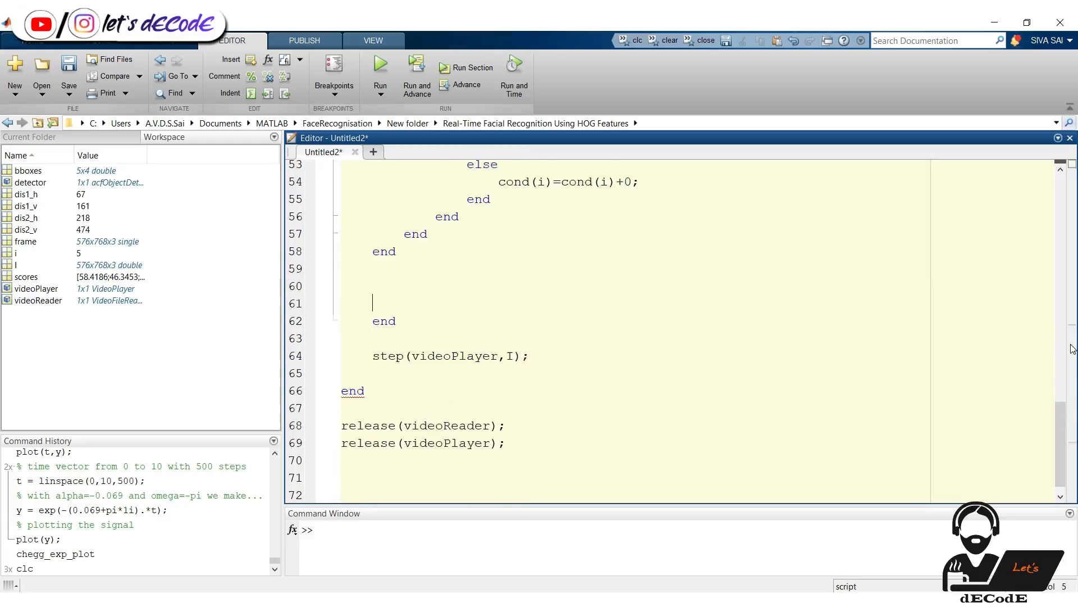
Add insertObjectAnnotation labelling bboxes(cond>0,:) as 'danger' with red rectangles.
type("I = insertO")
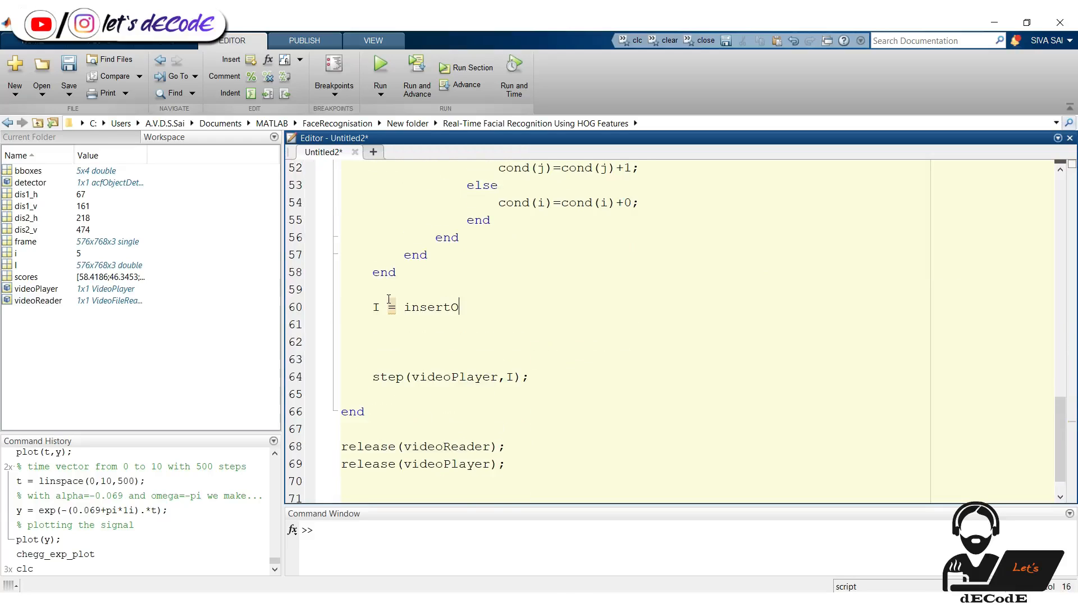
type("bjectAnnotation(")
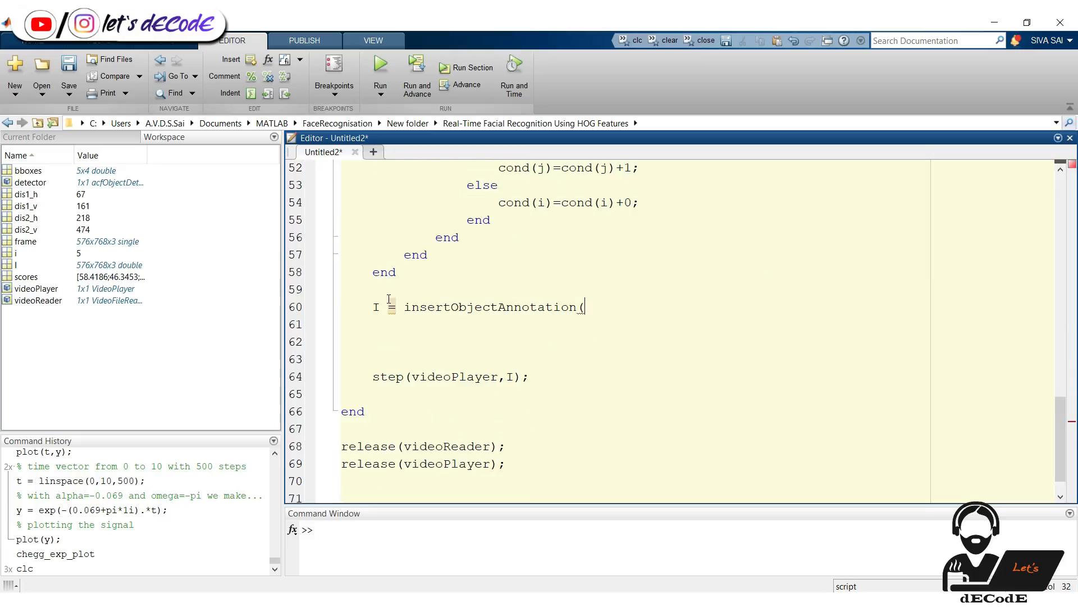
type("I,'rectangle'")
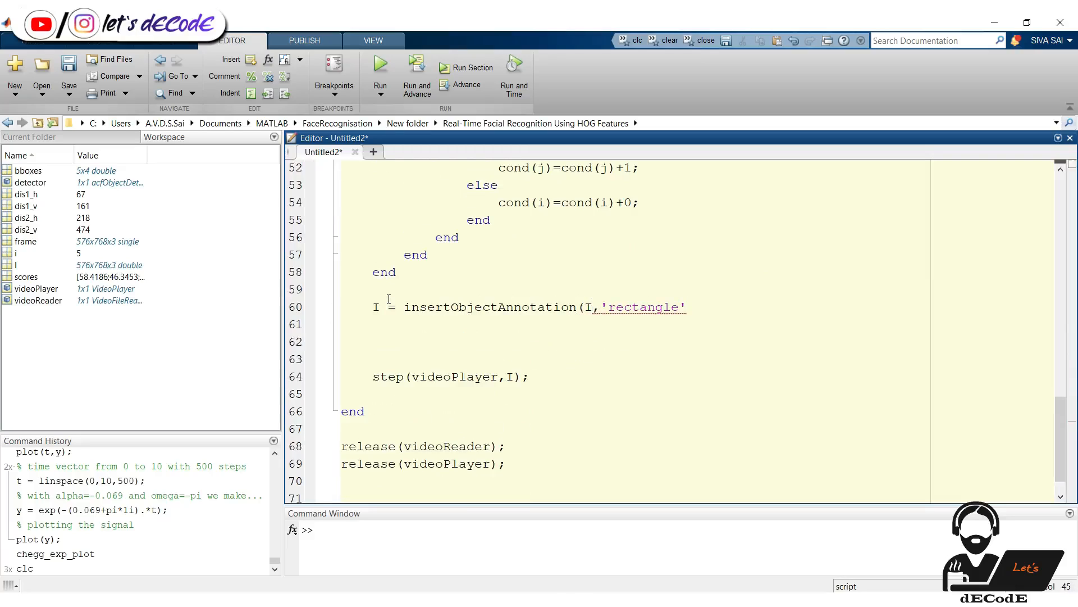
type(",bboxes(")
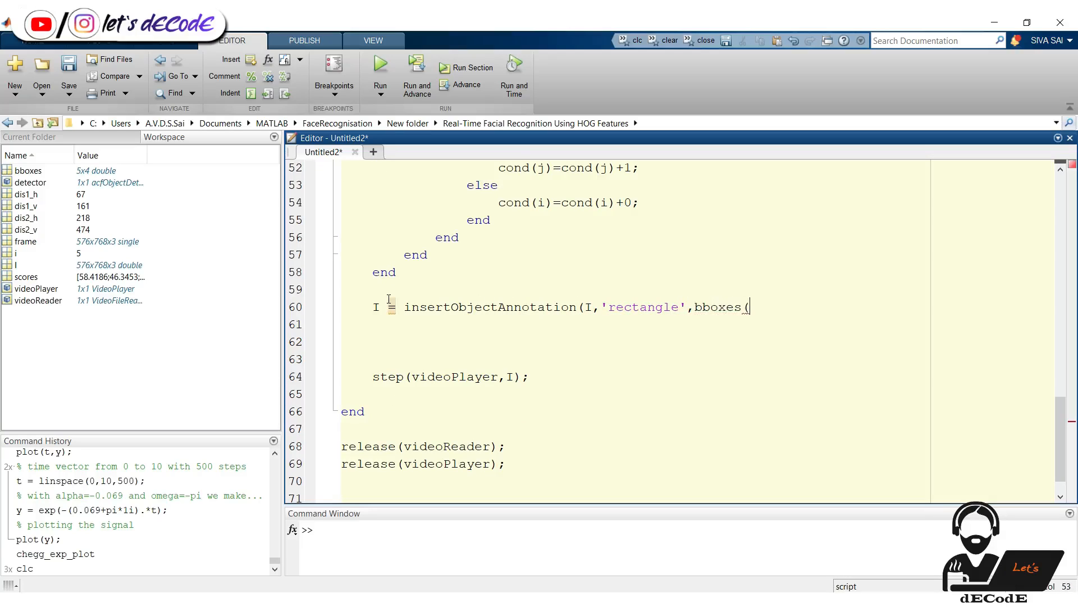
type("(cond>0),:)")
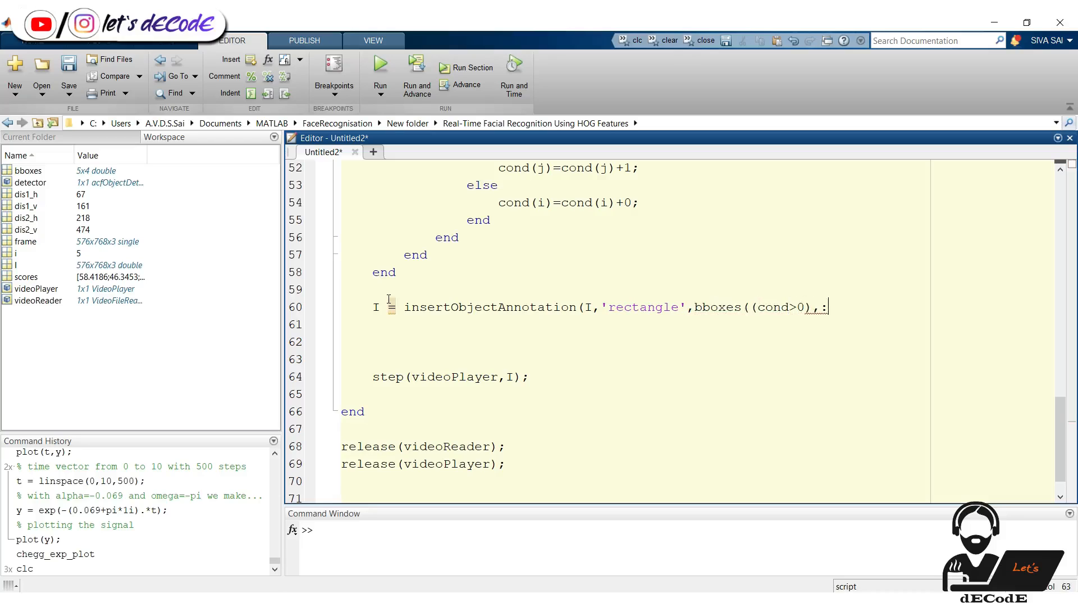
type("'danger',")
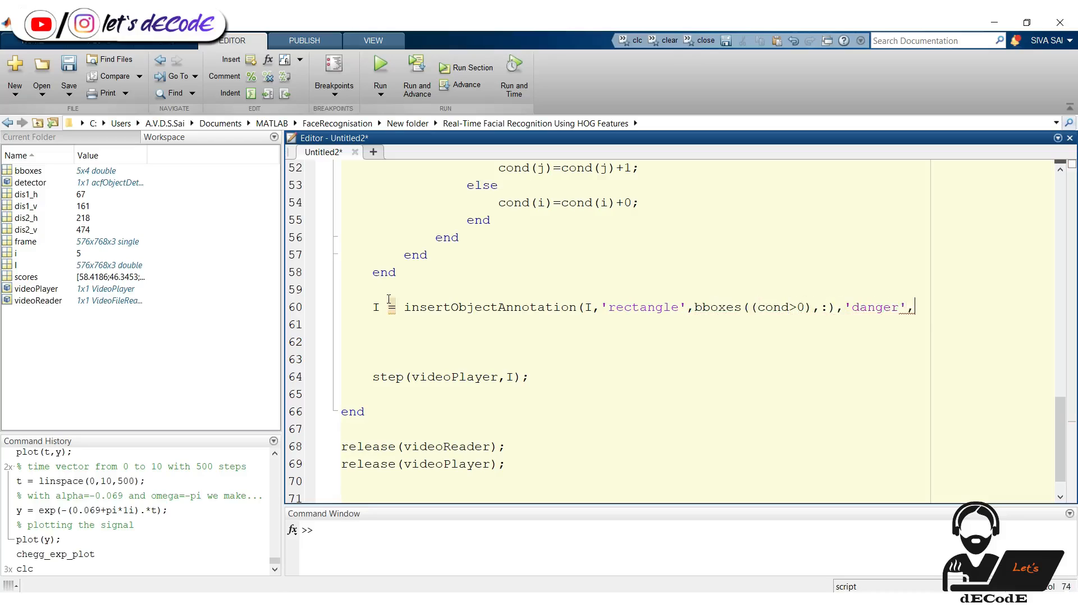
type("'color','r');")
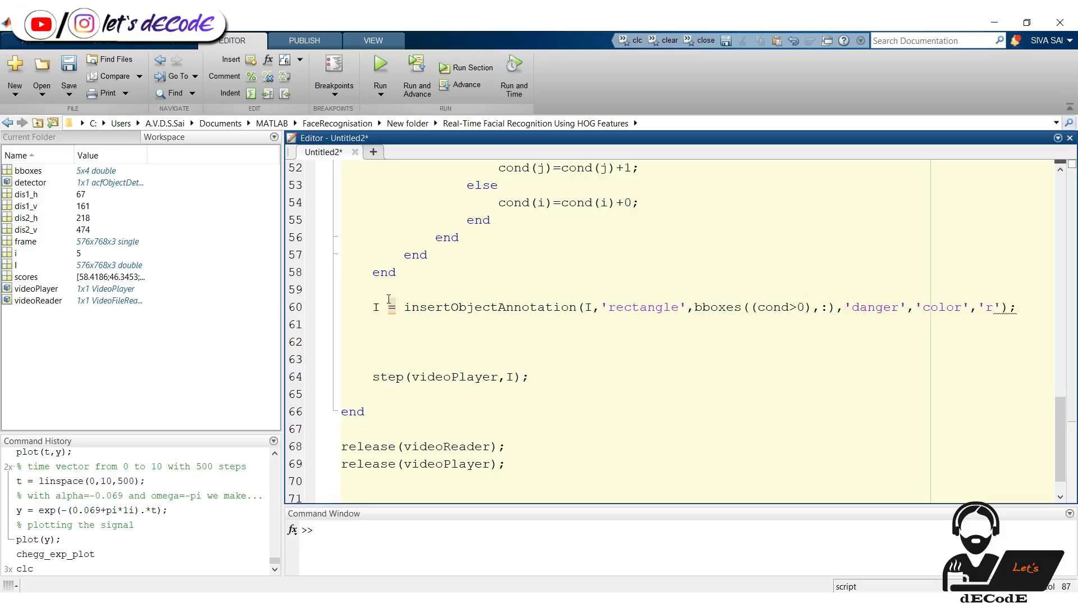
Duplicate the annotation line and change its label to 'safe' with green color.
right_click(619, 307)
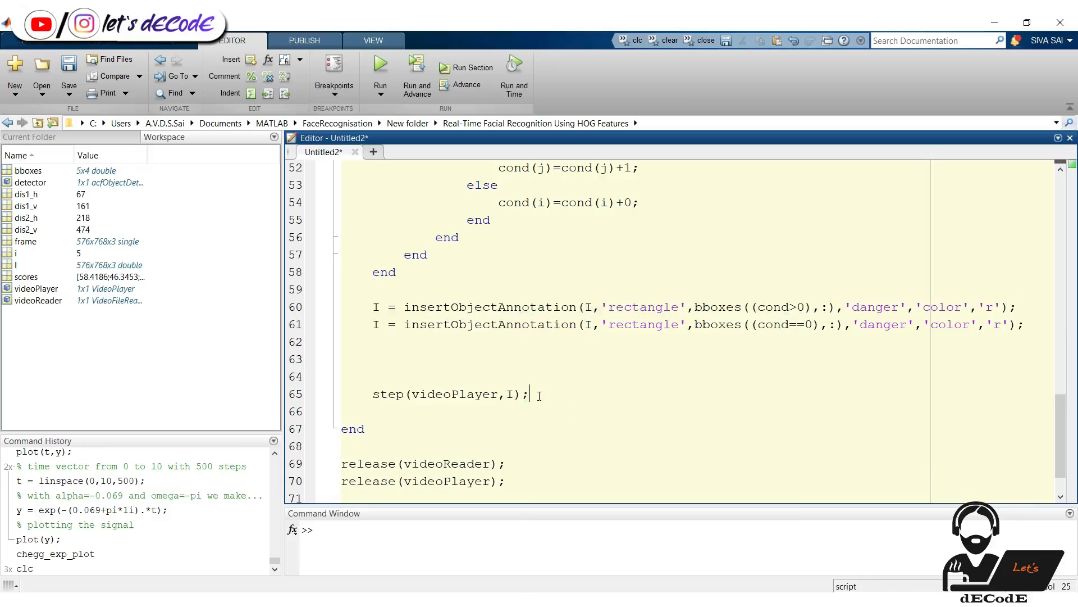
left_click(907, 325)
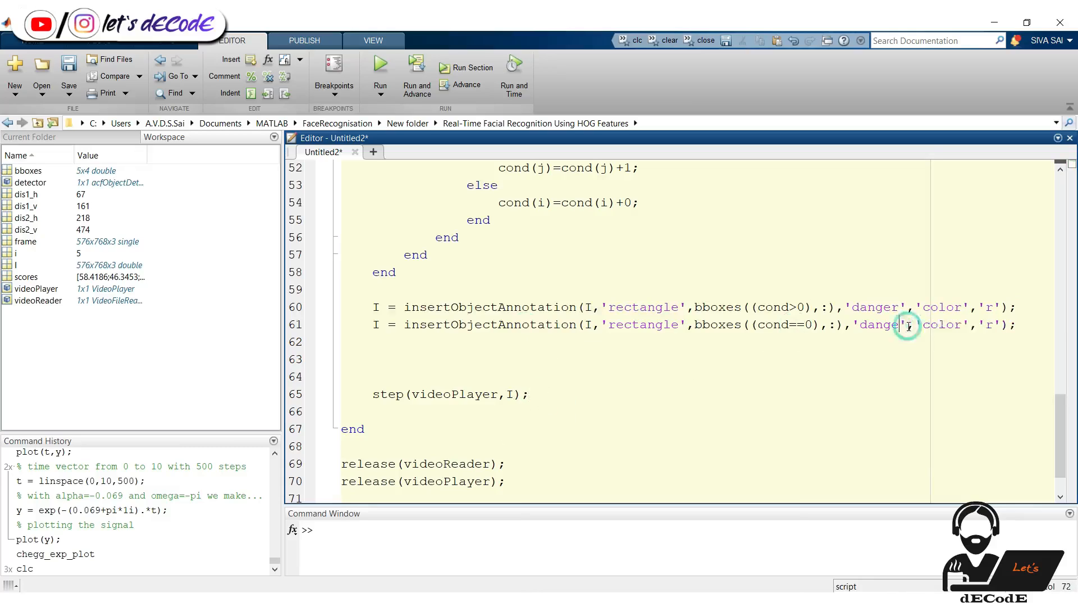
type("safe','color','g")
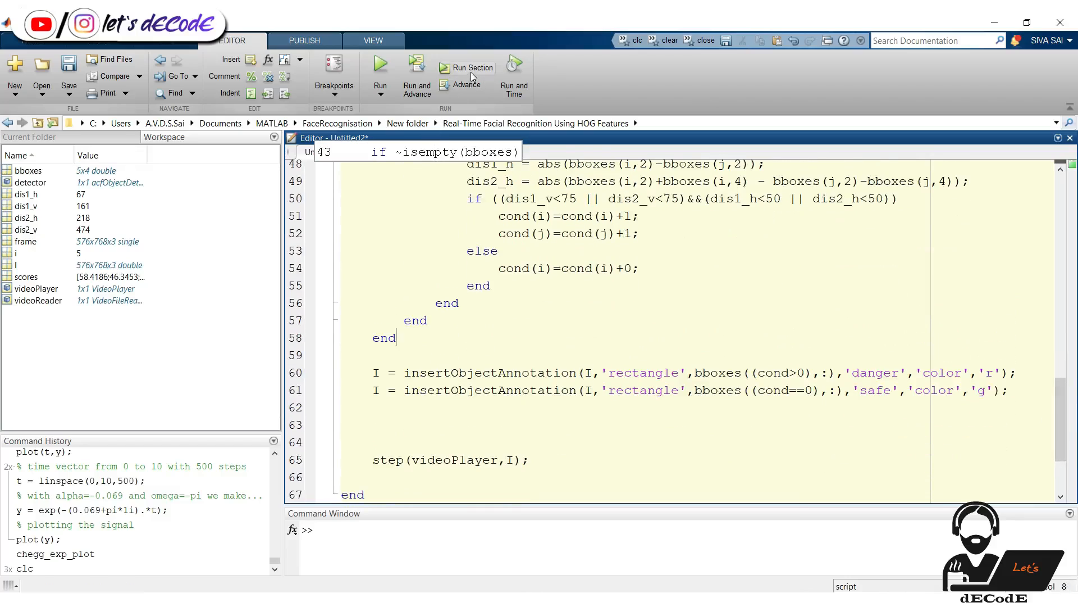
Pause the running detection script and quit debugging.
left_click(379, 67)
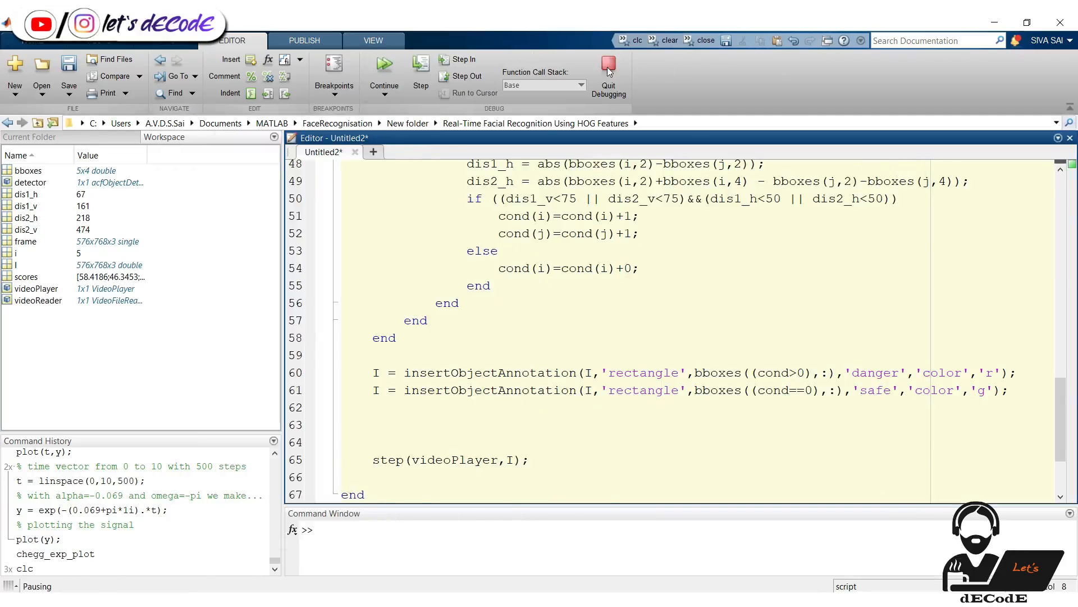
left_click(607, 76)
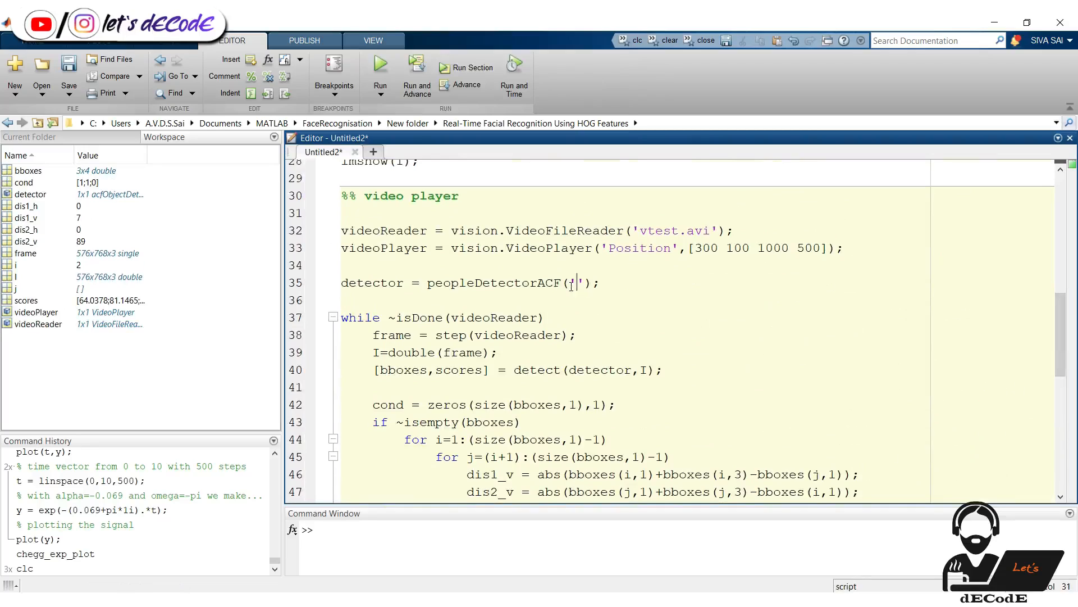
Pass the 'caltech-50x21' model to peopleDetectorACF on line 35.
type("caltech")
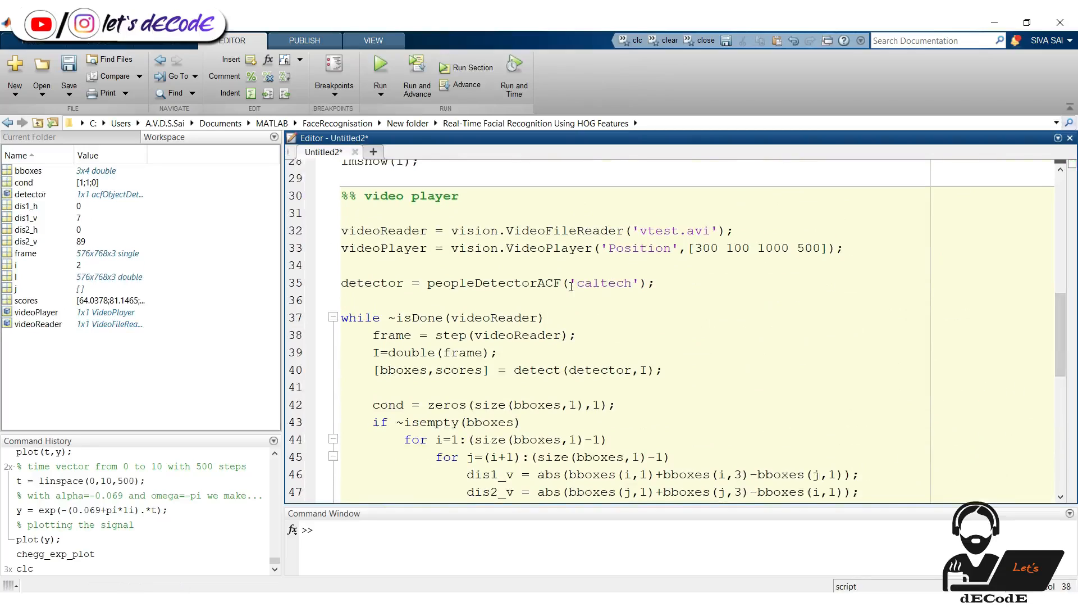
type("-50")
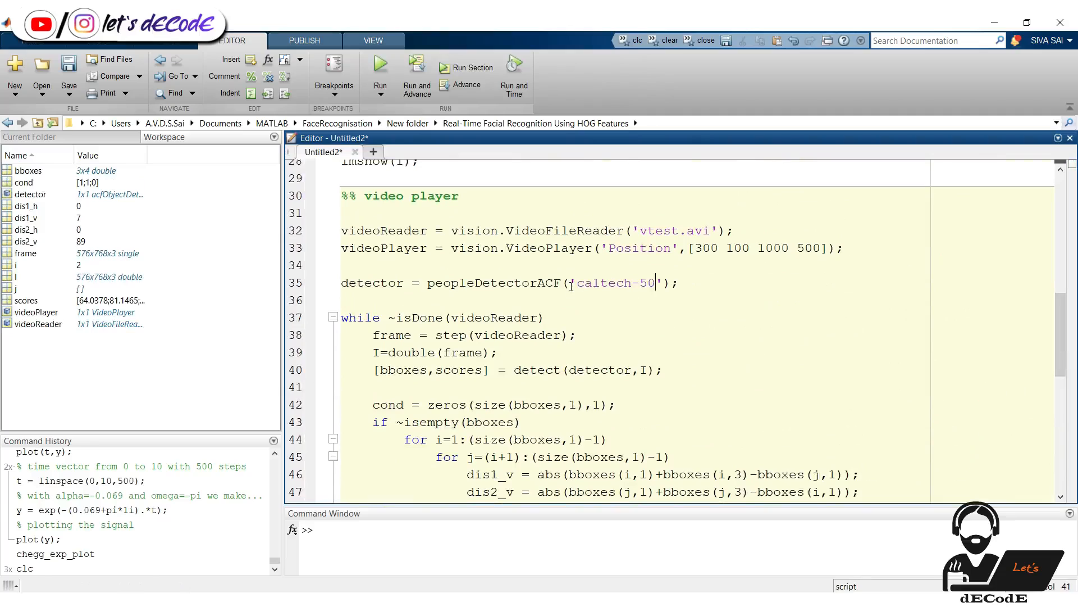
scroll("down", 3)
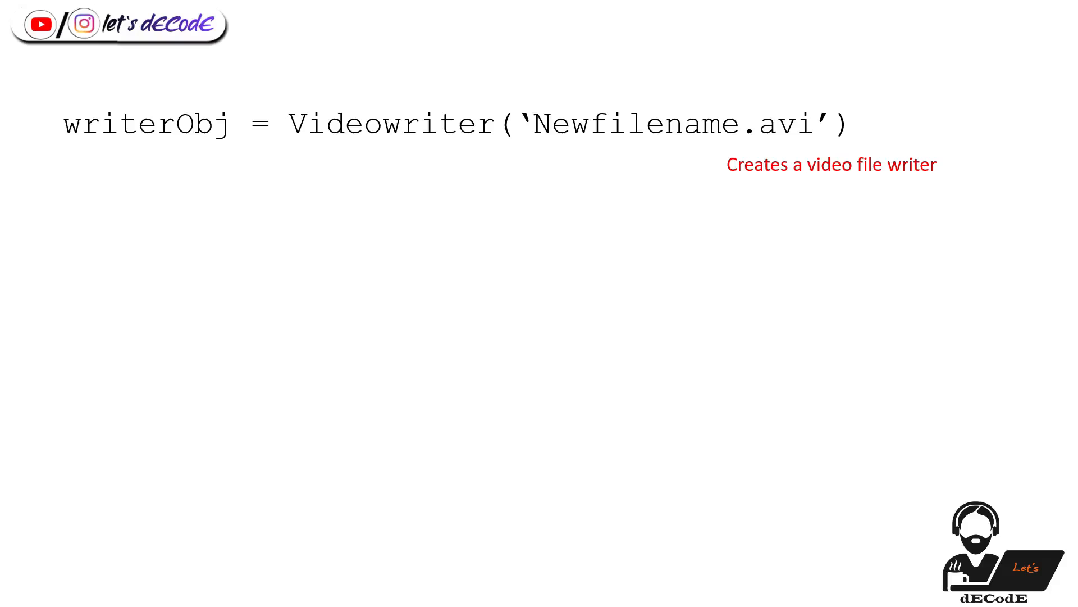
type("writerObj.FrameRate = 8")
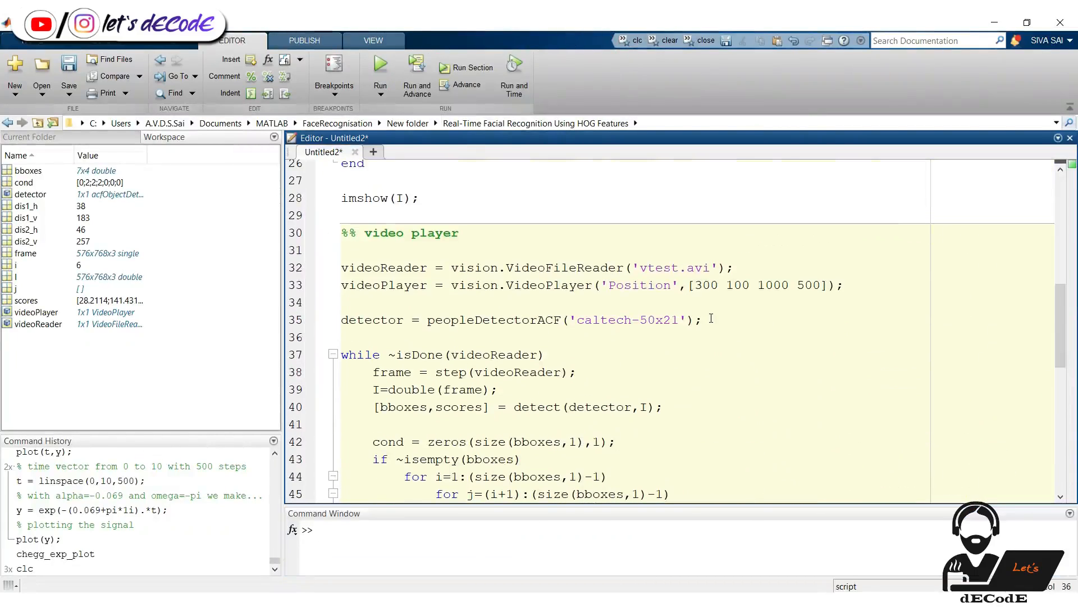
Add writerObj = VideoWriter('NewVision.avi') with FrameRate 8 and open(writerObj).
type("writerObj= VideoWriter('New")
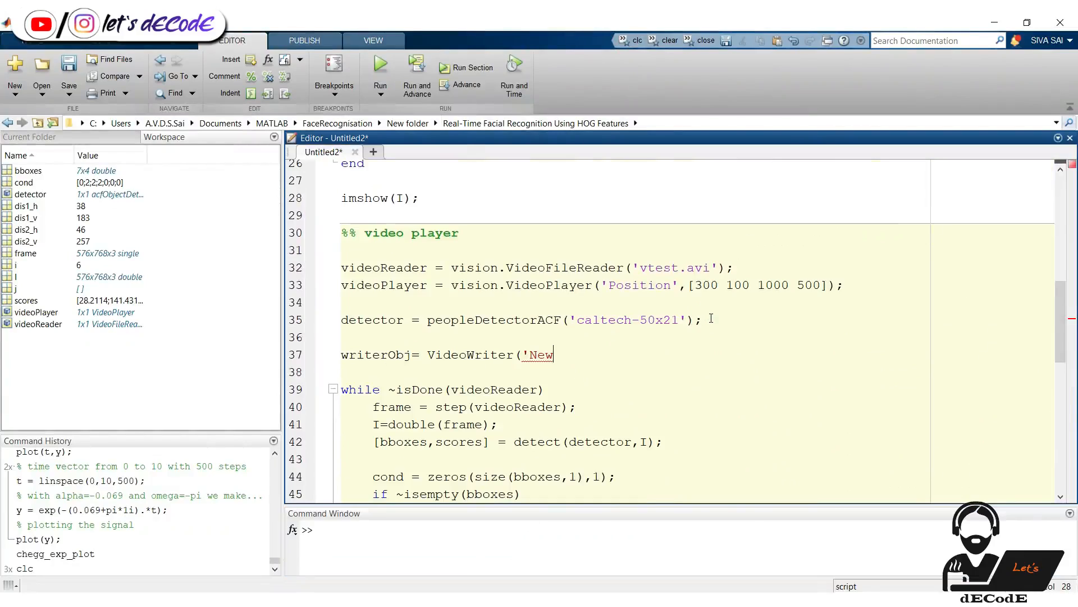
type("Vision.avi');")
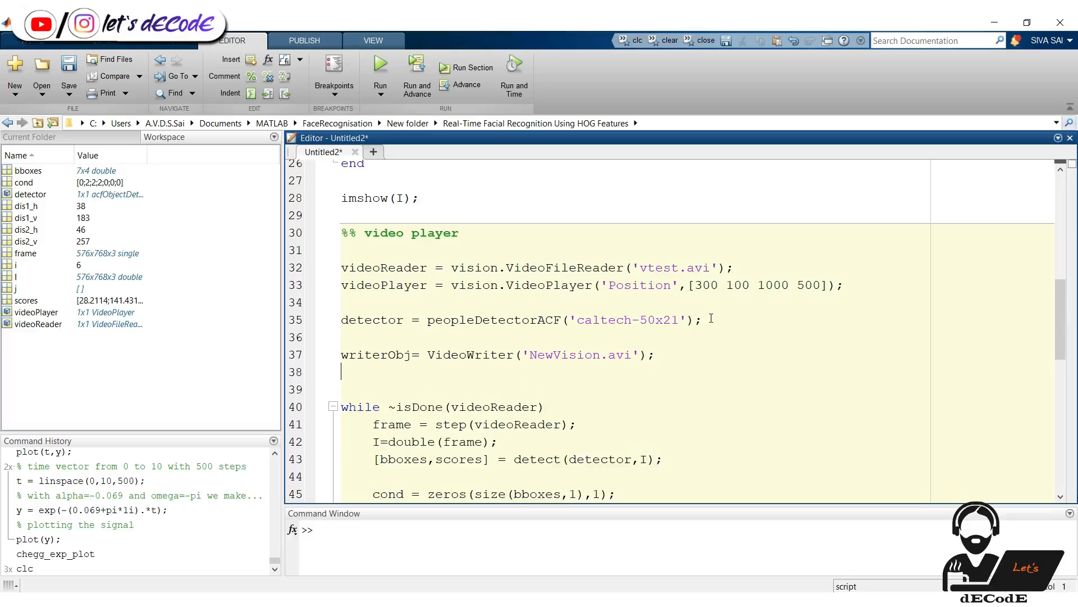
type("writerOb")
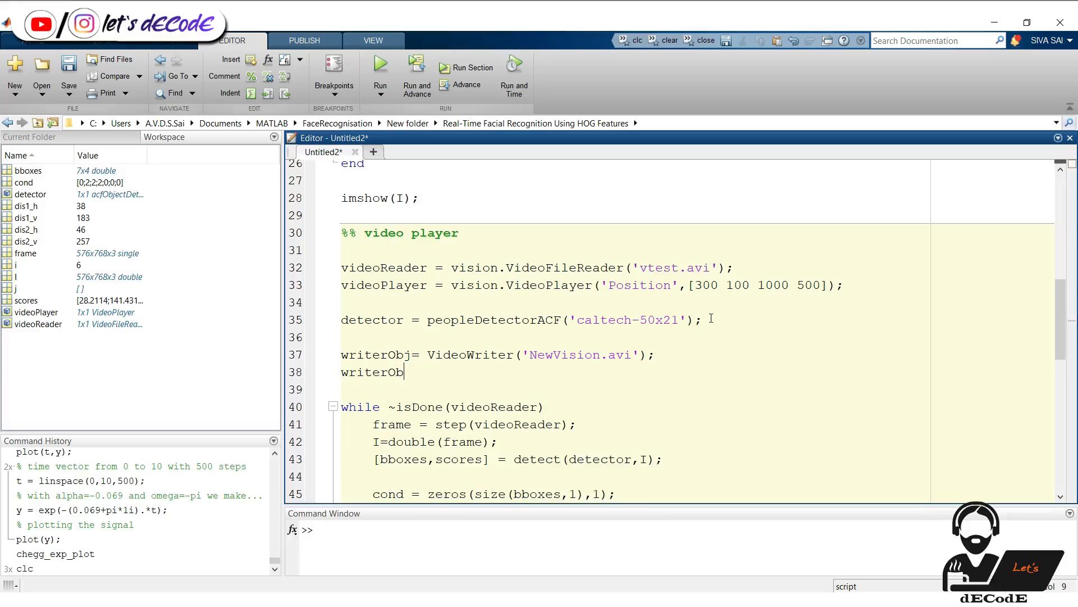
type(".FrameRate = 8;")
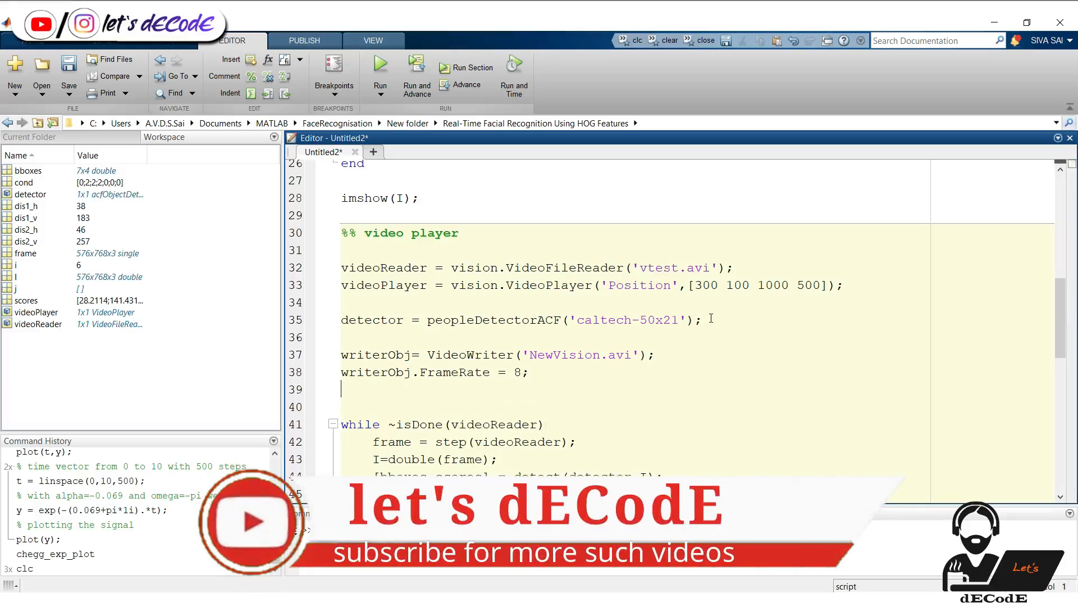
type("open(writerObj);")
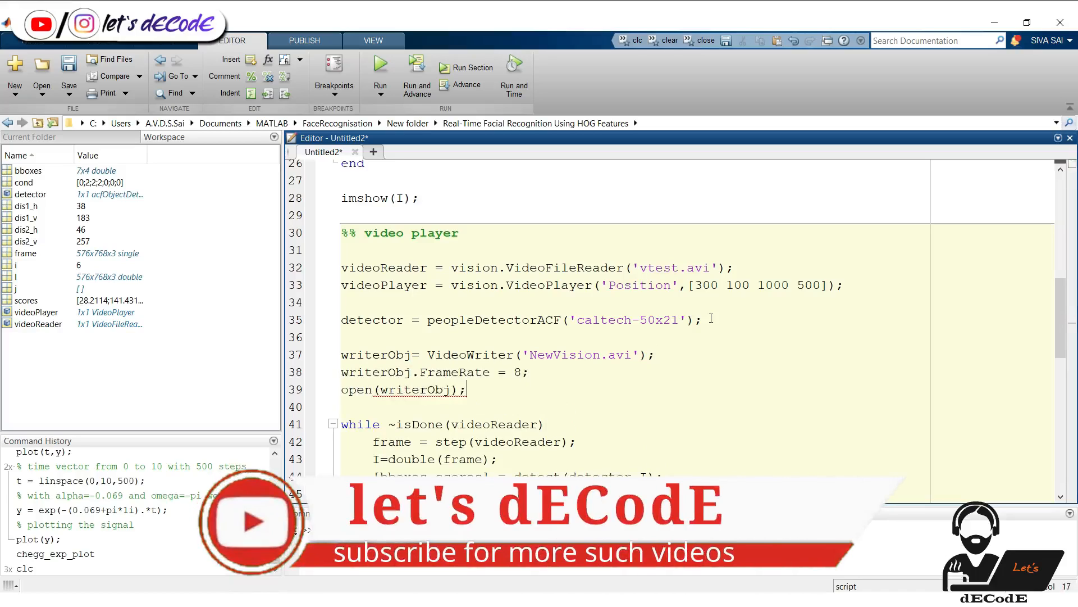
scroll("down", 3)
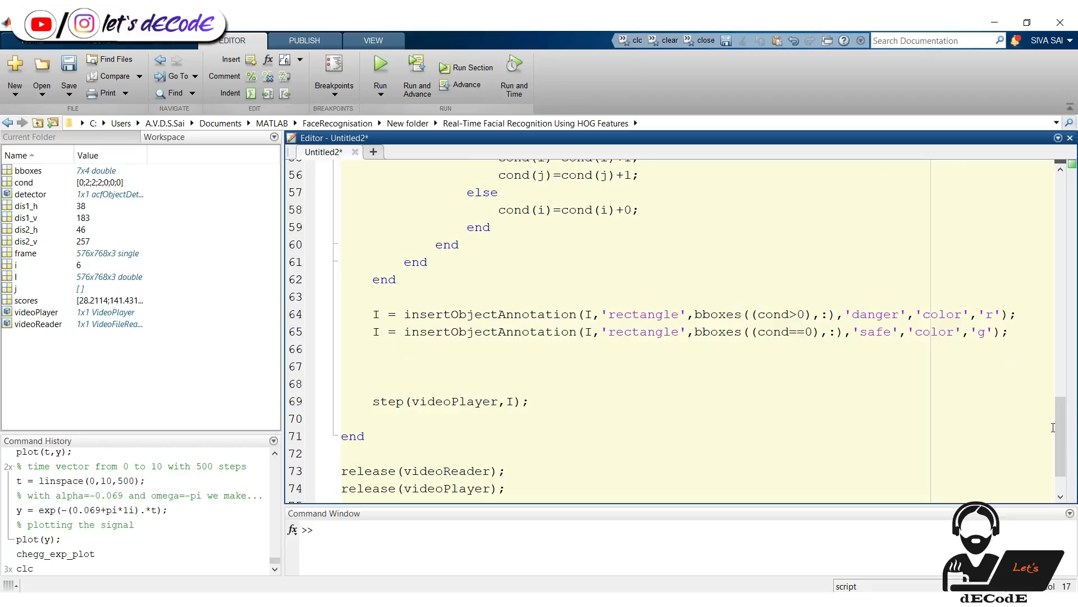
Write each frame via im2frame(I) and writeVideo, then add close(writerObj) after the loop.
type("frame =")
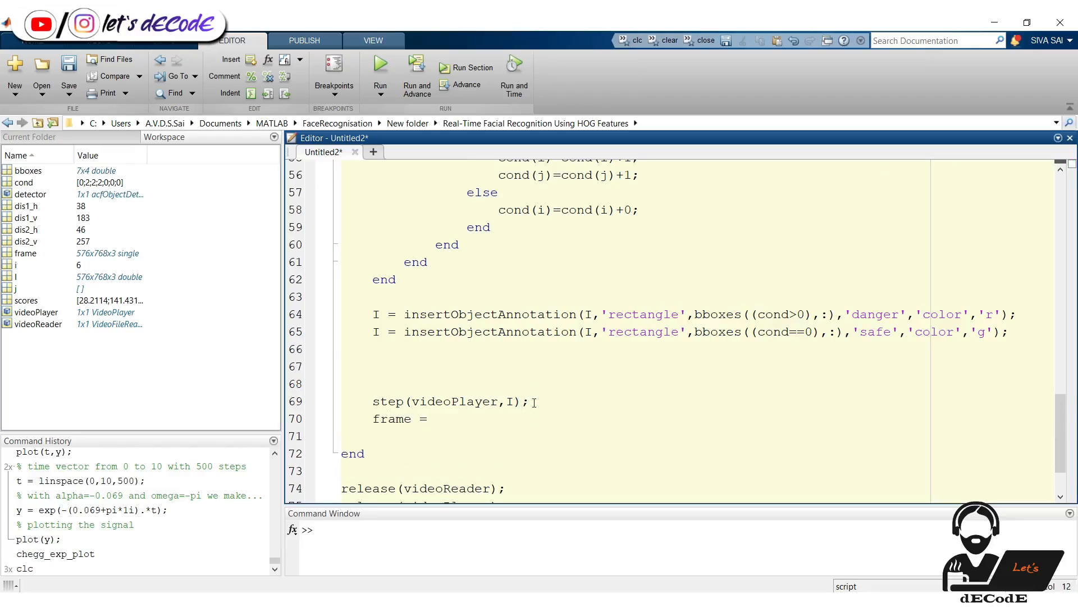
type("im2frame(I);")
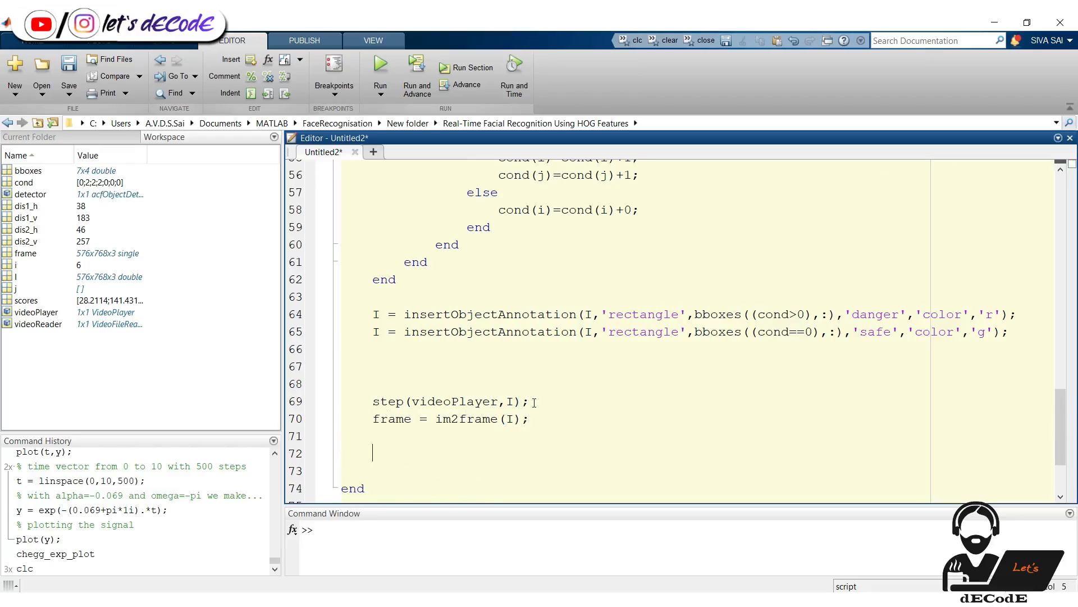
type("w")
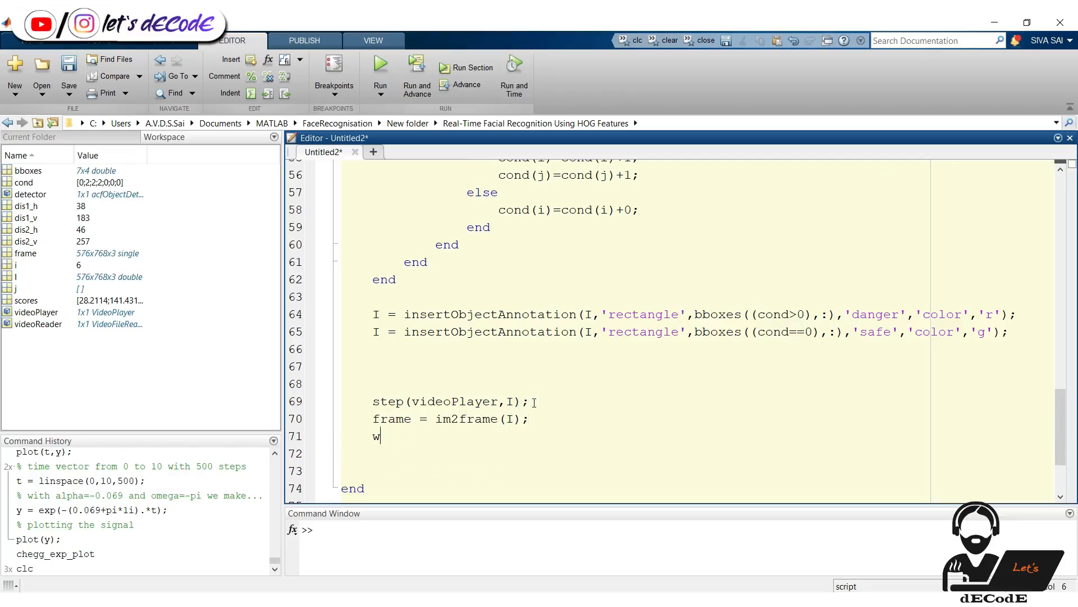
type("riterVideo(")
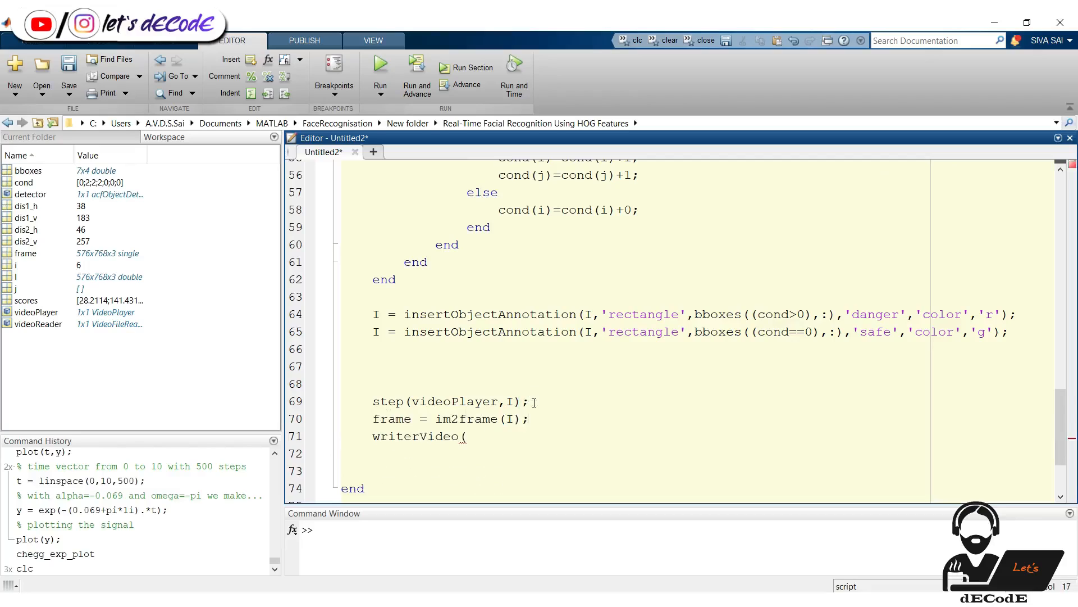
type("writerObj,frame);")
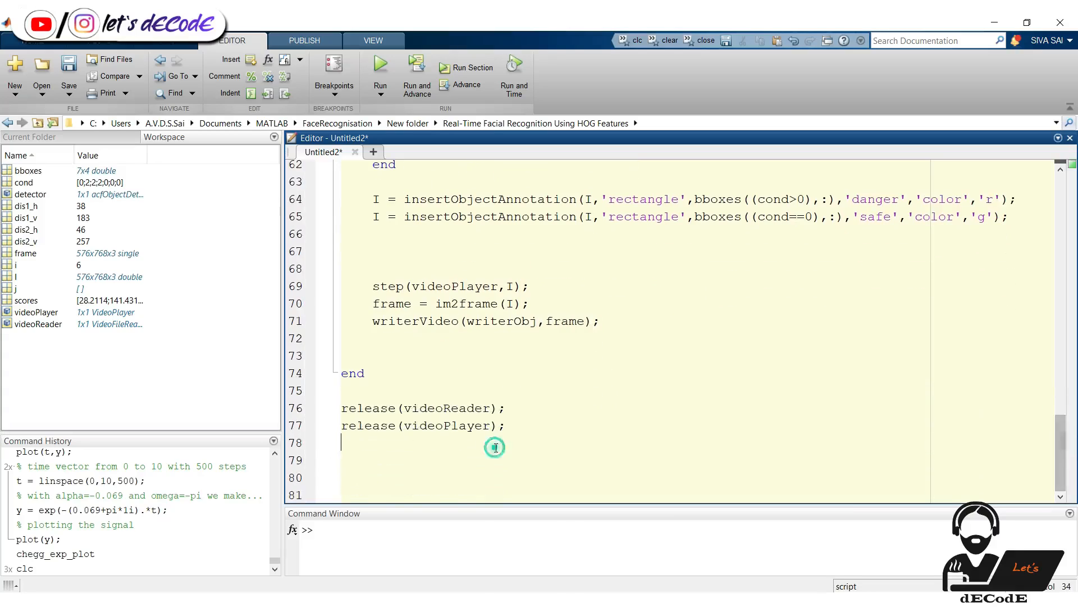
type("close(writerO")
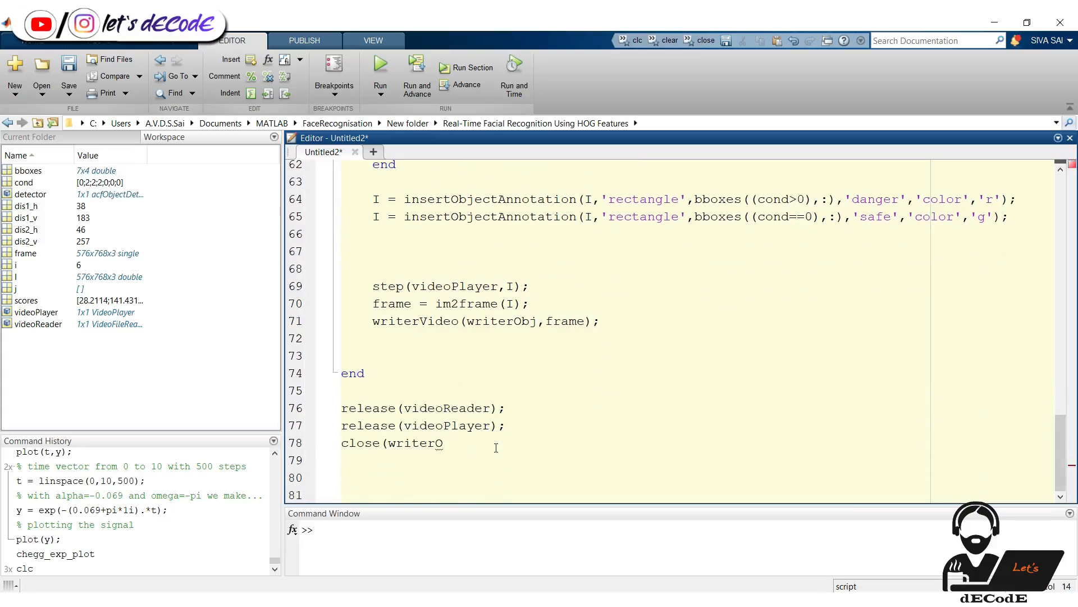
type("bj);")
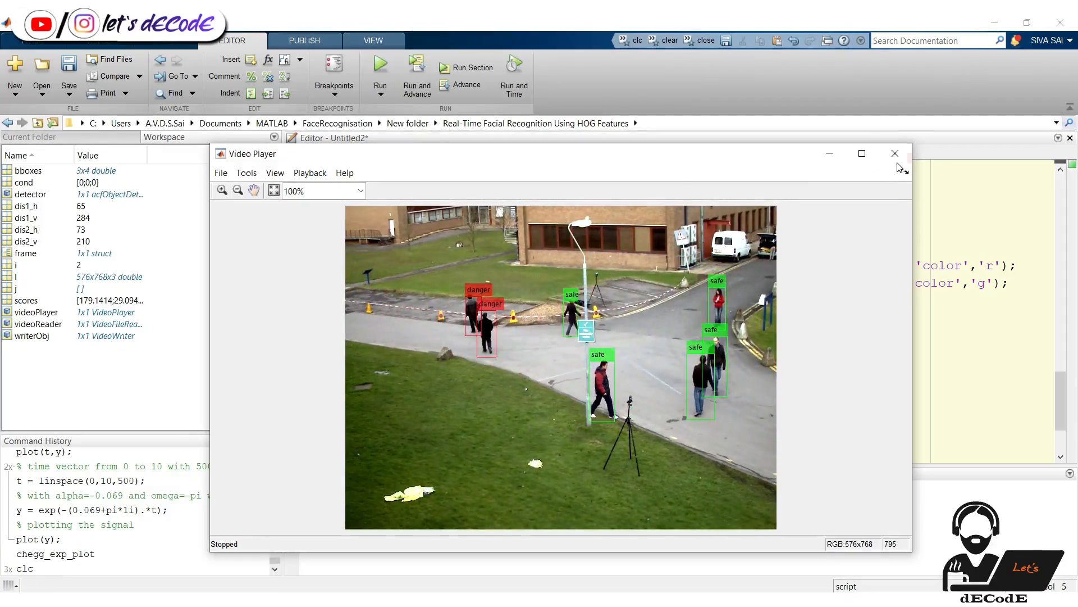
Close the Video Player window after the danger/safe playback finishes.
left_click(895, 153)
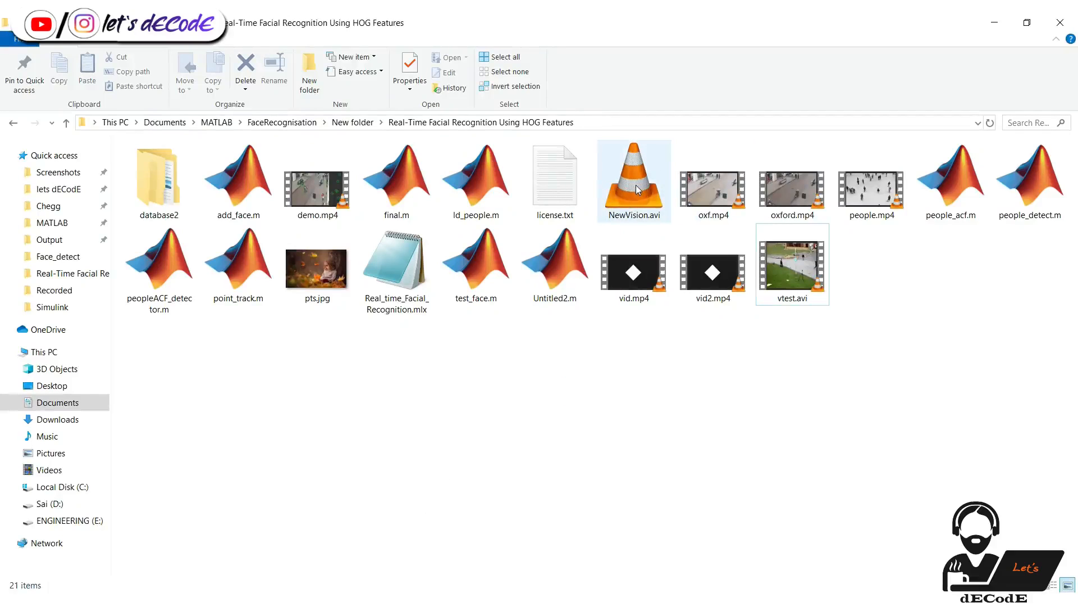
Open NewVision.avi from the Real-Time Facial Recognition Using HOG Features folder.
left_click(633, 178)
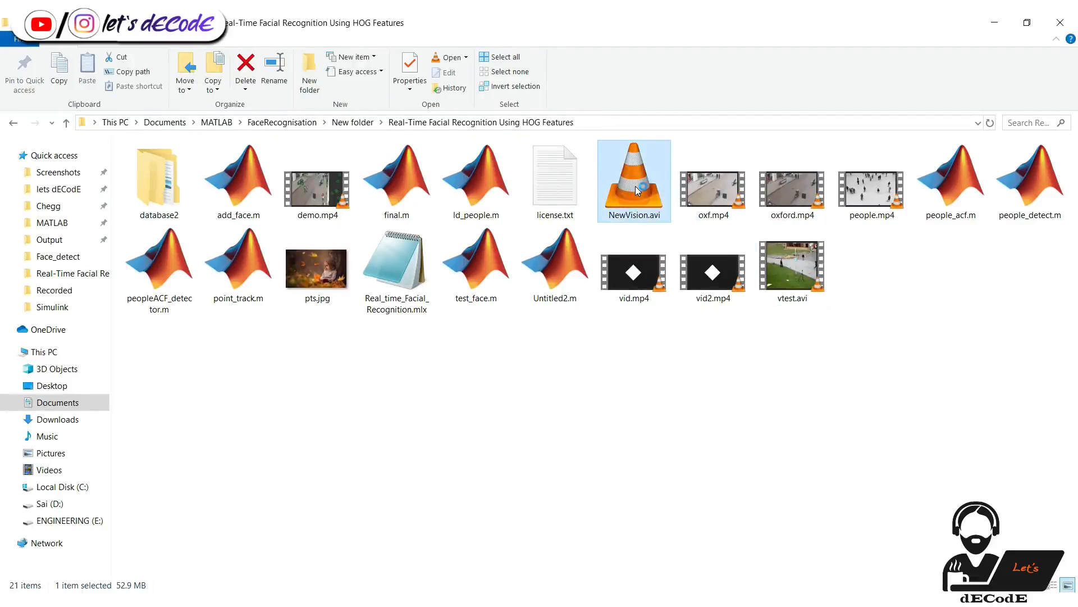
double_click(633, 175)
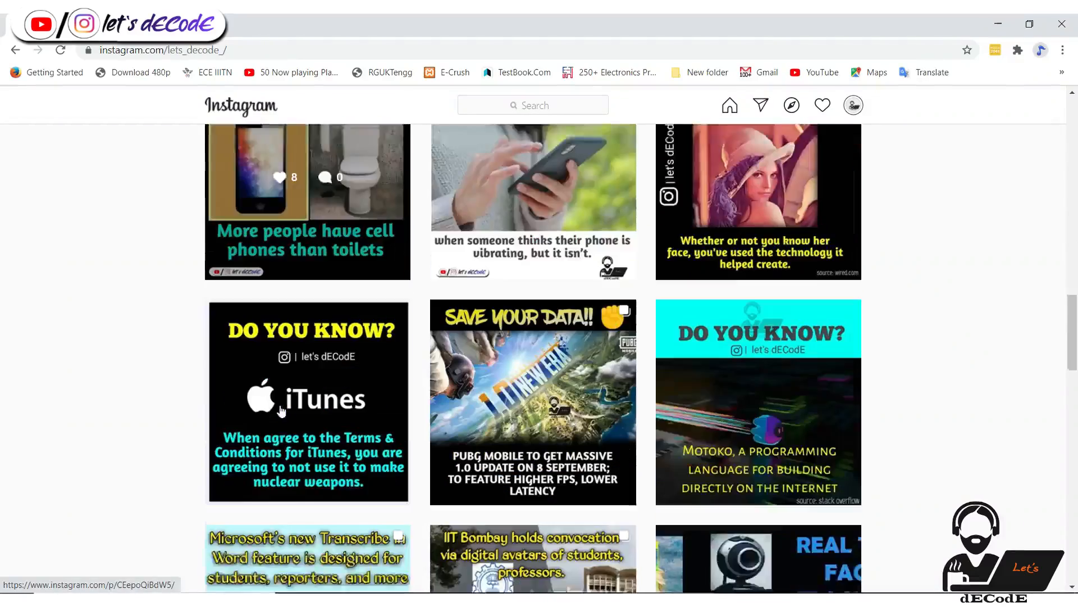
Scroll through the lets_decode_ Instagram post grid and return to the profile top.
scroll("down", 3)
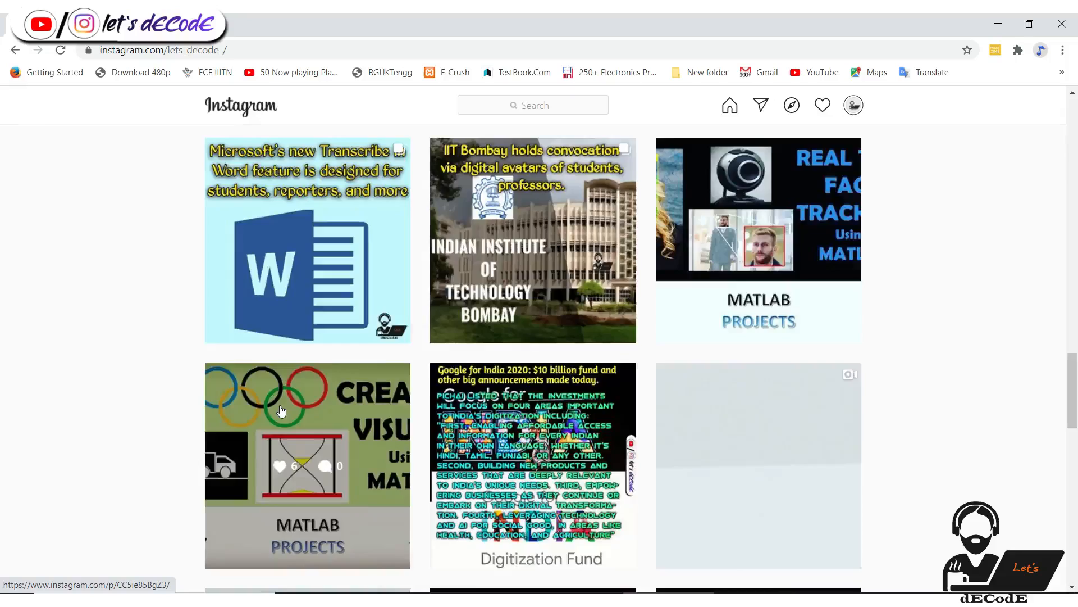
left_click(853, 105)
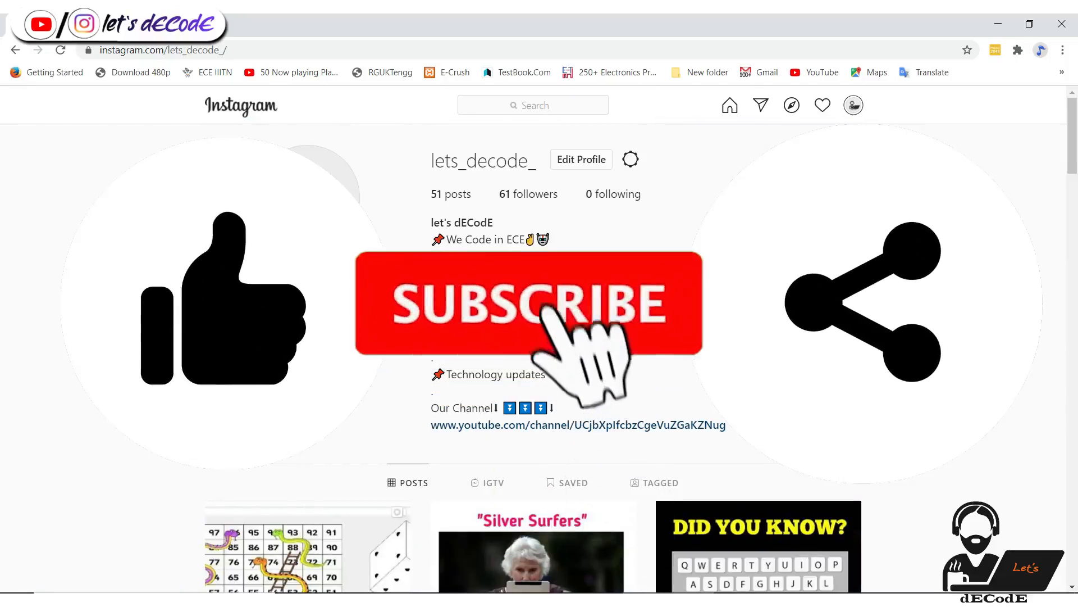
left_click(527, 304)
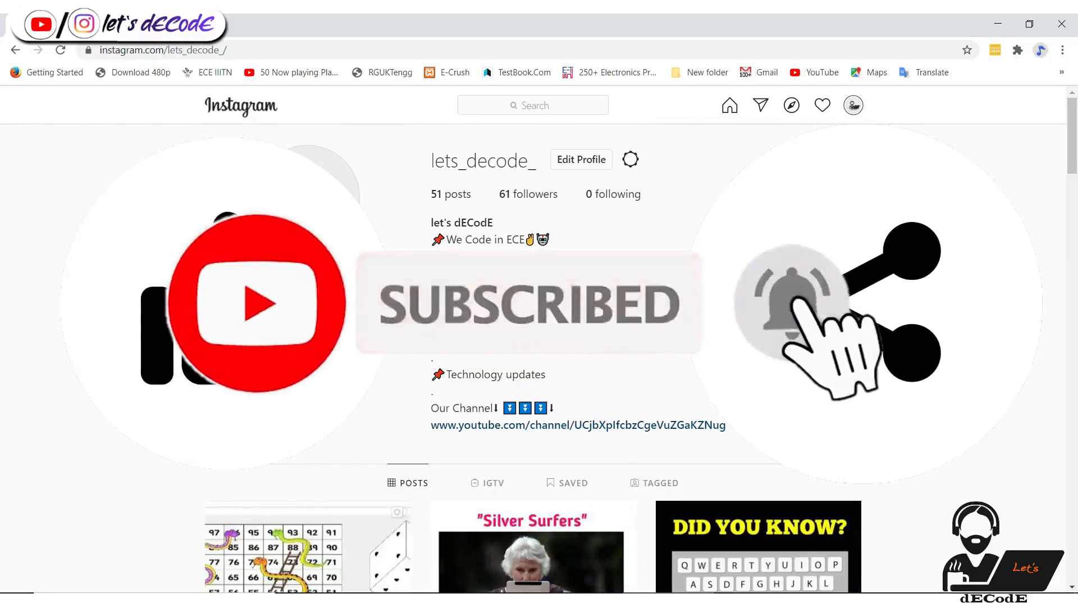